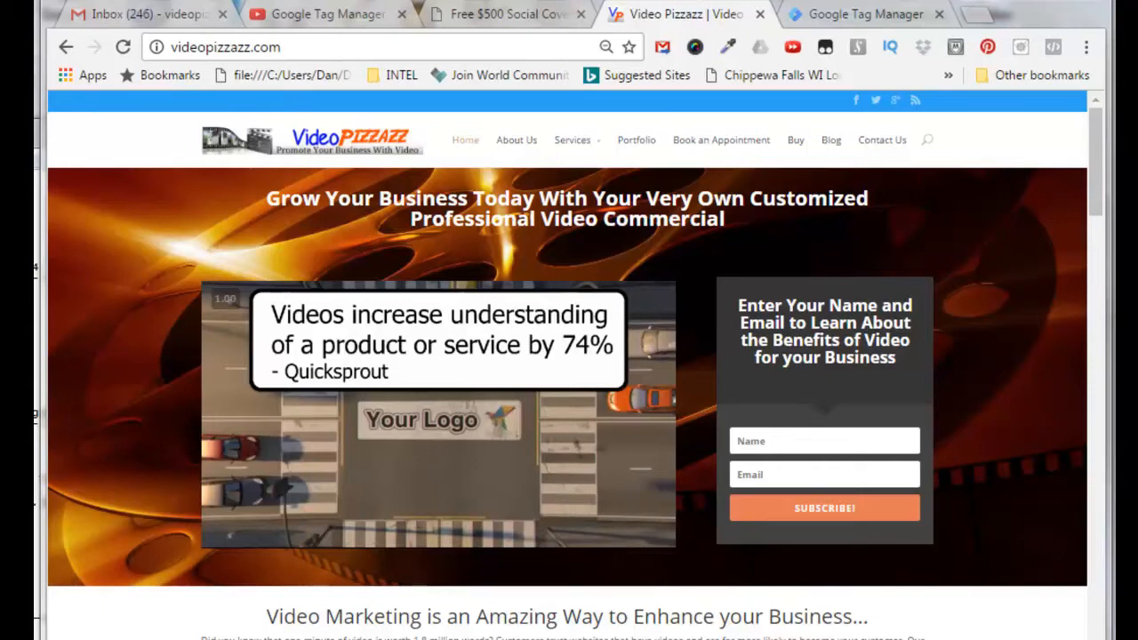
- Switch to the 'Free $500 Social Cover' tab showing amazingsocialmediacover.com
click(505, 15)
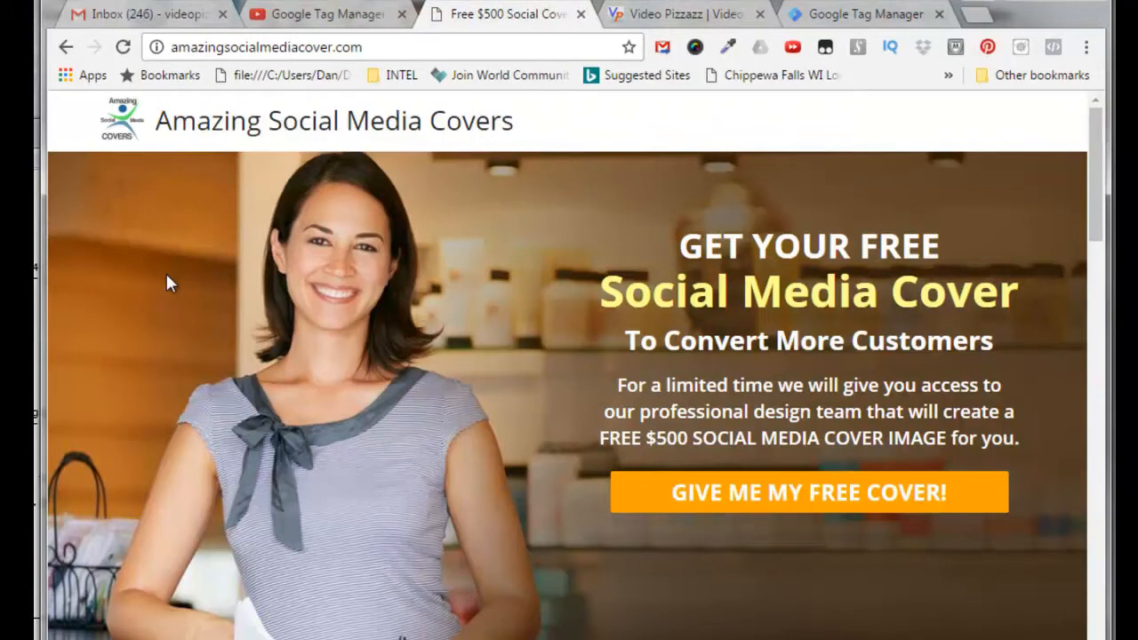
mouse_move(547, 344)
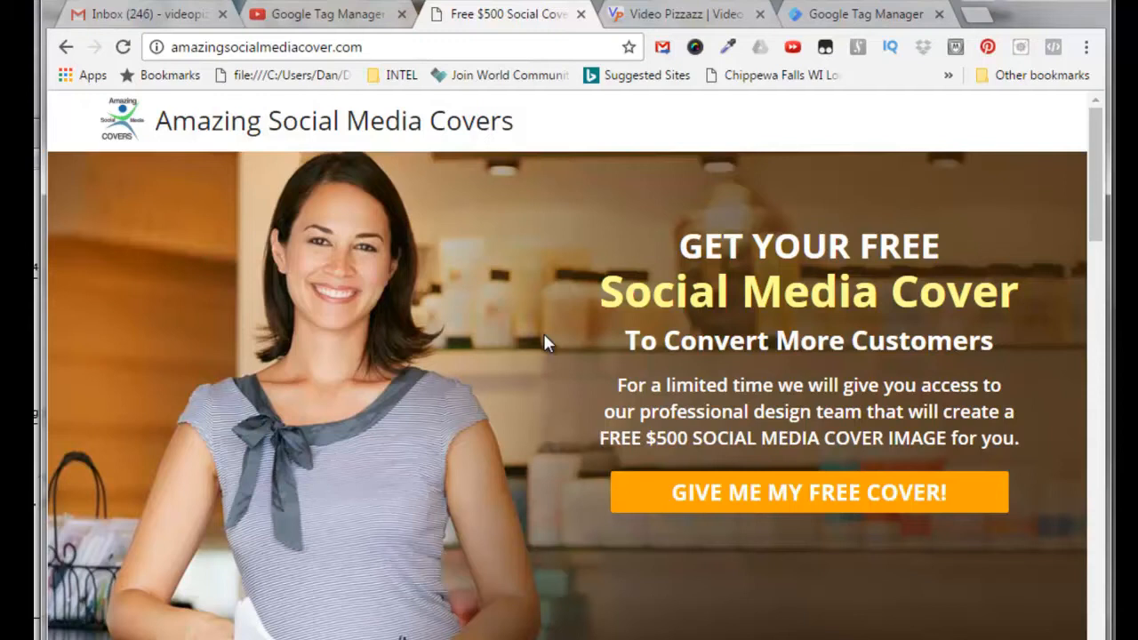
mouse_move(832, 22)
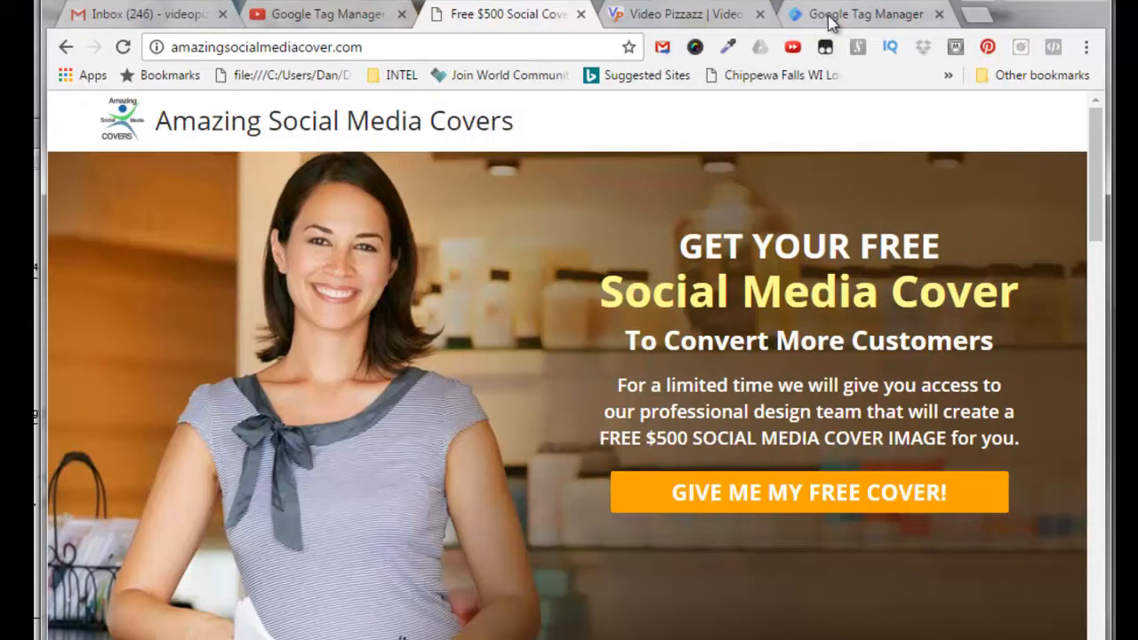
- Switch to the Google Tag Manager tab showing the Video Pizzazz LLC account
click(864, 14)
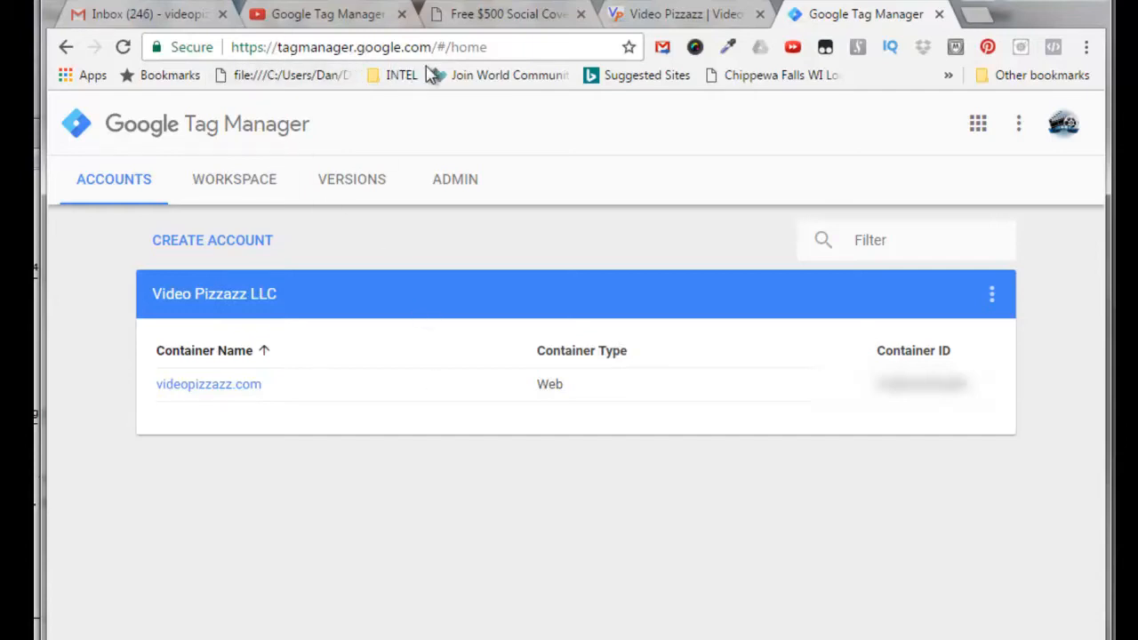
mouse_move(437, 616)
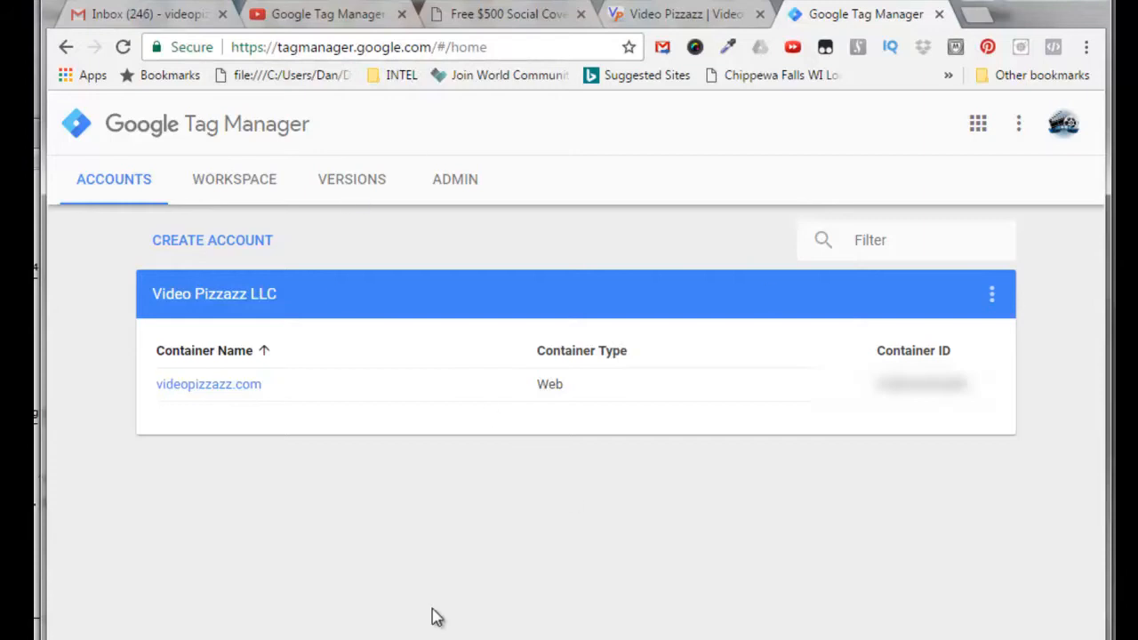
mouse_move(649, 545)
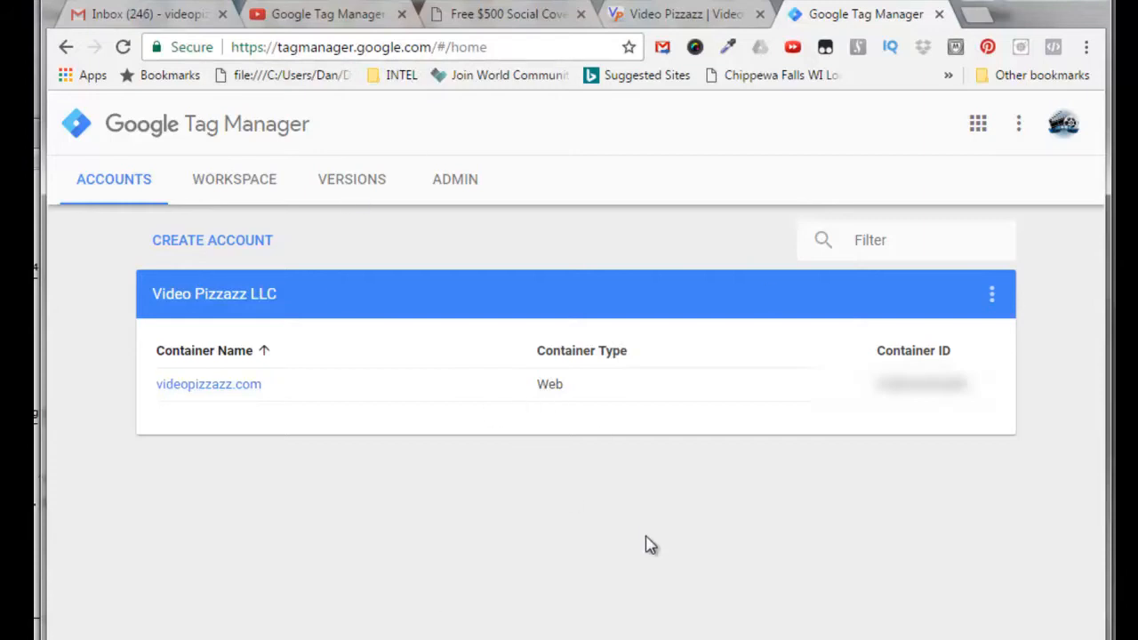
mouse_move(1067, 265)
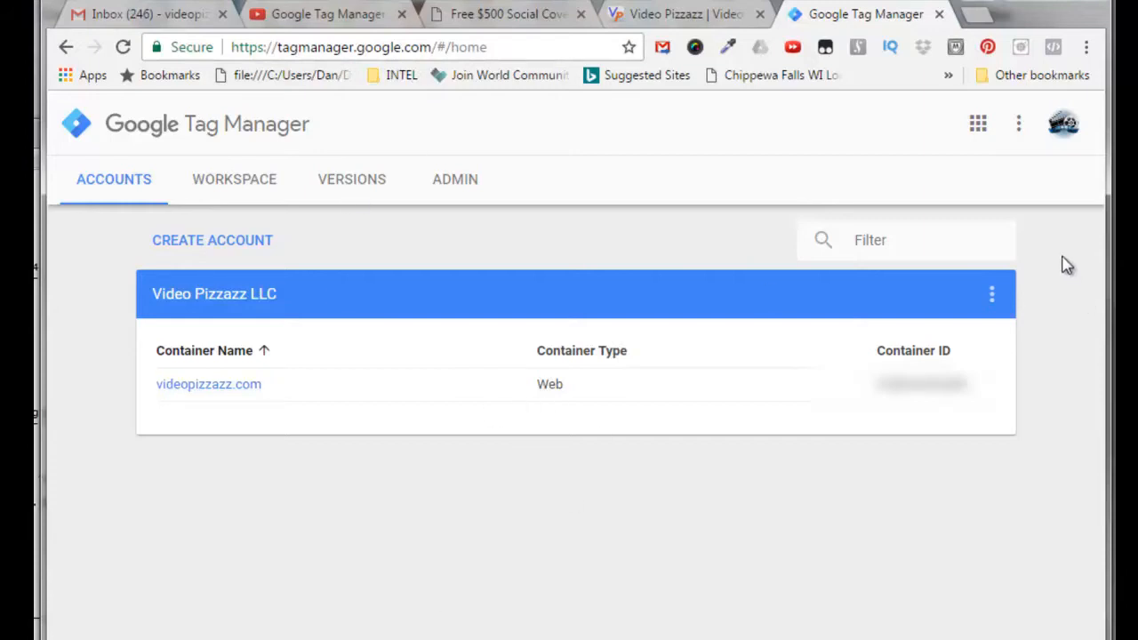
mouse_move(1052, 145)
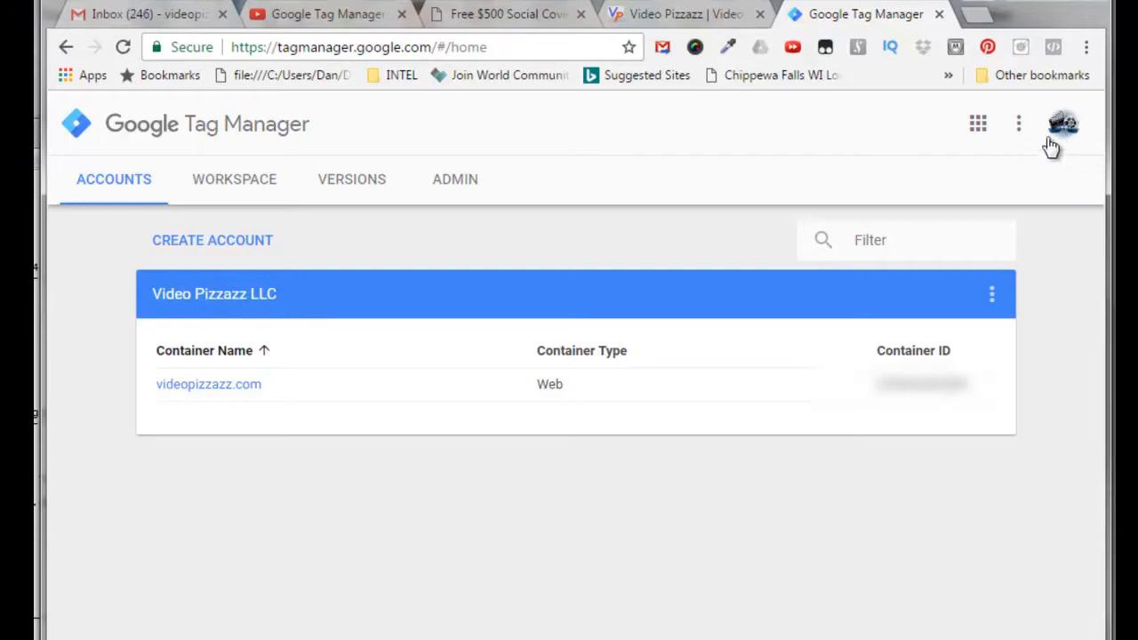
mouse_move(1073, 285)
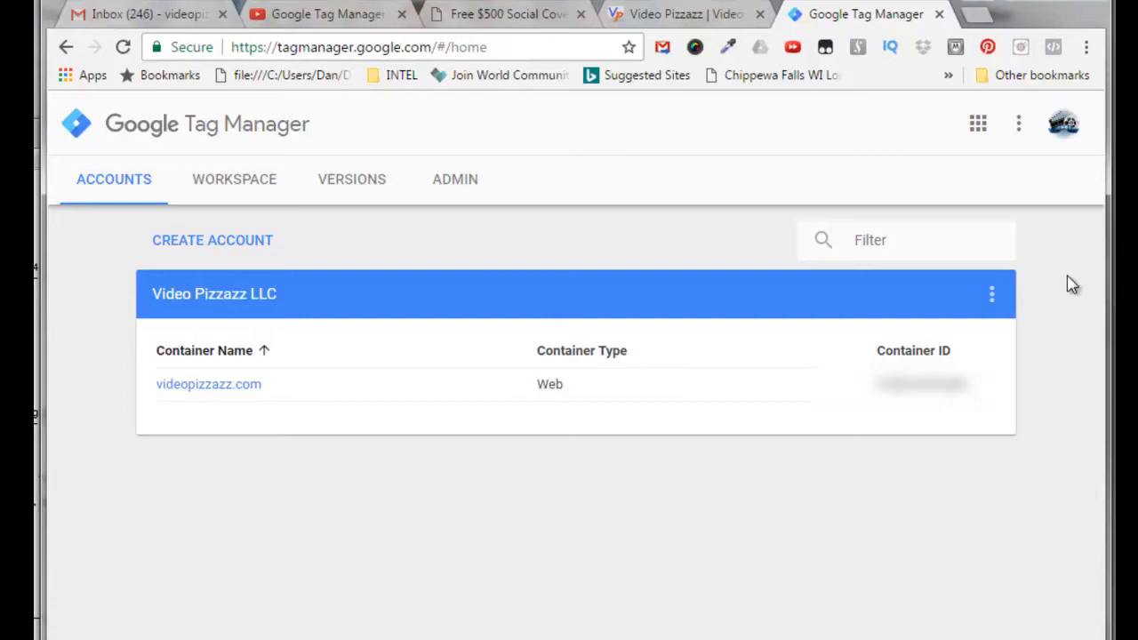
mouse_move(303, 257)
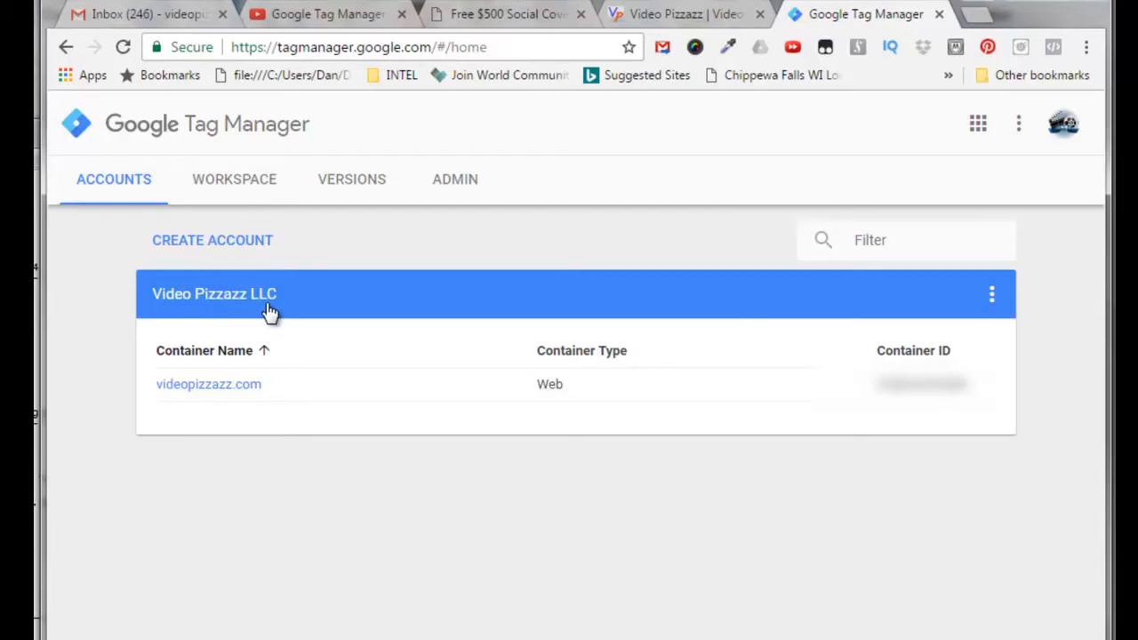
mouse_move(167, 361)
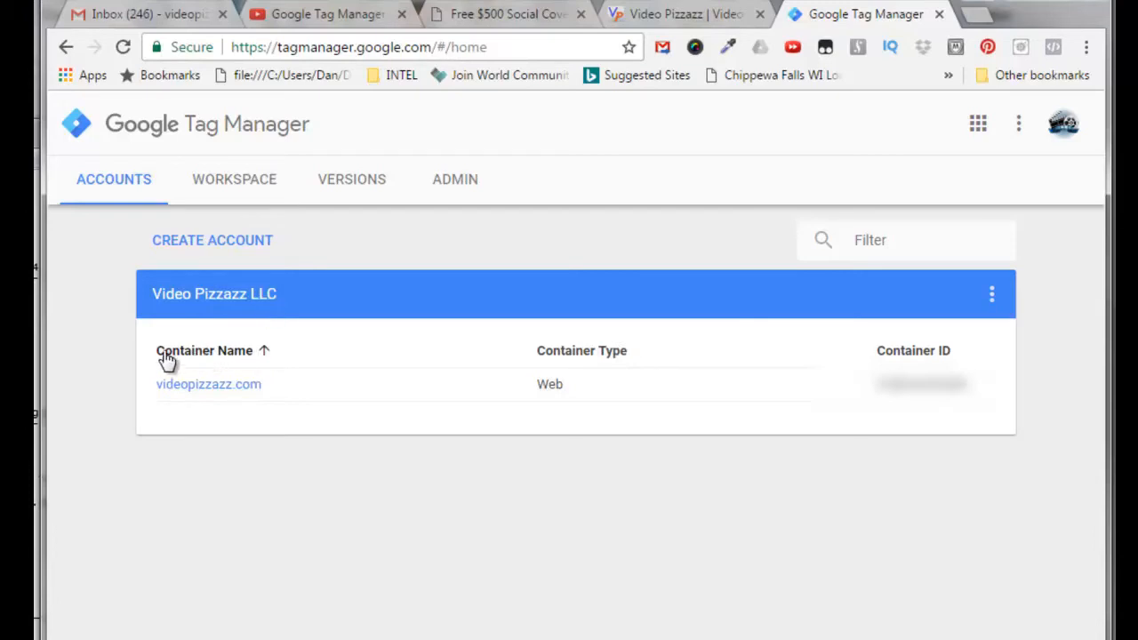
mouse_move(175, 363)
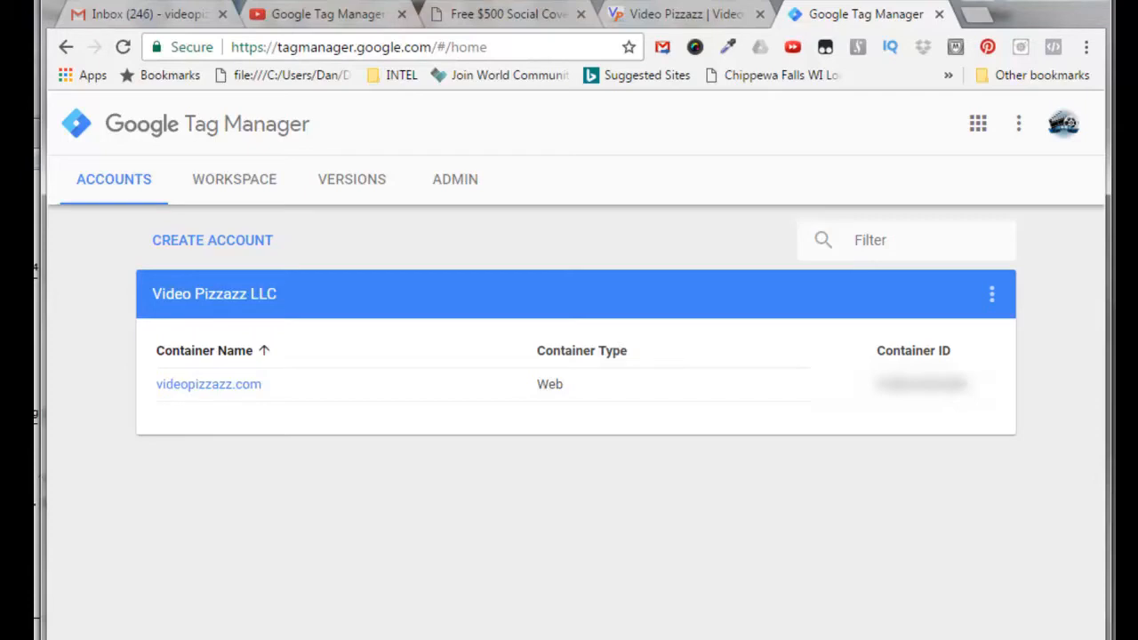
mouse_move(785, 331)
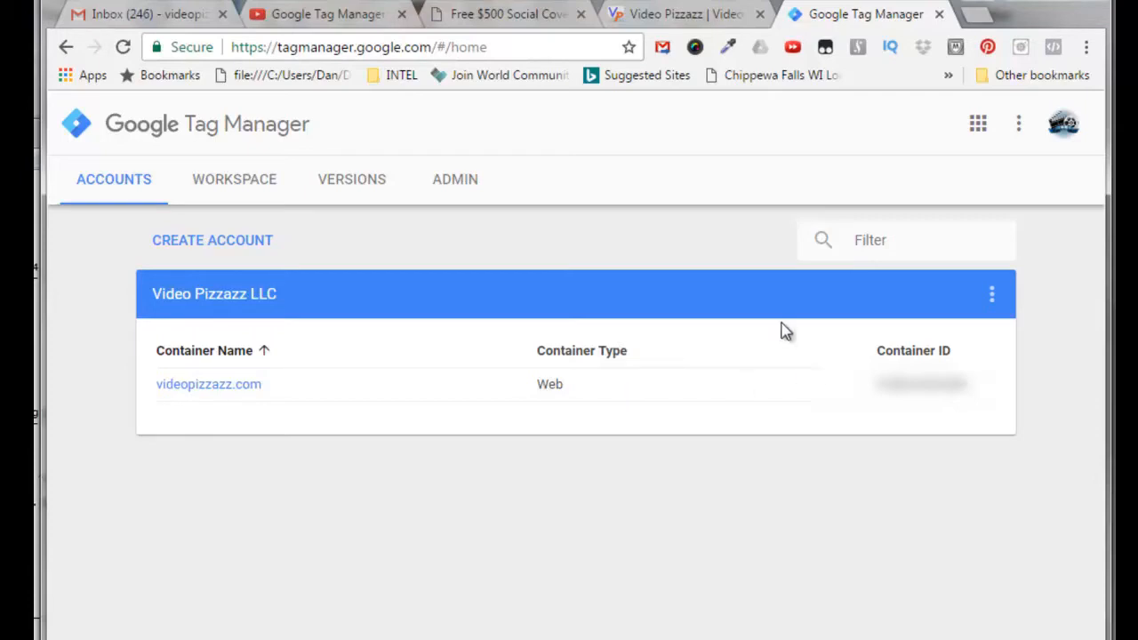
mouse_move(502, 329)
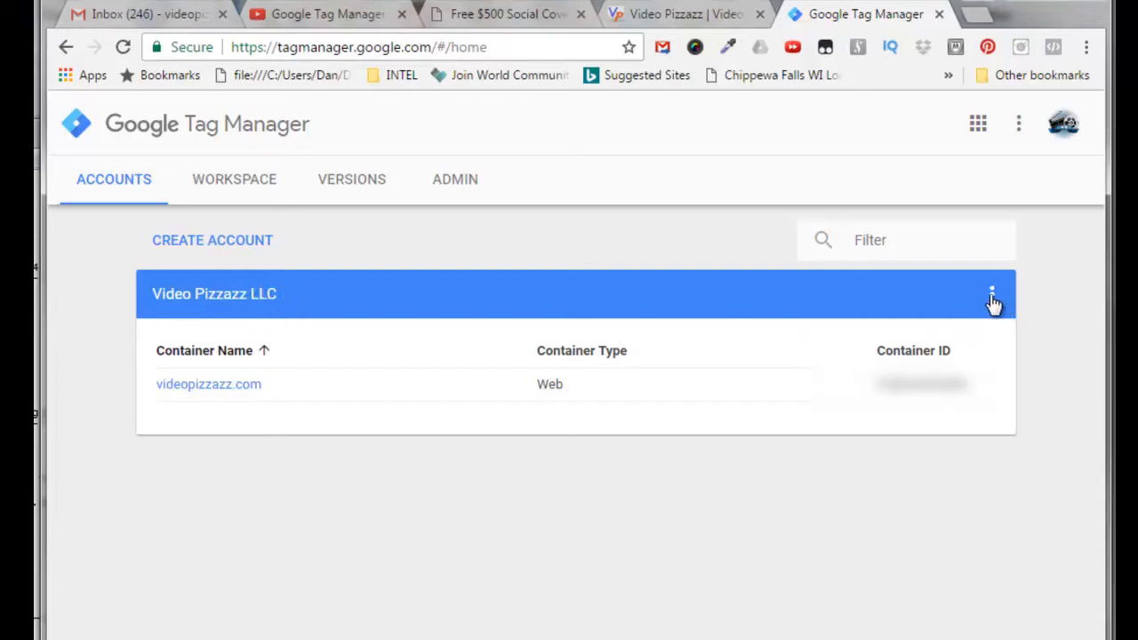
- Create a web container named amazingsocialmediacover.com under Video Pizzazz LLC, pasting the site address as its name
click(992, 294)
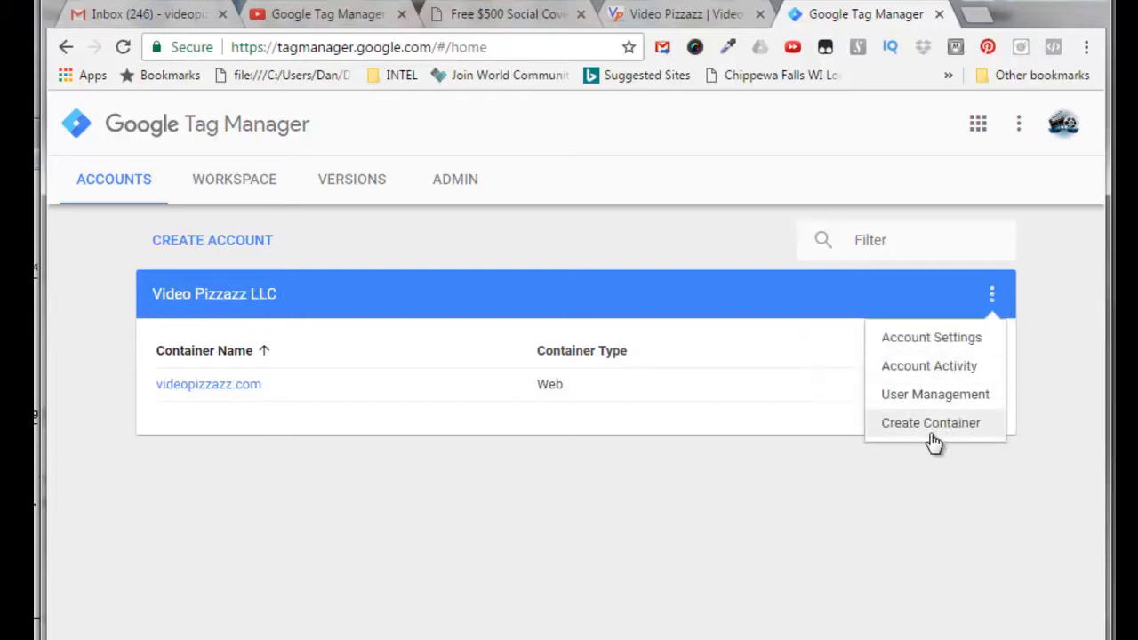
click(930, 422)
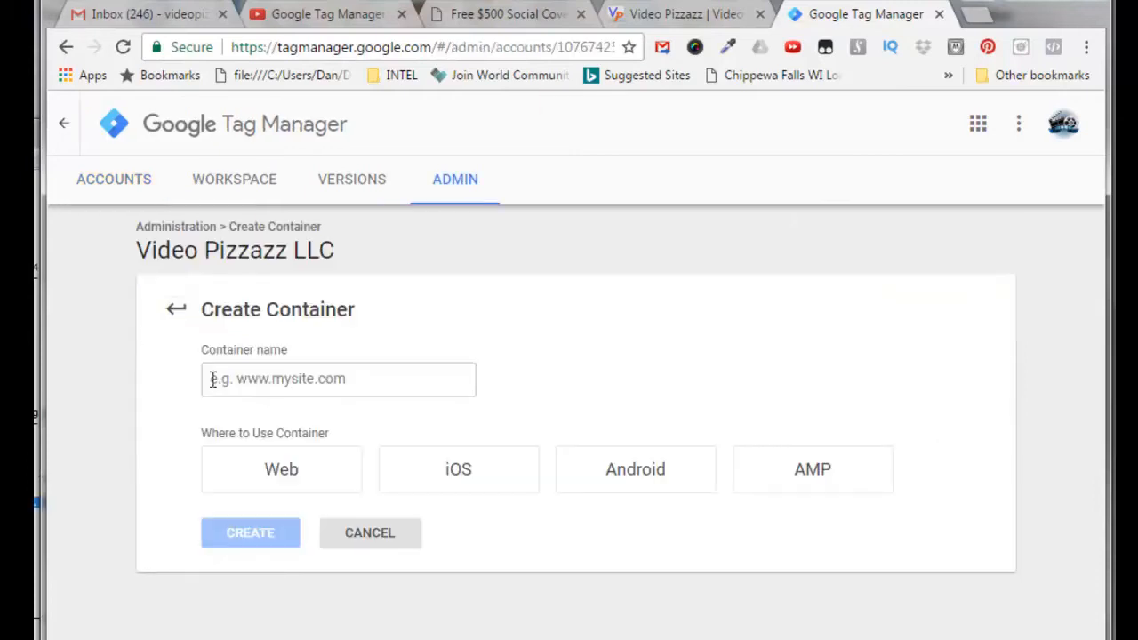
right_click(338, 379)
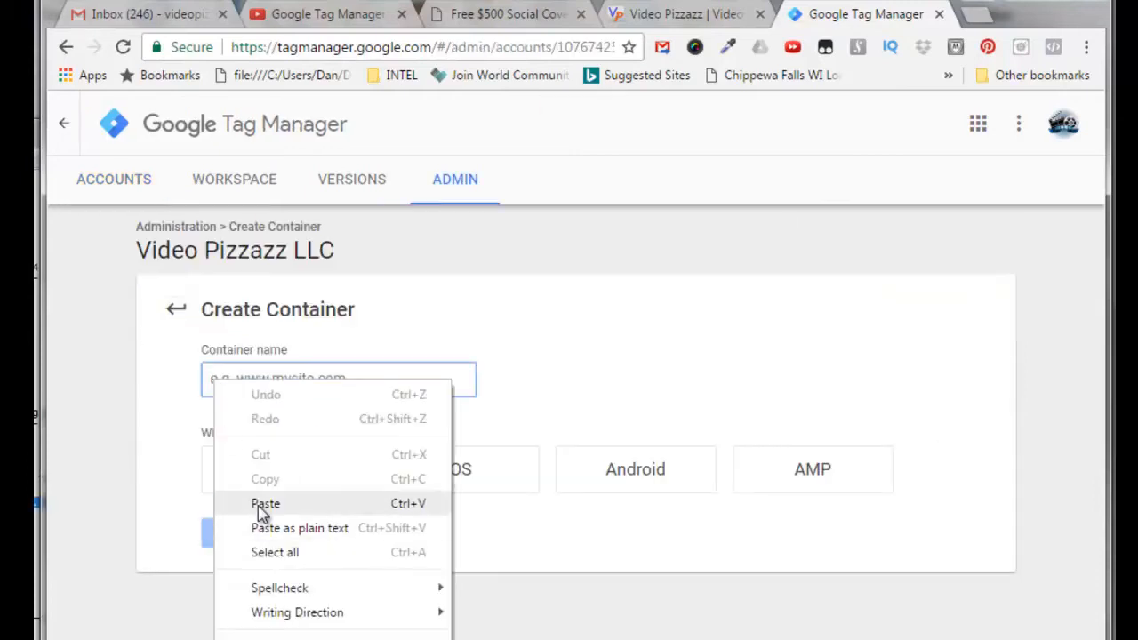
click(266, 503)
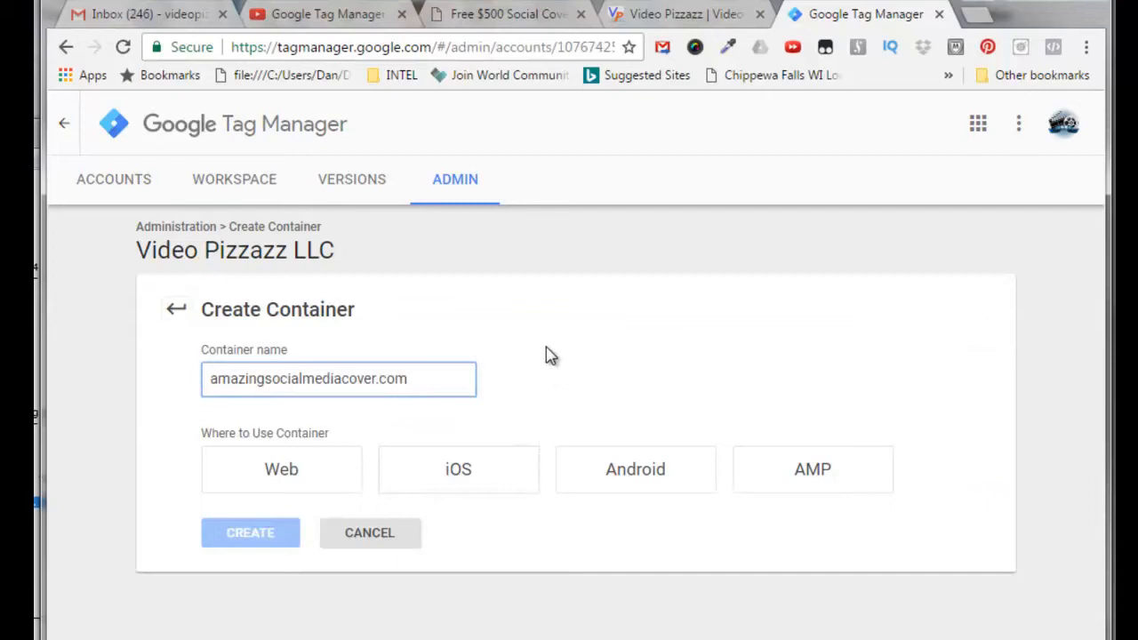
mouse_move(564, 349)
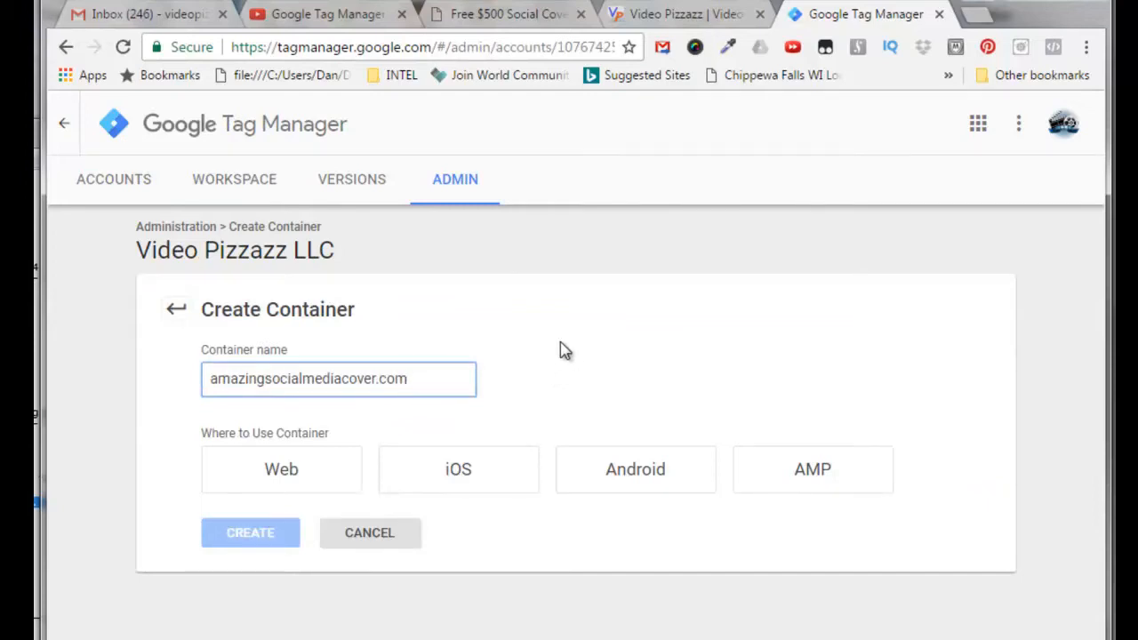
mouse_move(308, 469)
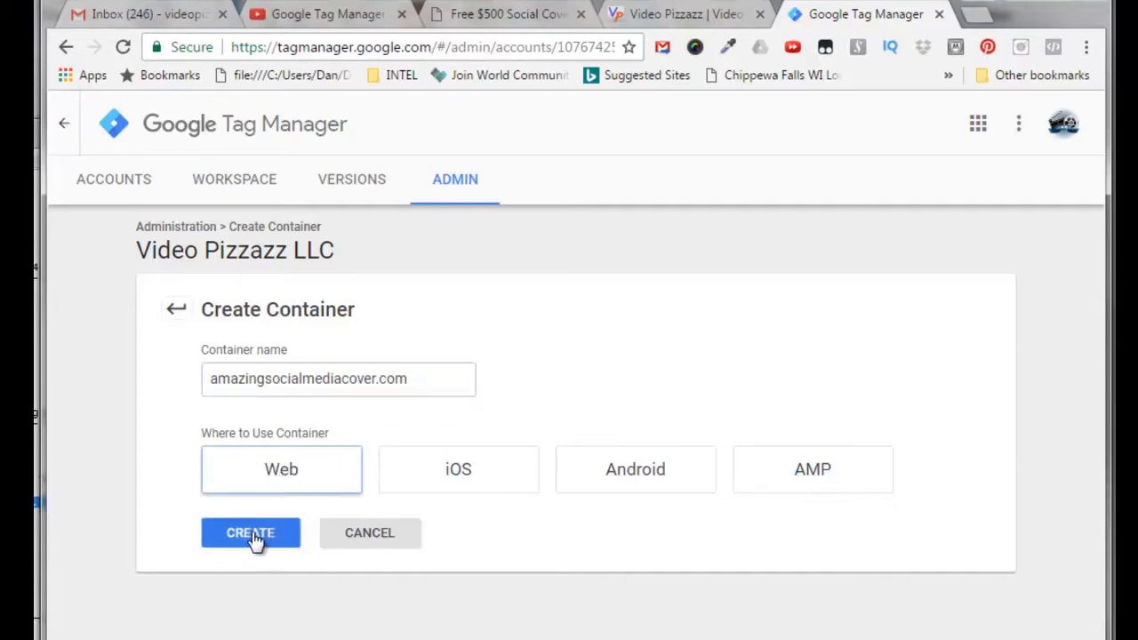
click(250, 533)
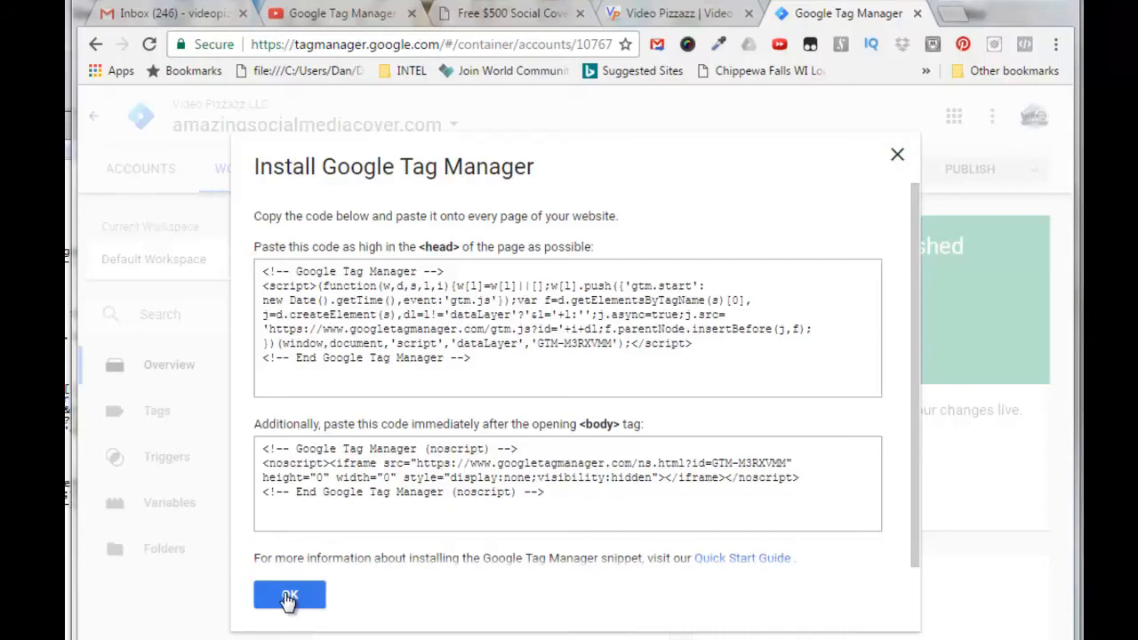
- Dismiss the install snippets, view the new container's tags, then return to the accounts list
click(289, 595)
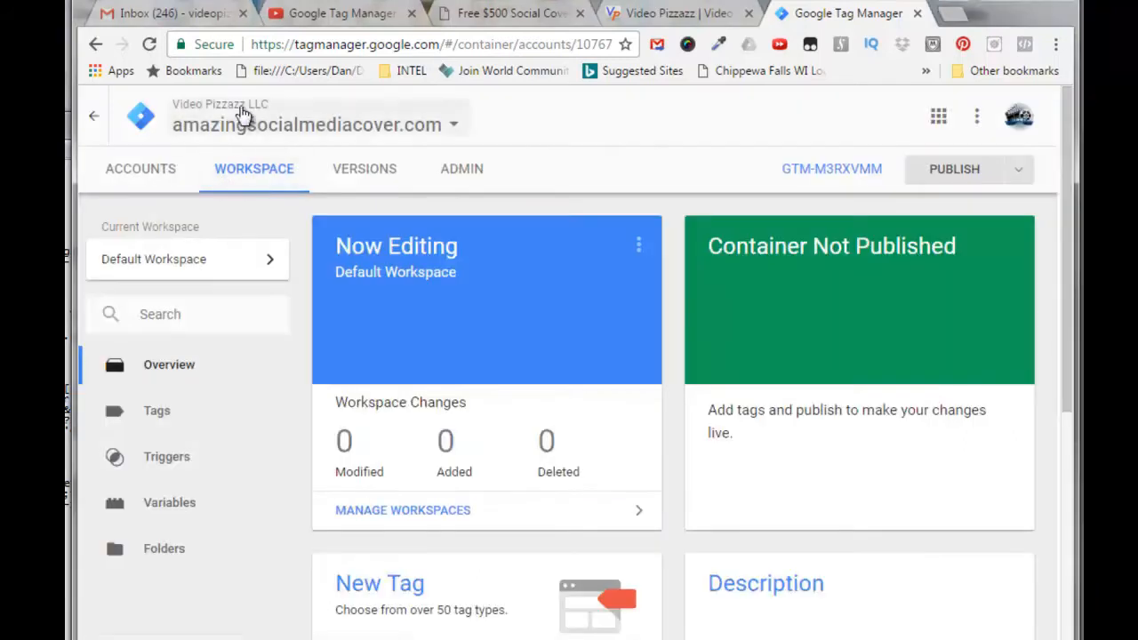
mouse_move(267, 108)
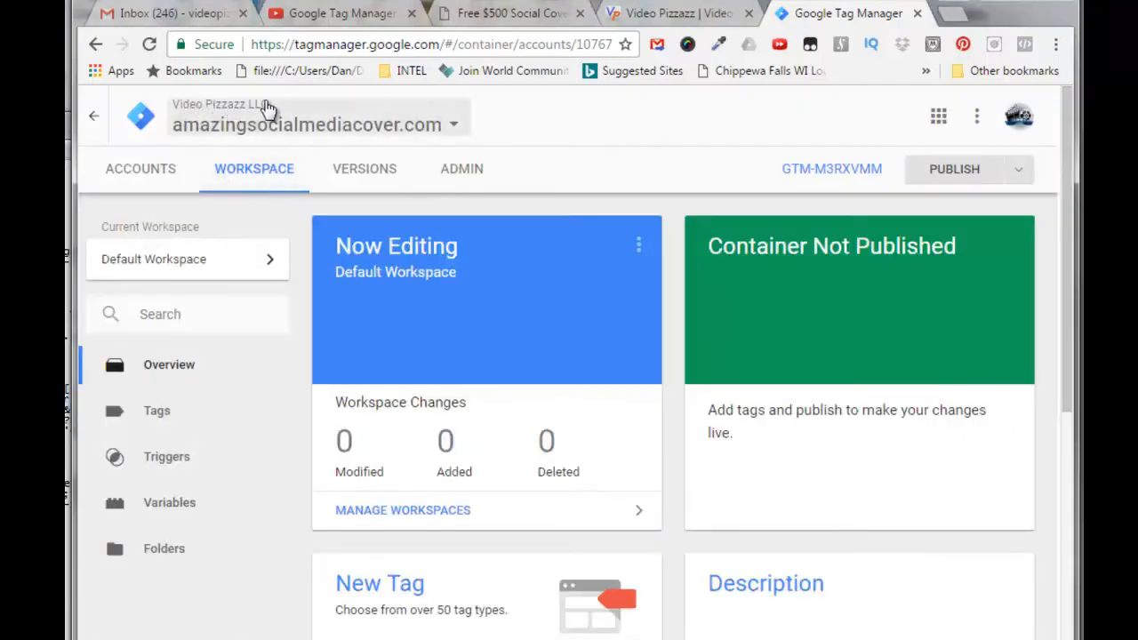
mouse_move(276, 133)
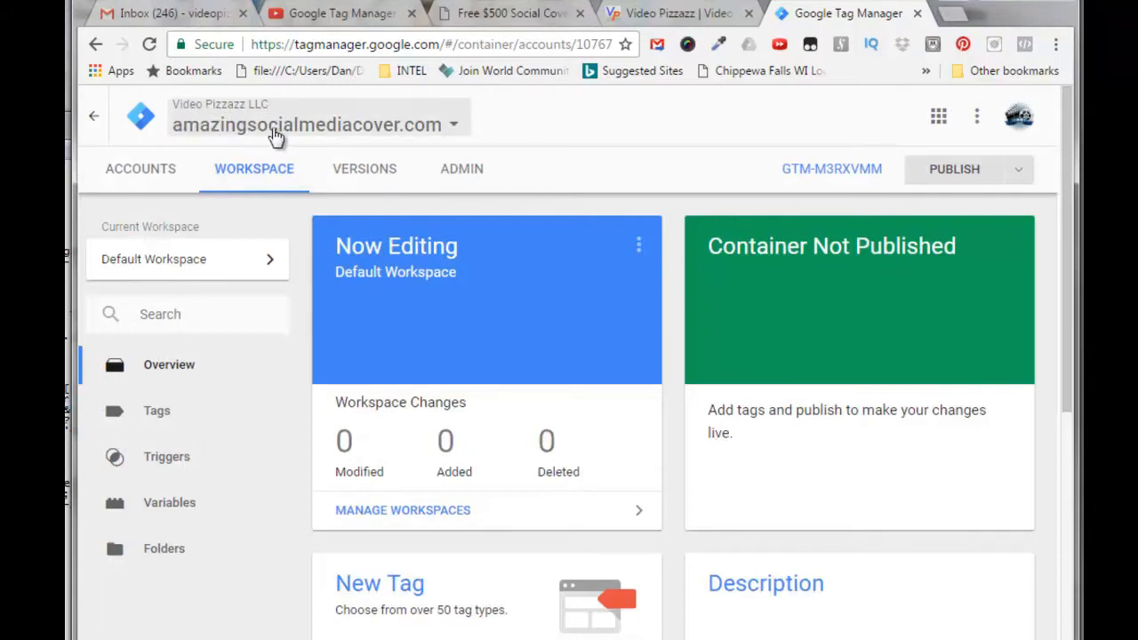
mouse_move(394, 125)
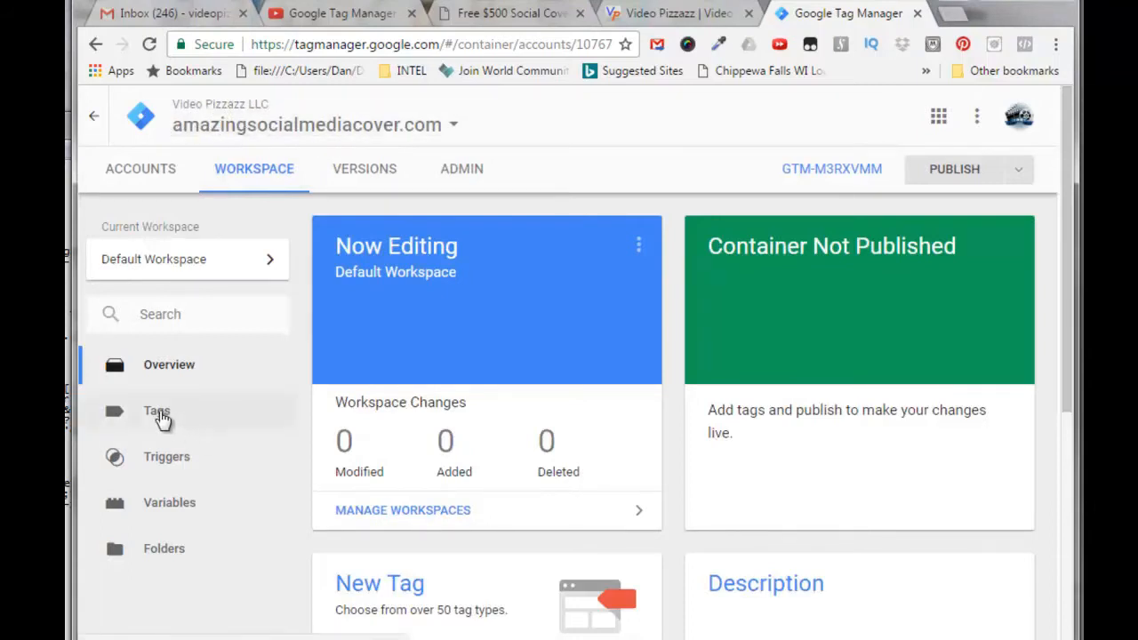
click(156, 411)
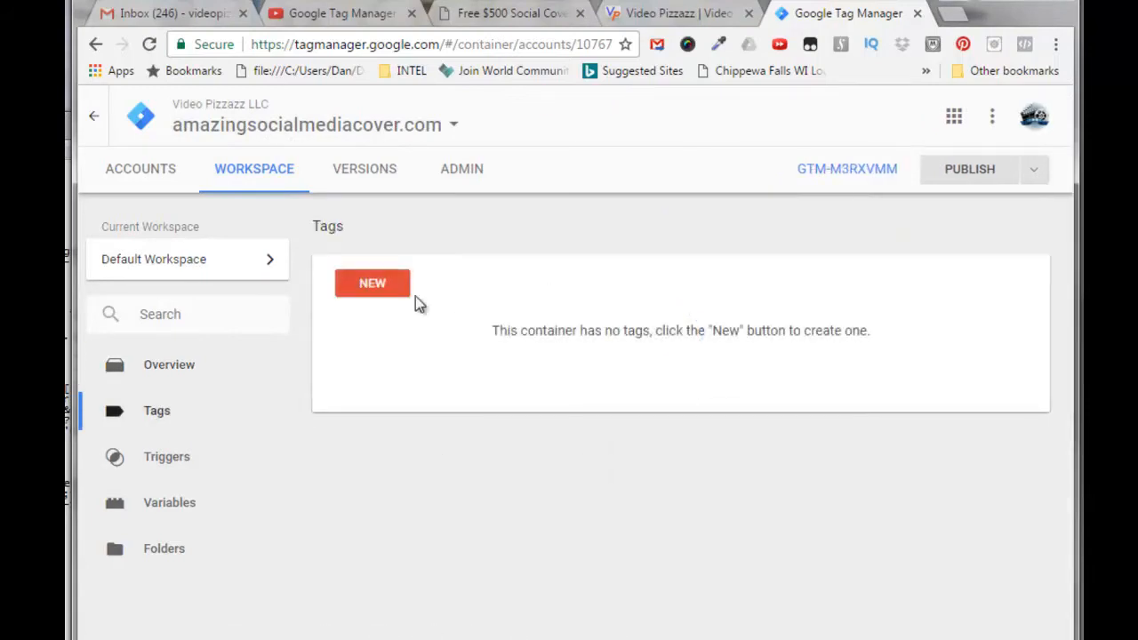
mouse_move(569, 393)
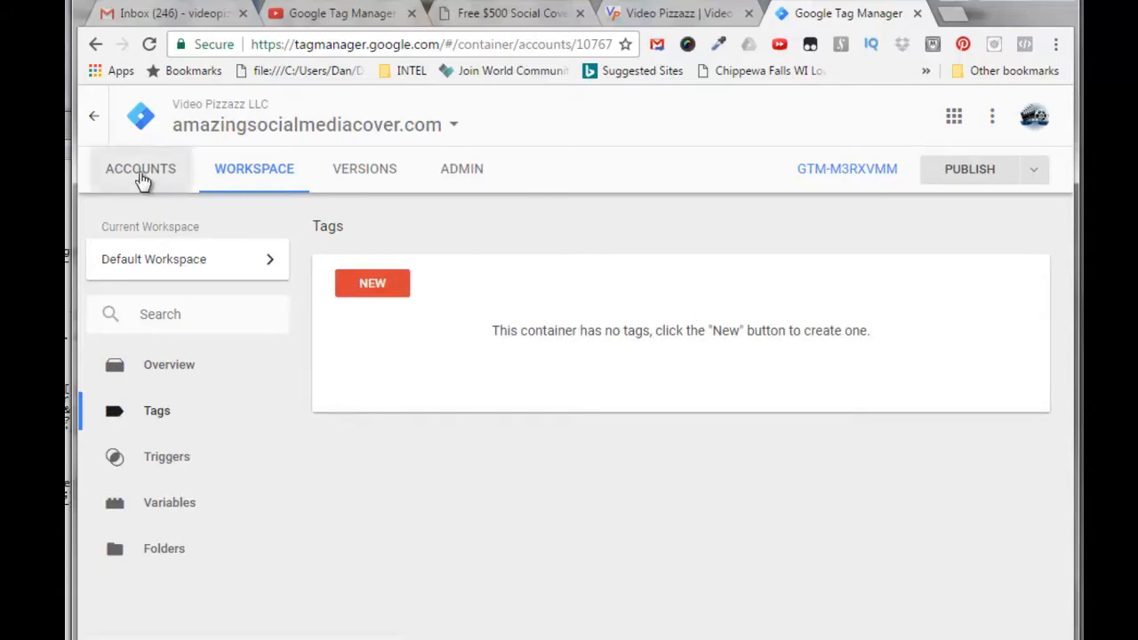
click(141, 168)
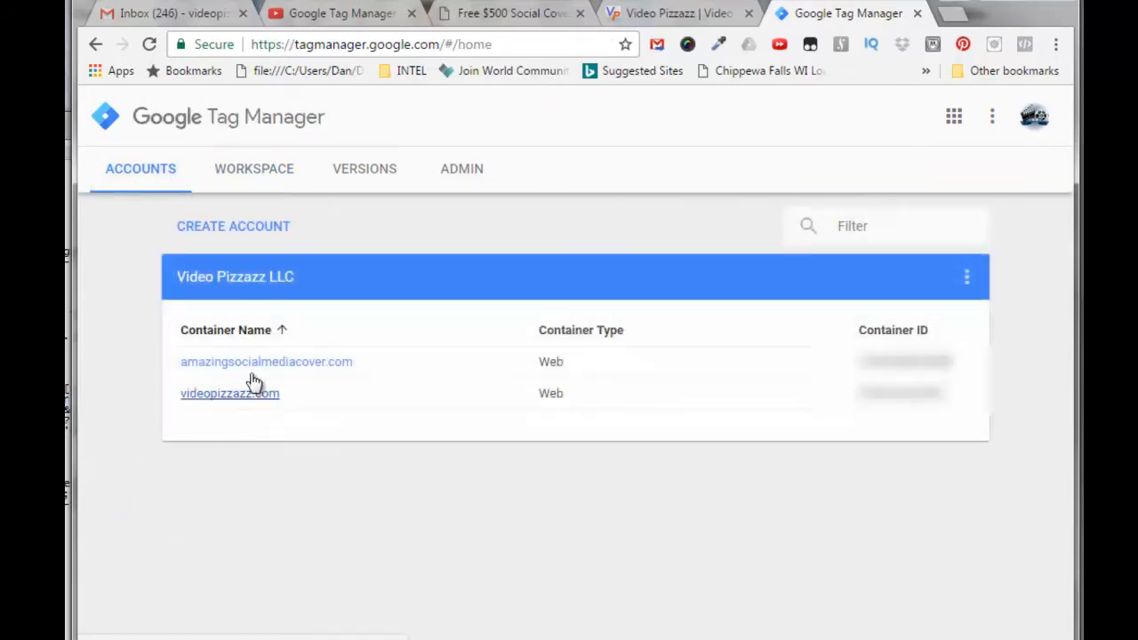
mouse_move(213, 430)
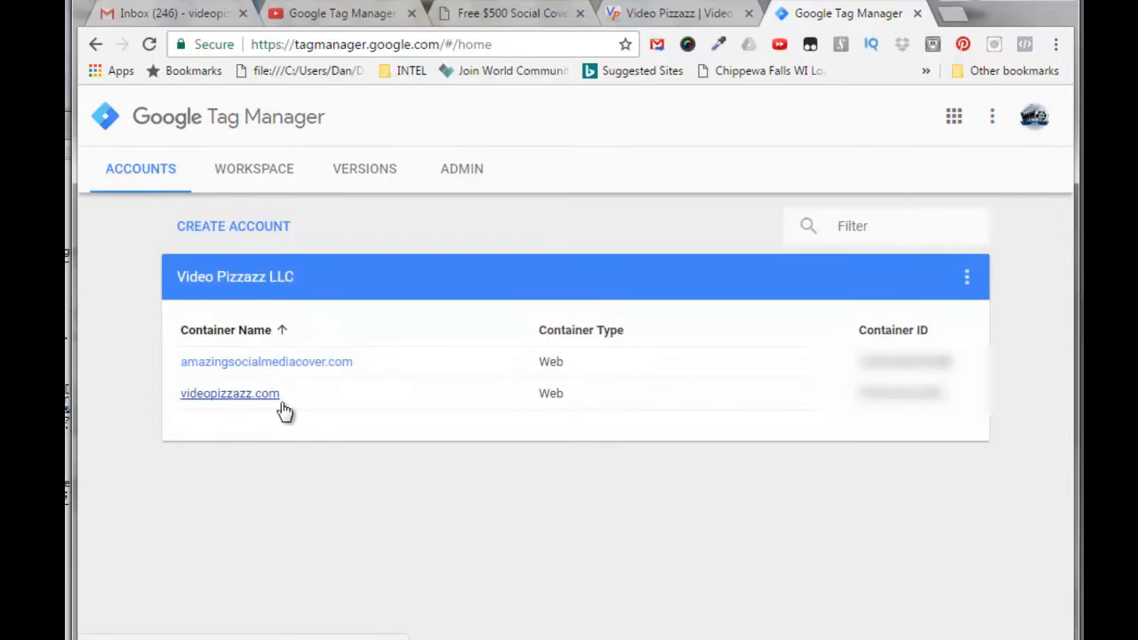
mouse_move(221, 374)
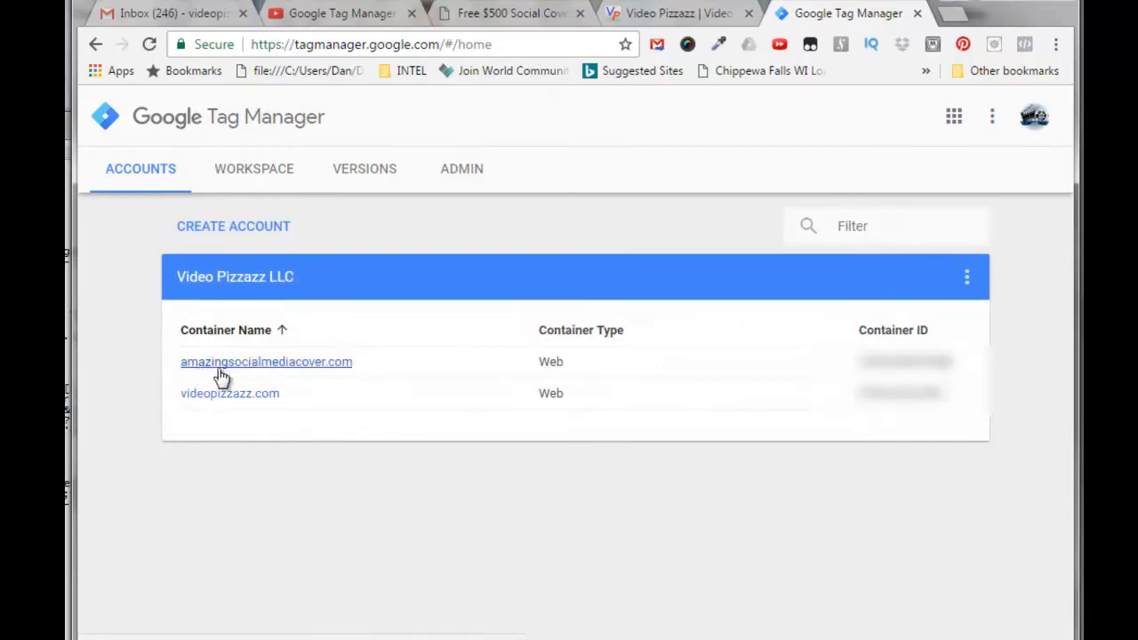
mouse_move(820, 422)
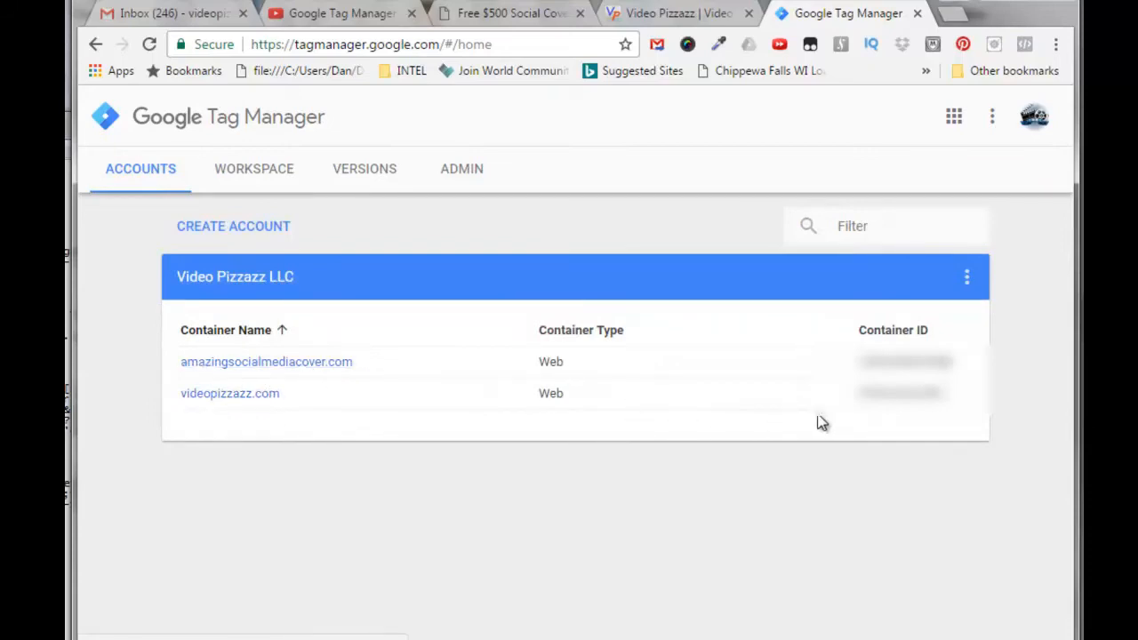
mouse_move(130, 411)
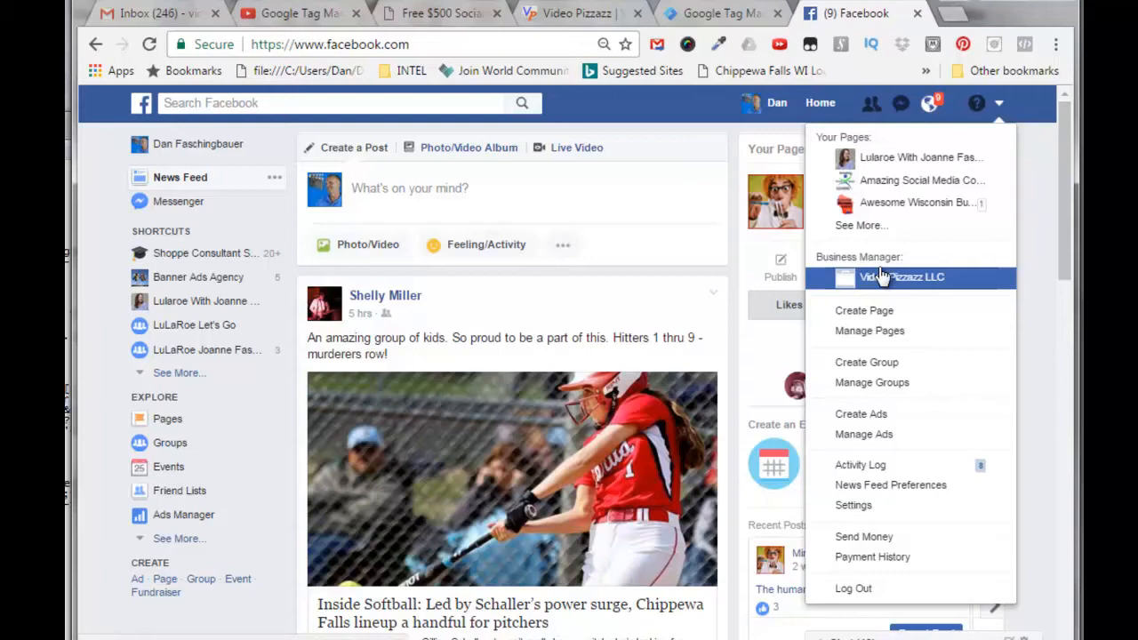
mouse_move(901, 283)
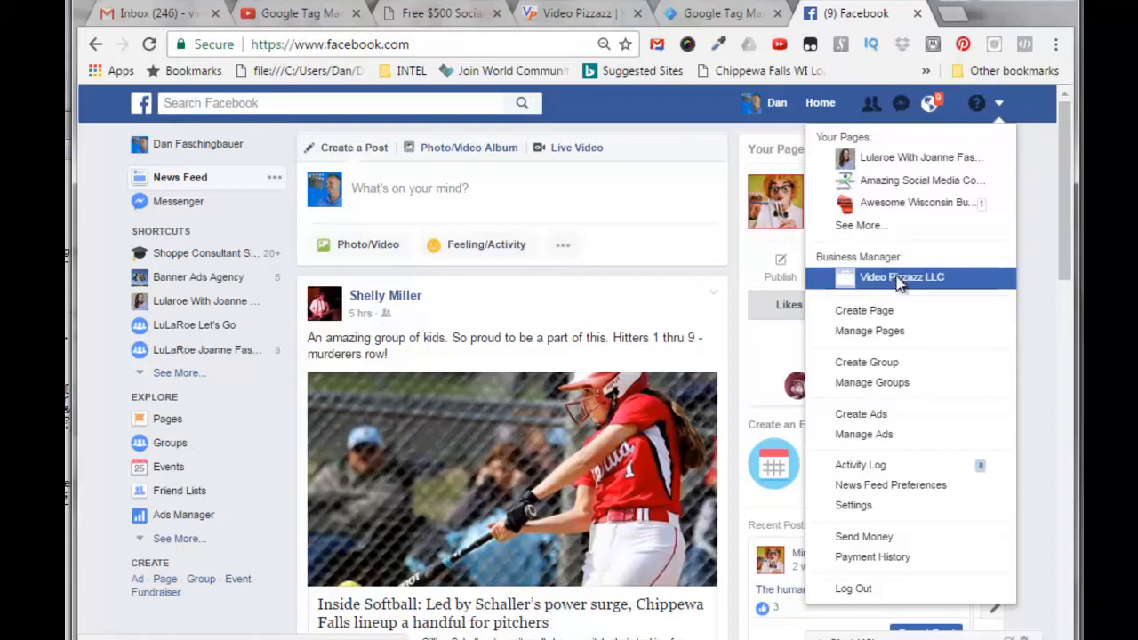
- Open the Video Pizzazz LLC Business Manager and go to its Pixels page
click(901, 277)
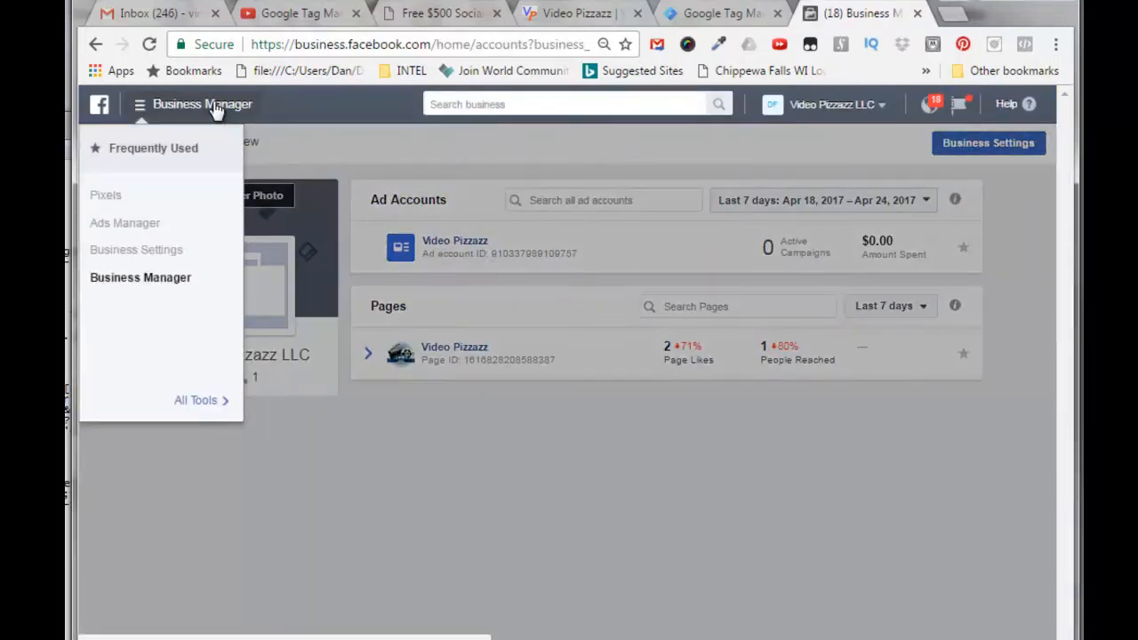
click(105, 194)
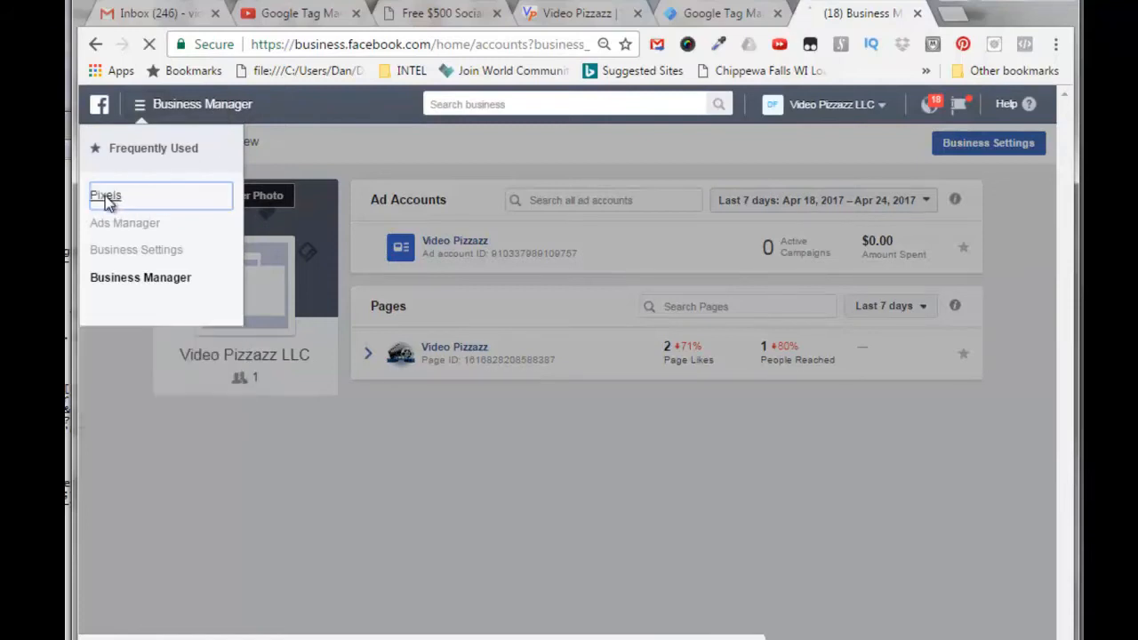
click(105, 195)
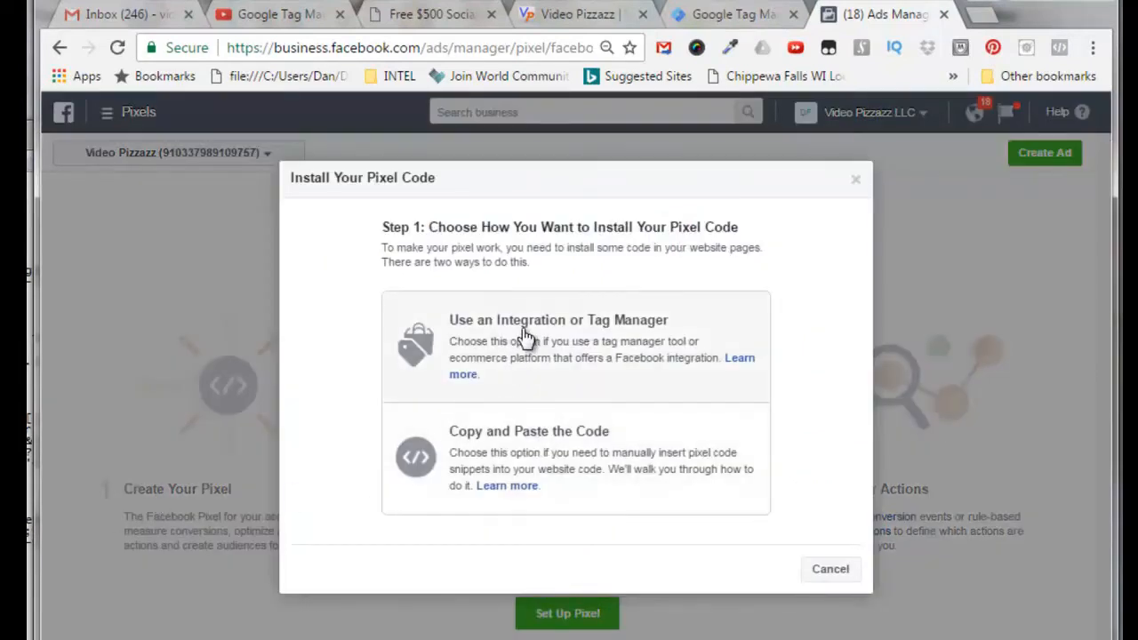
mouse_move(551, 347)
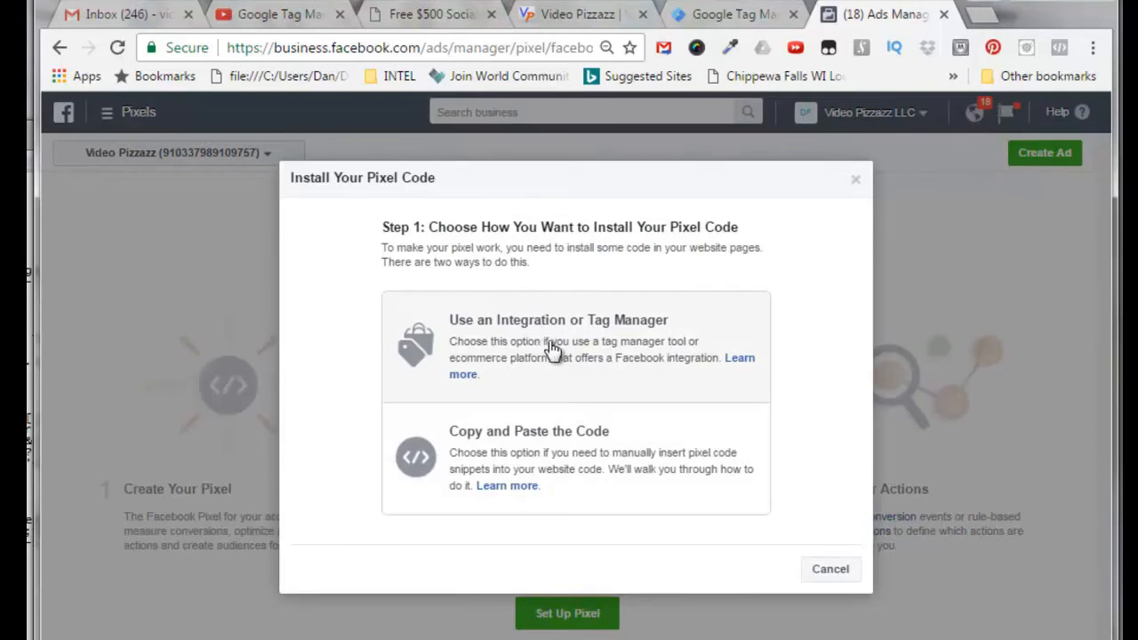
mouse_move(569, 354)
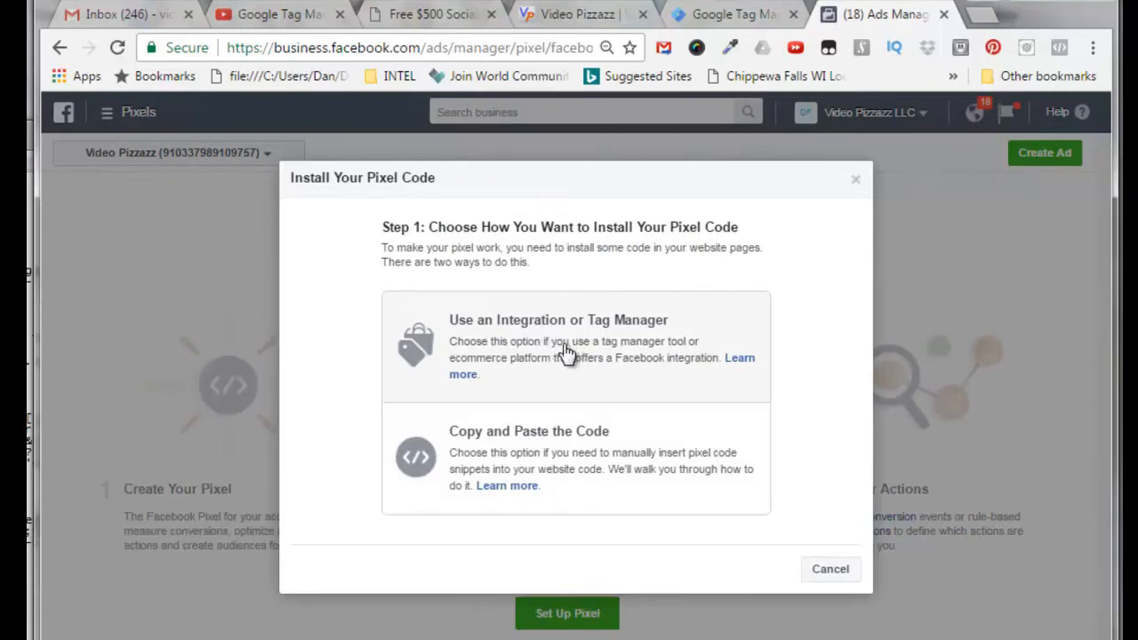
- Choose the Google Tag Manager integration with Quick Install for the pixel
click(576, 347)
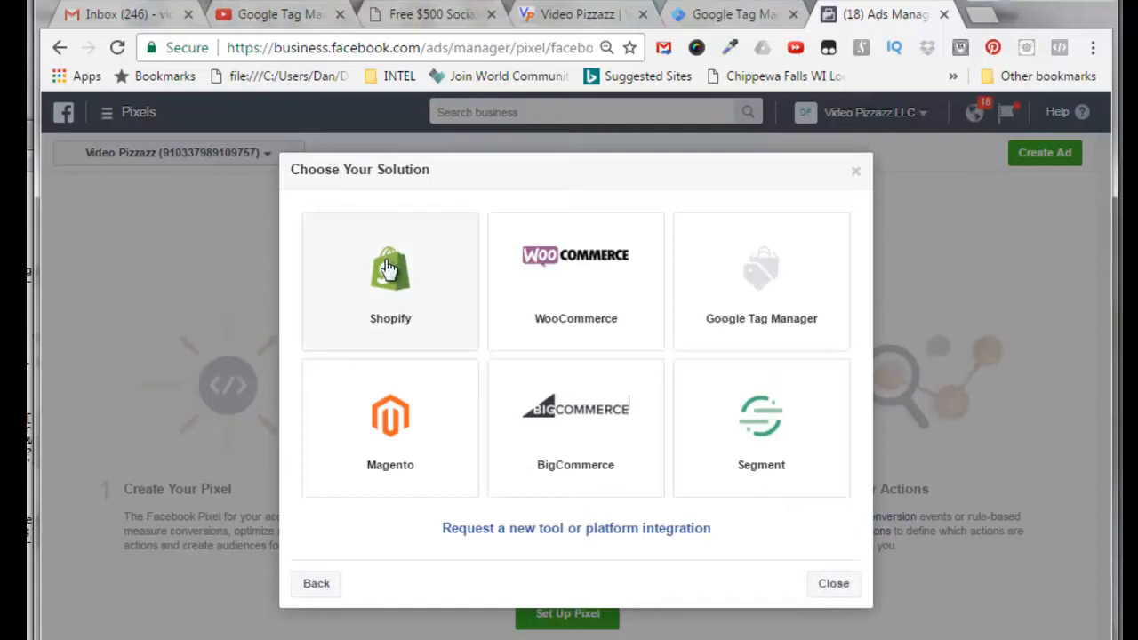
mouse_move(705, 311)
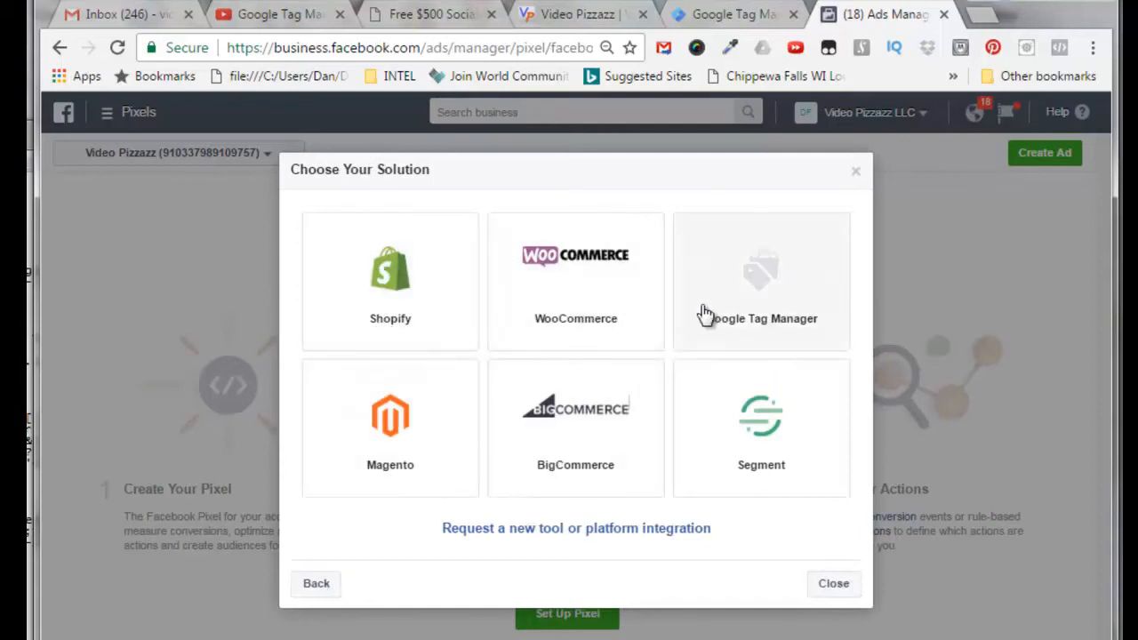
mouse_move(767, 333)
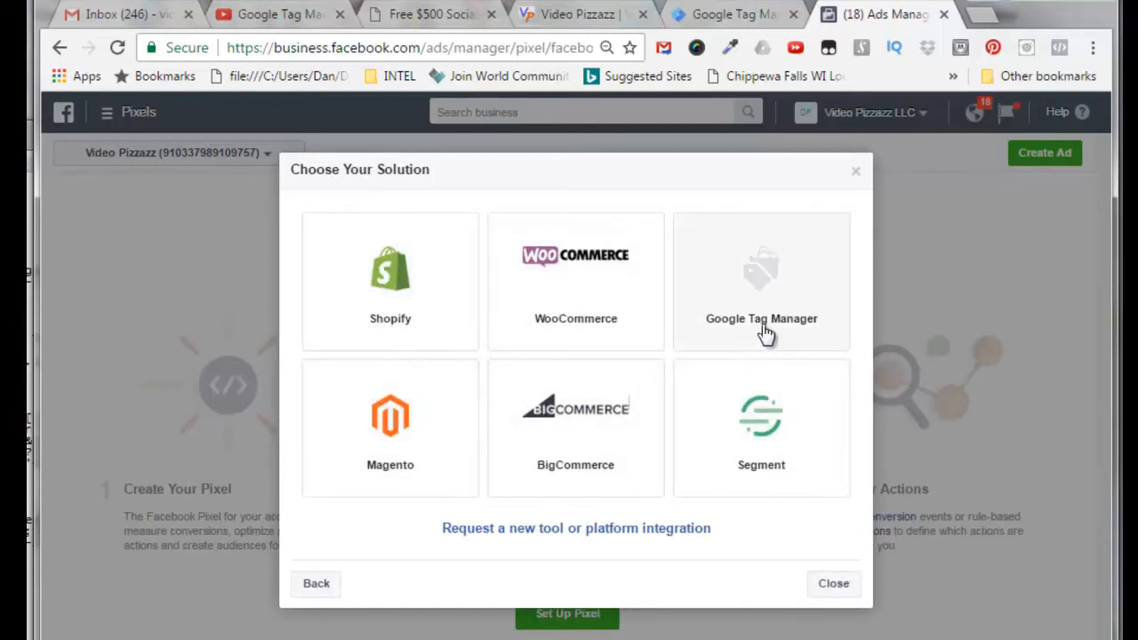
mouse_move(762, 277)
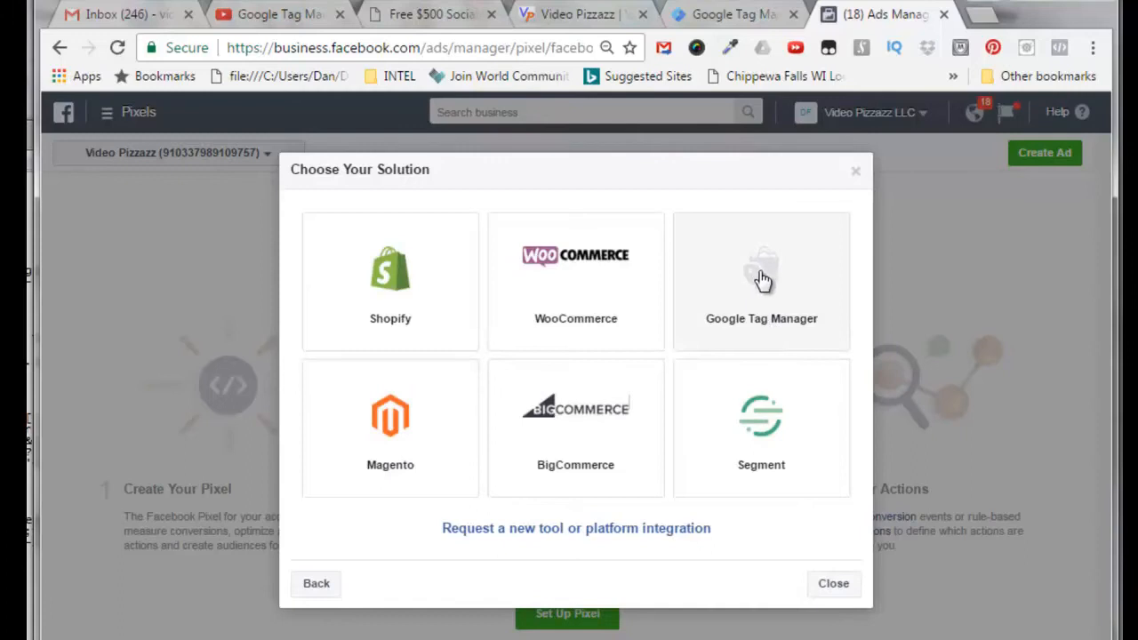
click(761, 280)
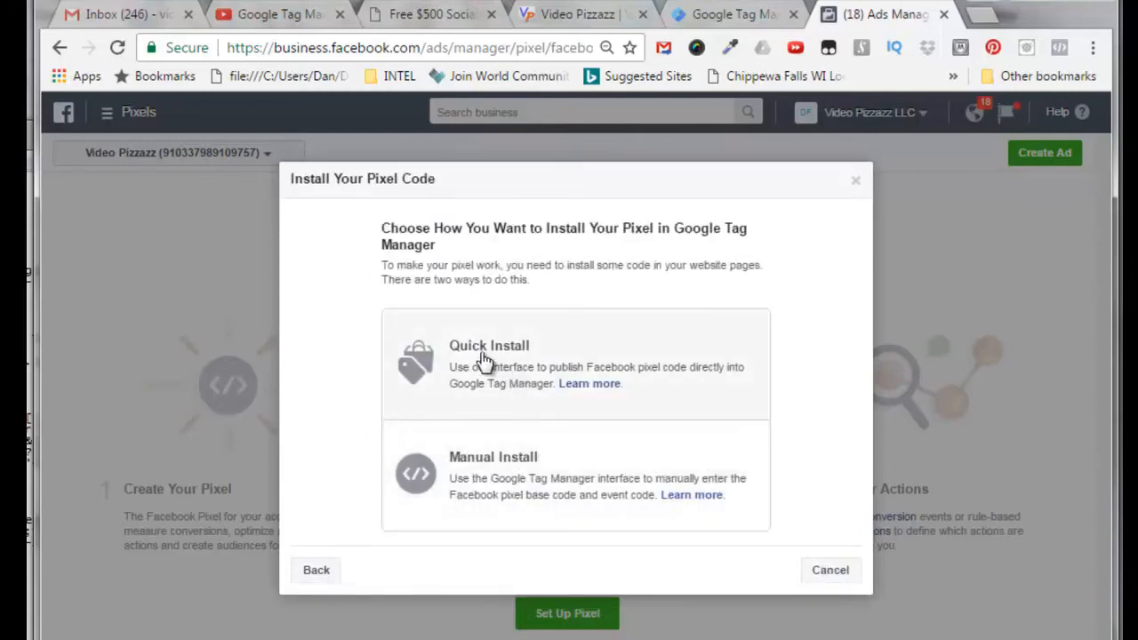
mouse_move(460, 396)
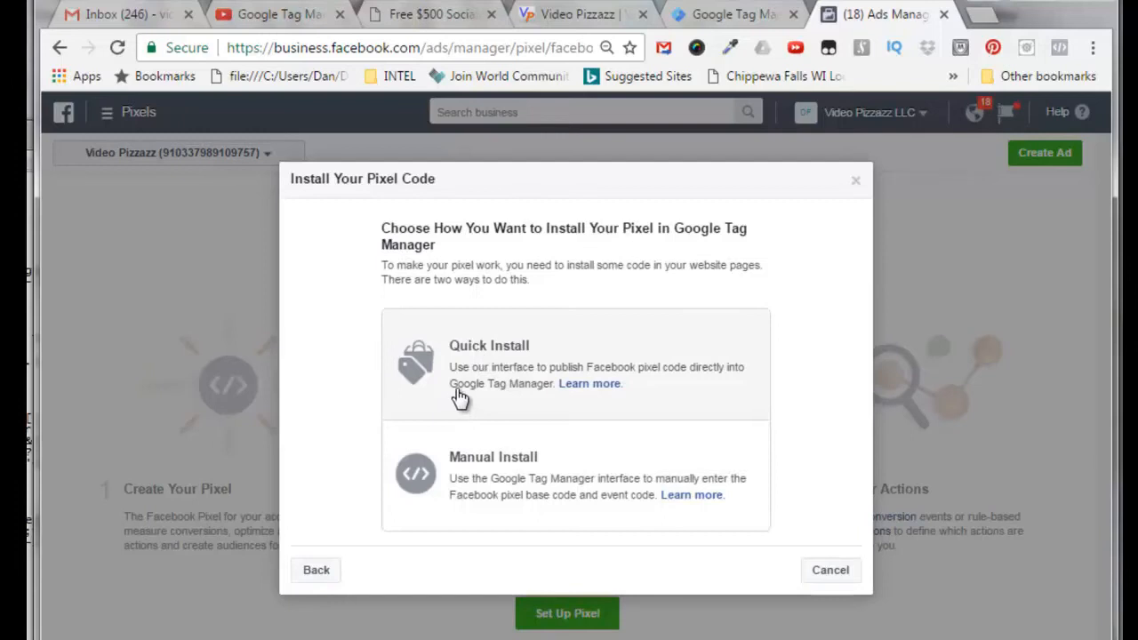
mouse_move(650, 389)
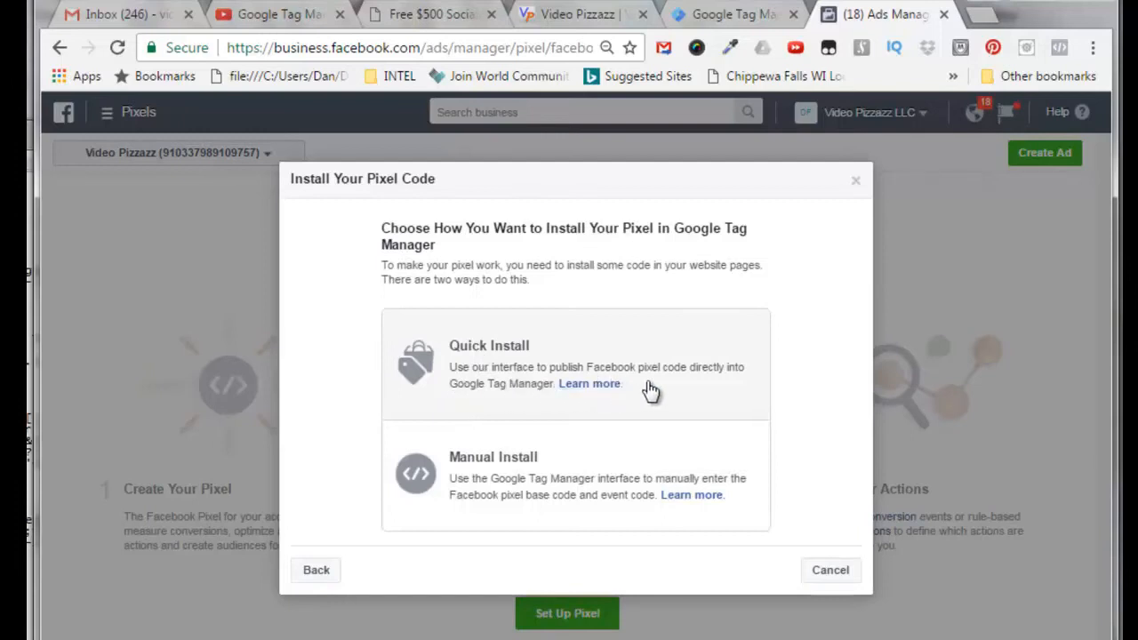
mouse_move(474, 401)
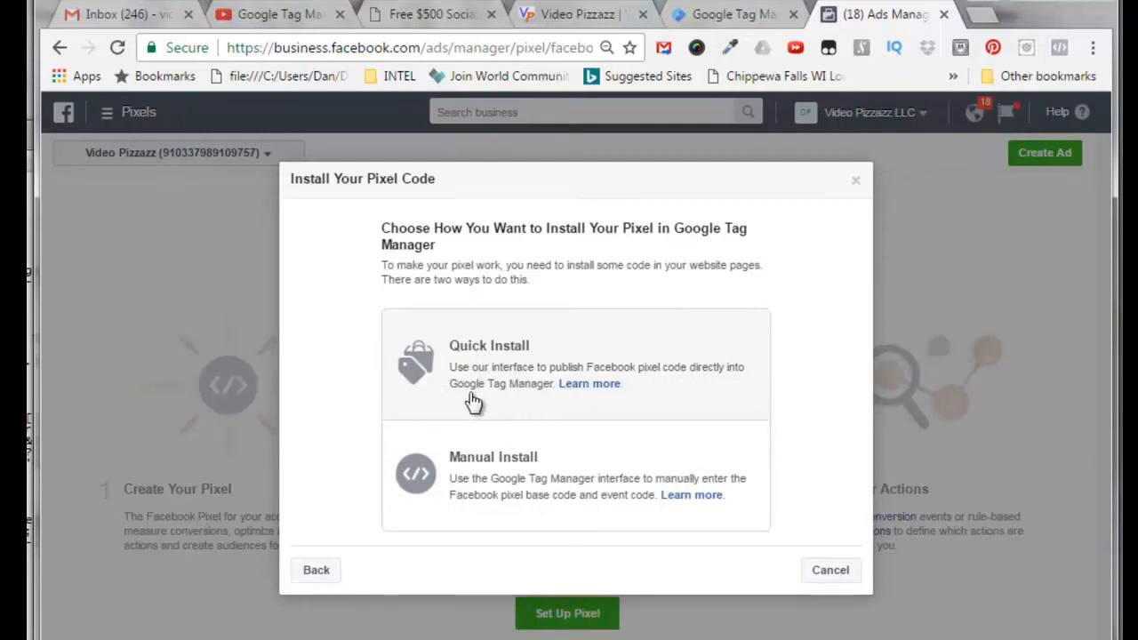
mouse_move(529, 399)
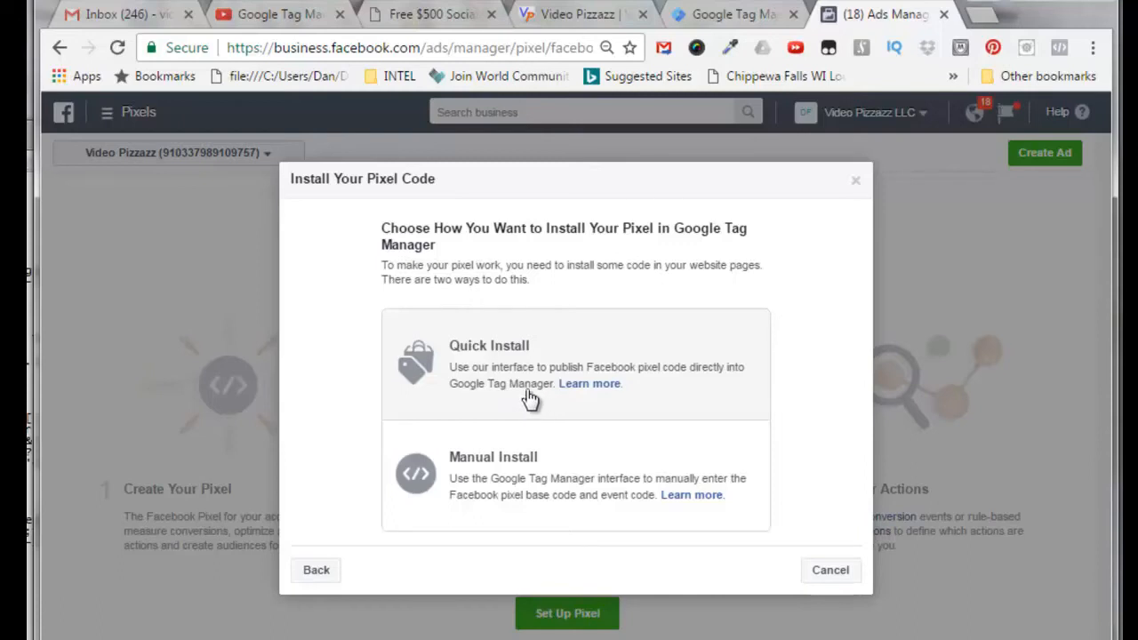
click(575, 365)
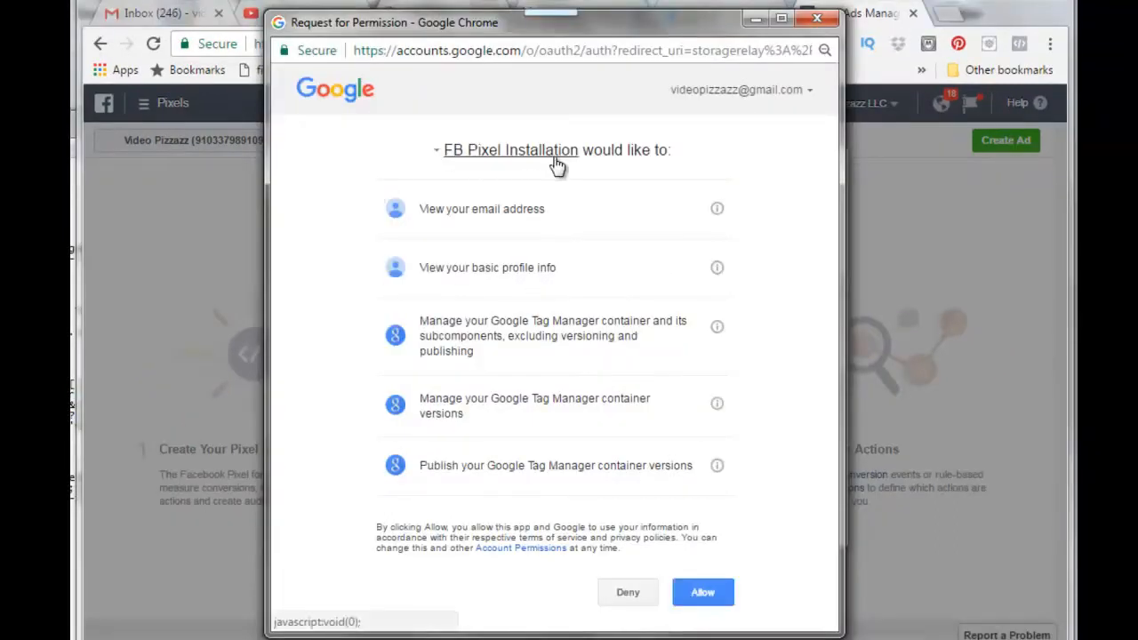
mouse_move(569, 458)
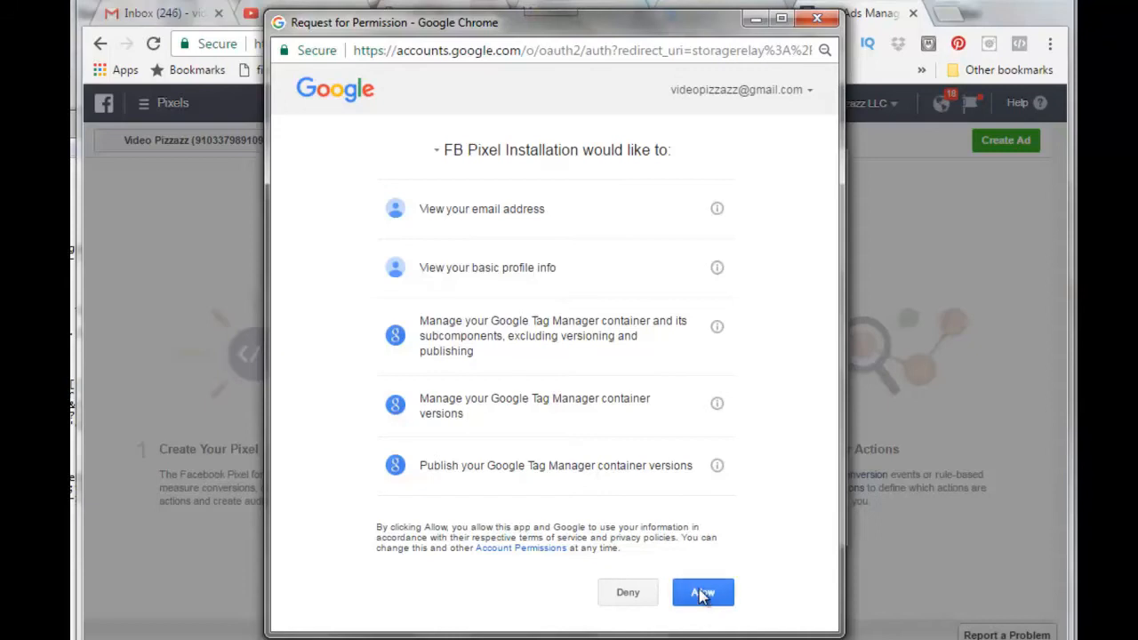
- Allow FB Pixel Installation Google access and select the Video Pizzazz LLC account
click(703, 592)
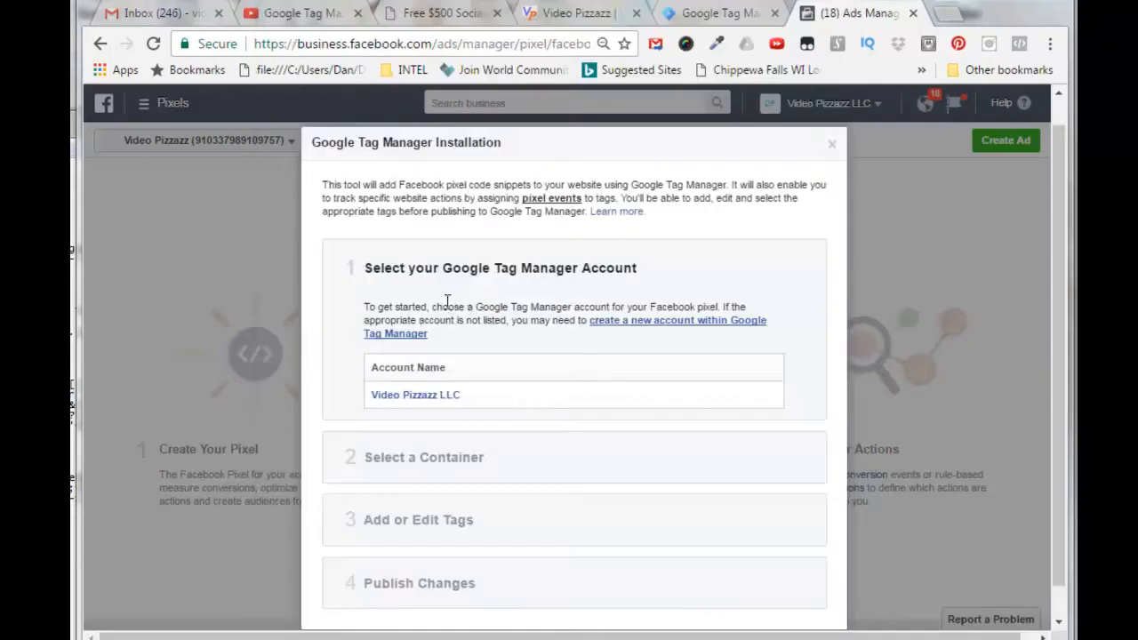
mouse_move(458, 312)
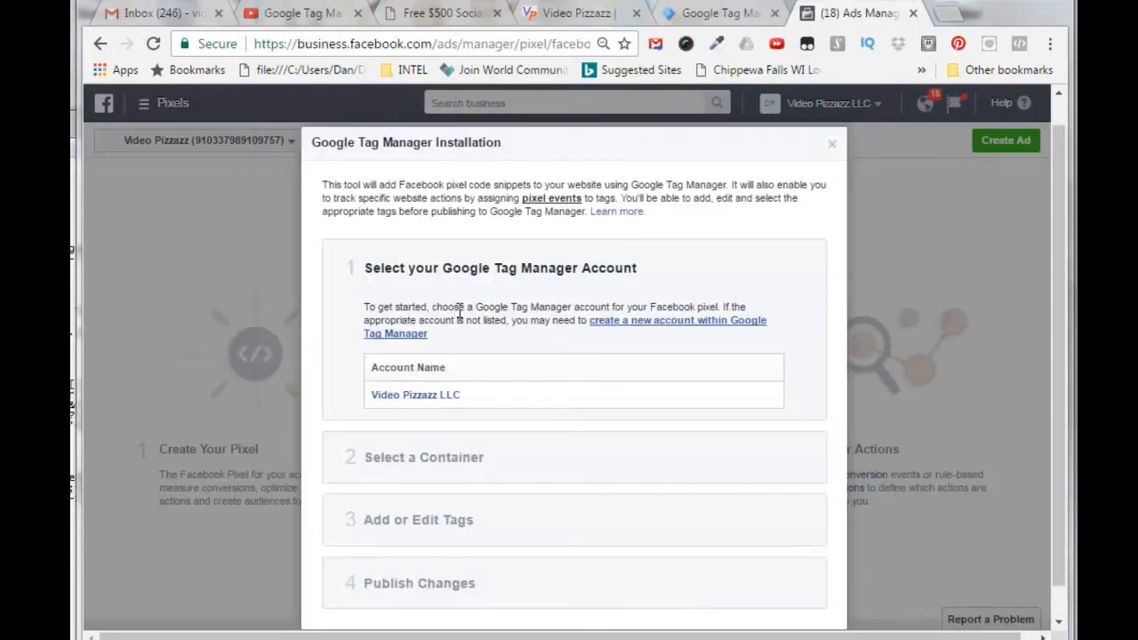
mouse_move(389, 381)
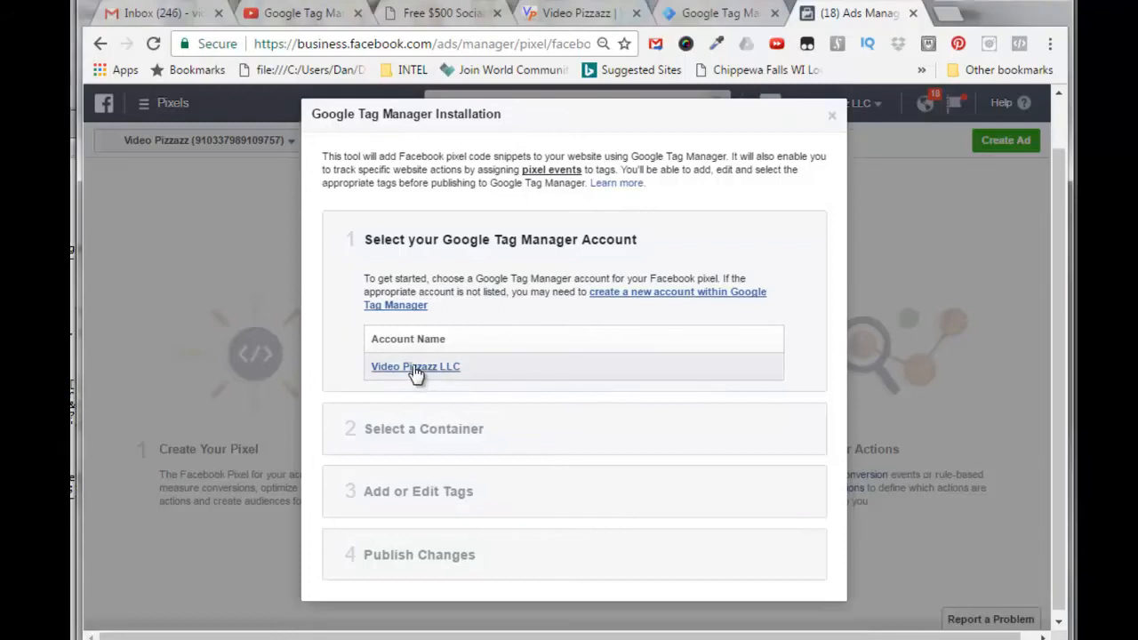
click(415, 367)
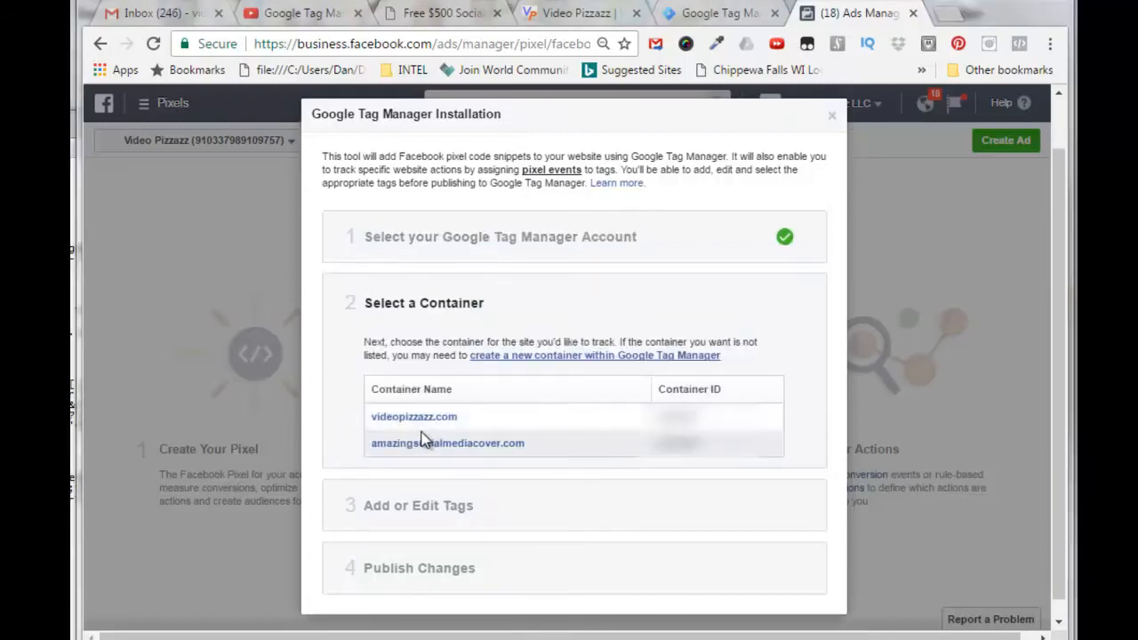
mouse_move(480, 489)
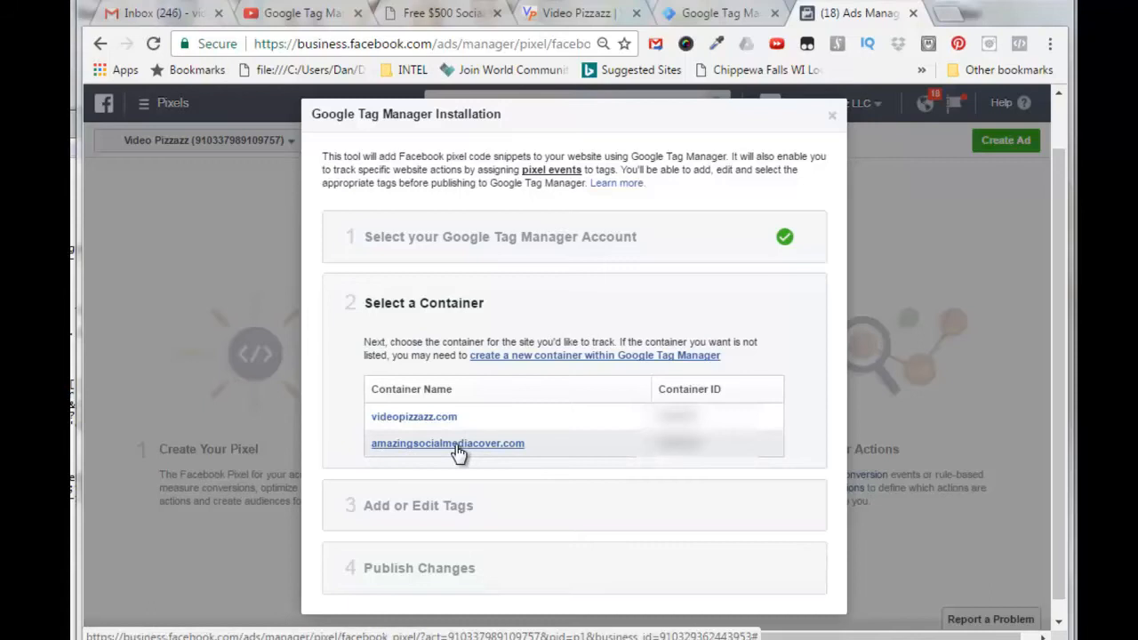
mouse_move(305, 506)
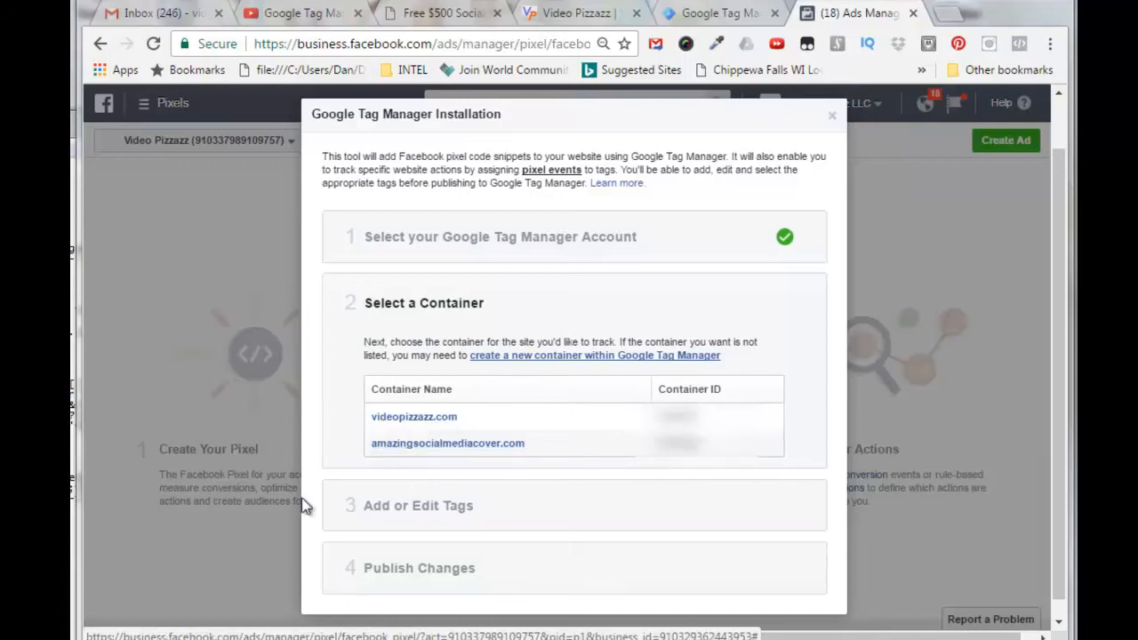
mouse_move(381, 456)
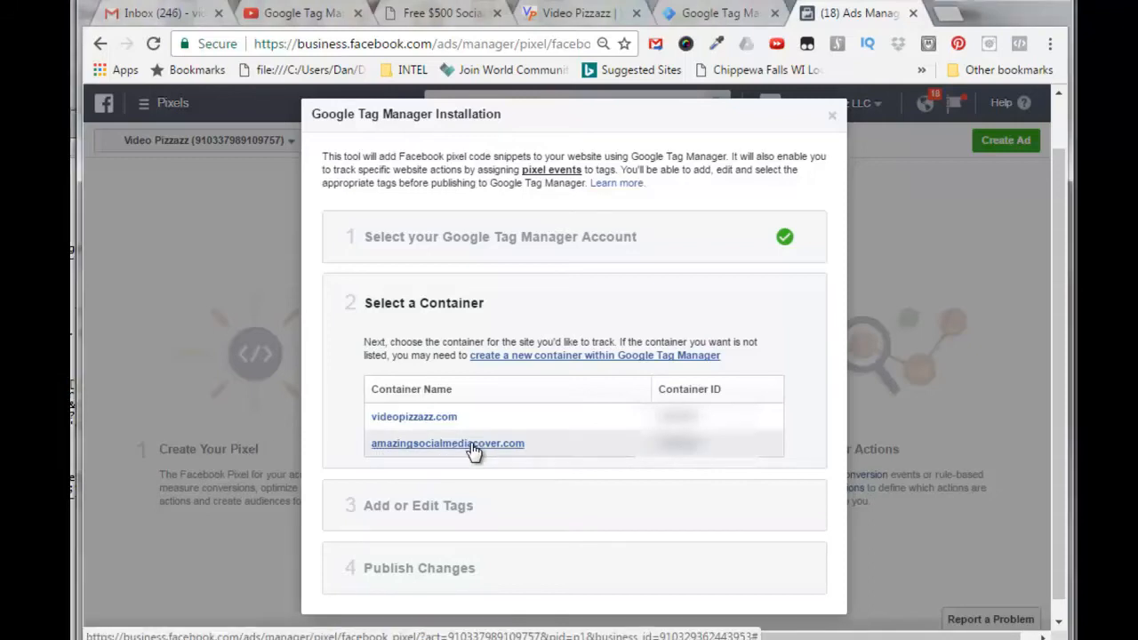
- Choose the amazingsocialmediacover.com container and start a new pixel event tag set to Lead
click(447, 443)
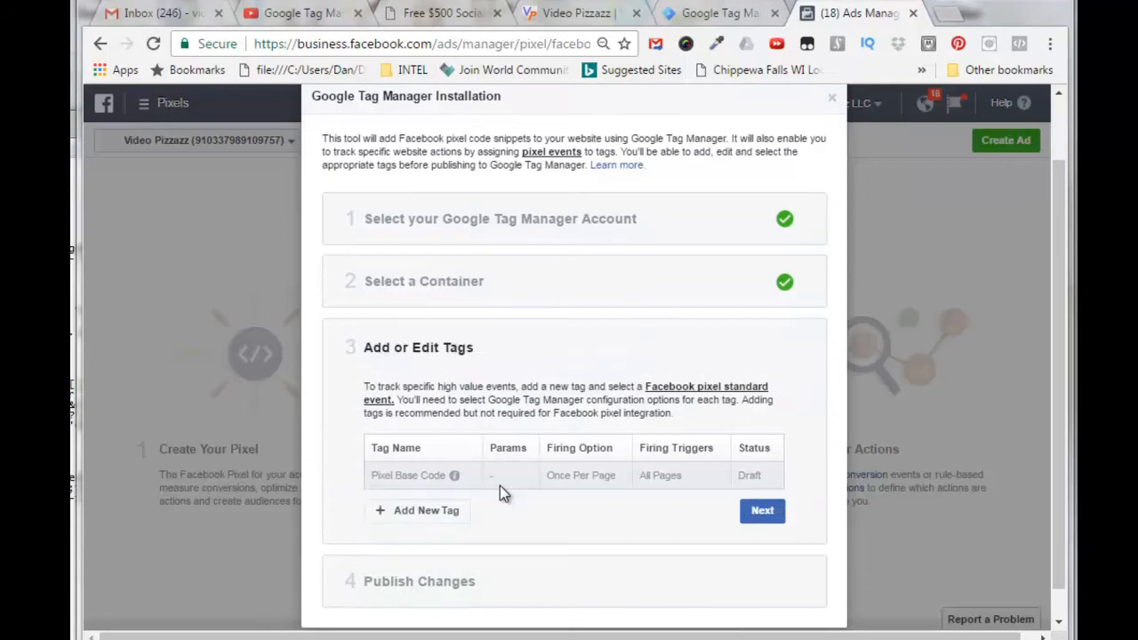
mouse_move(453, 475)
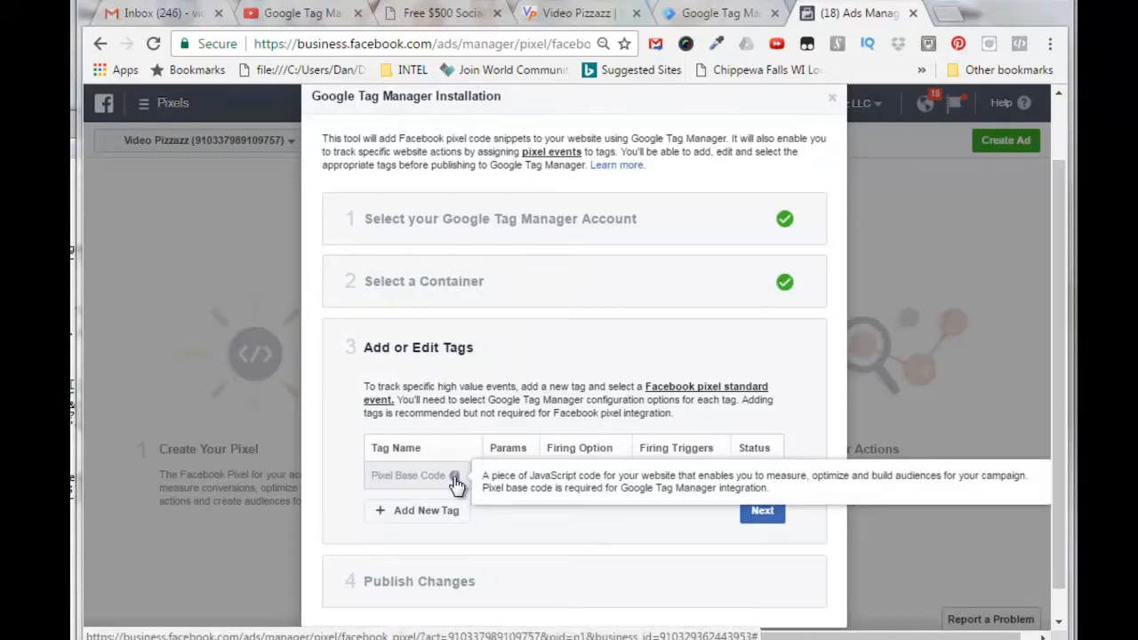
mouse_move(274, 490)
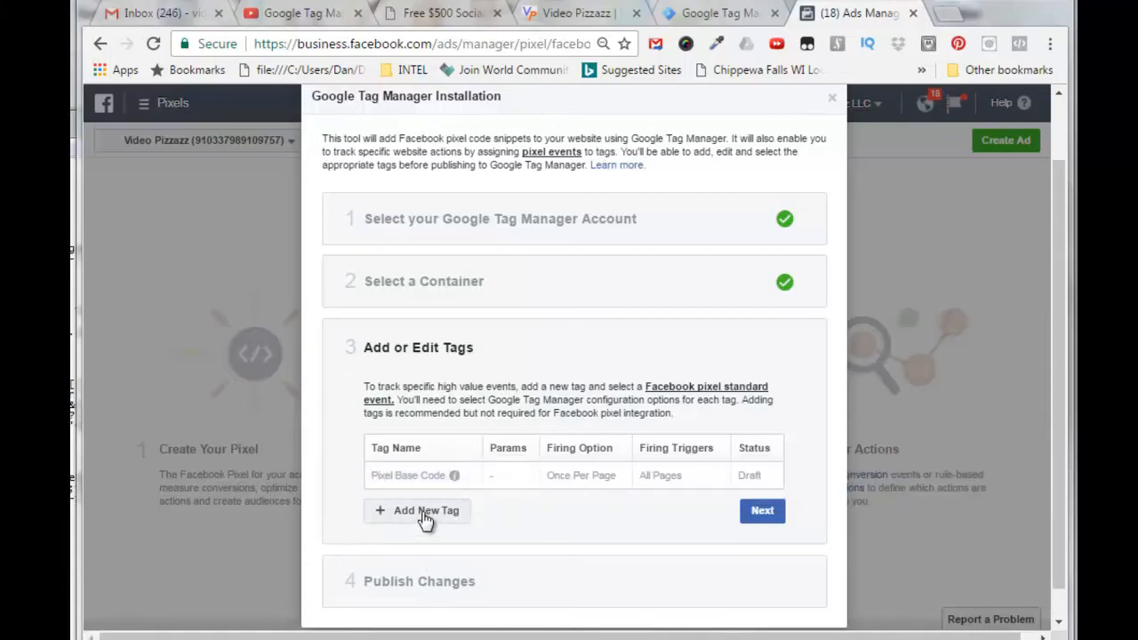
click(426, 510)
text(FB - Lead - Thank You Page)
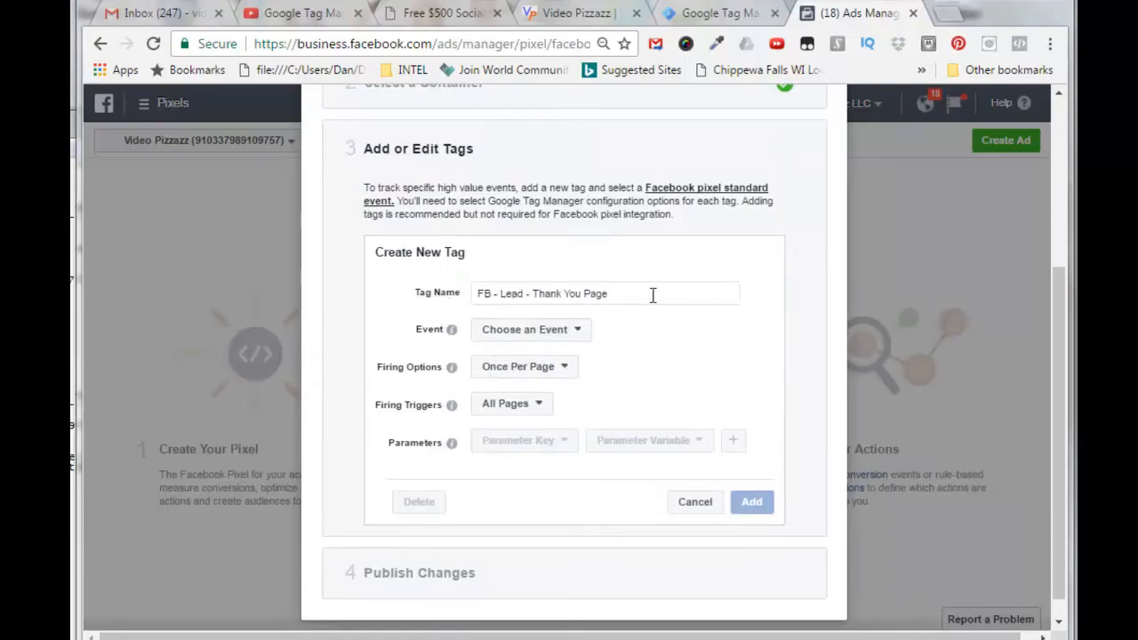
click(531, 329)
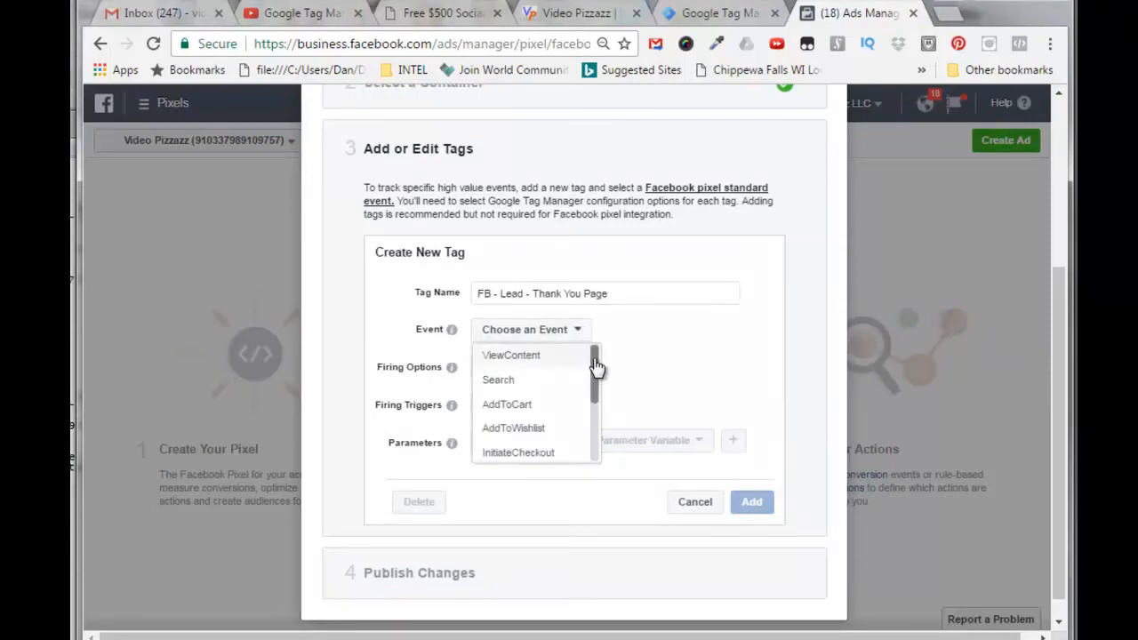
scroll(down, 3)
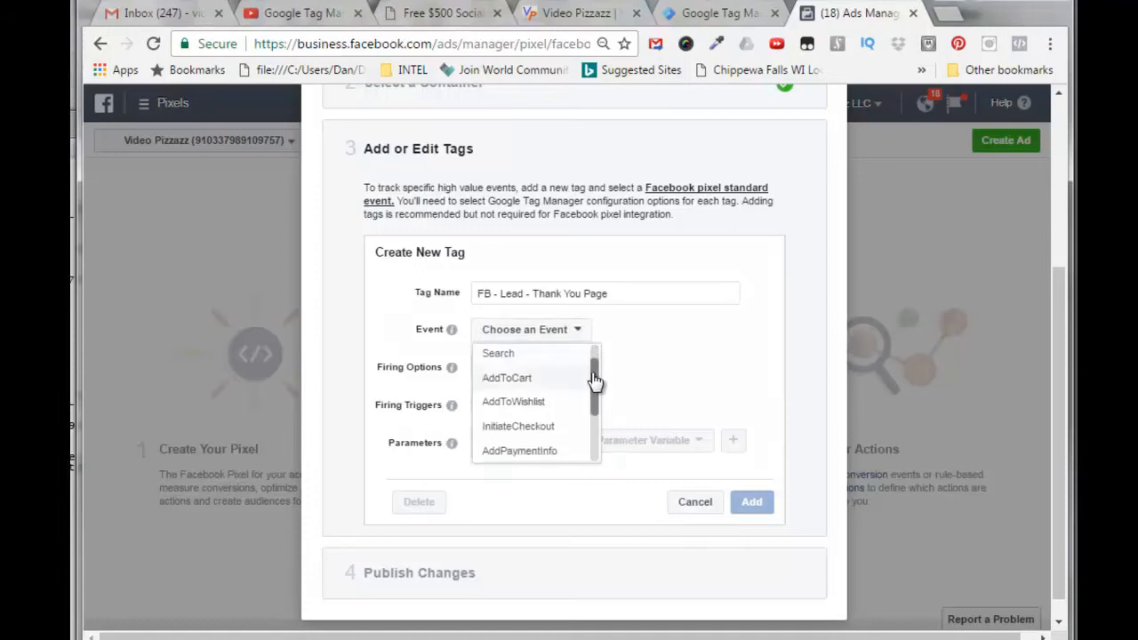
scroll(down, 3)
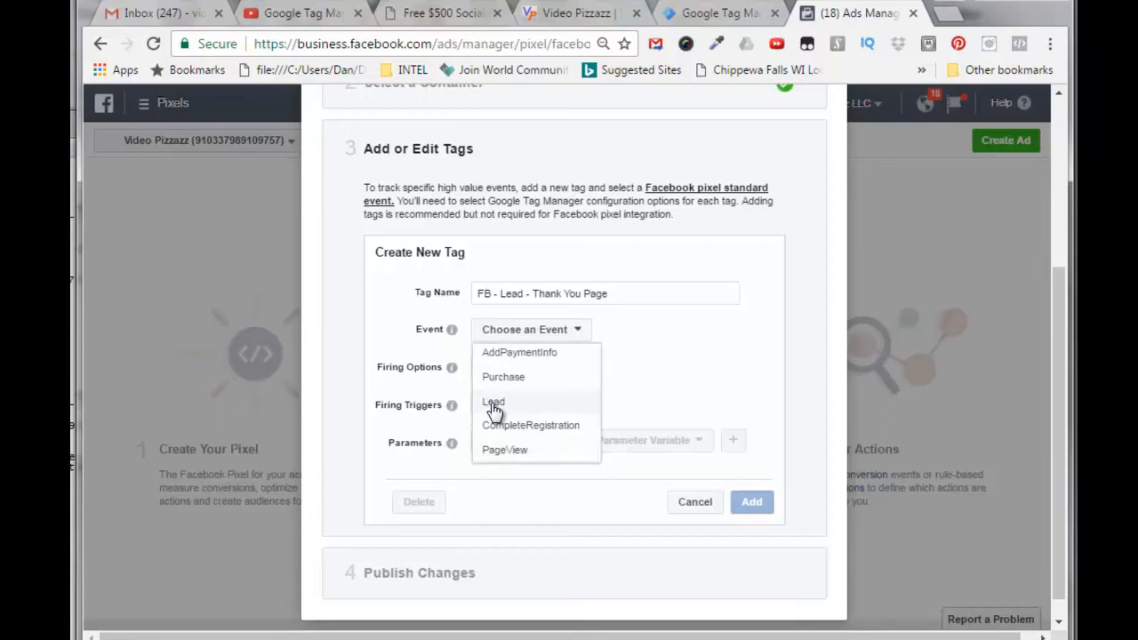
click(492, 401)
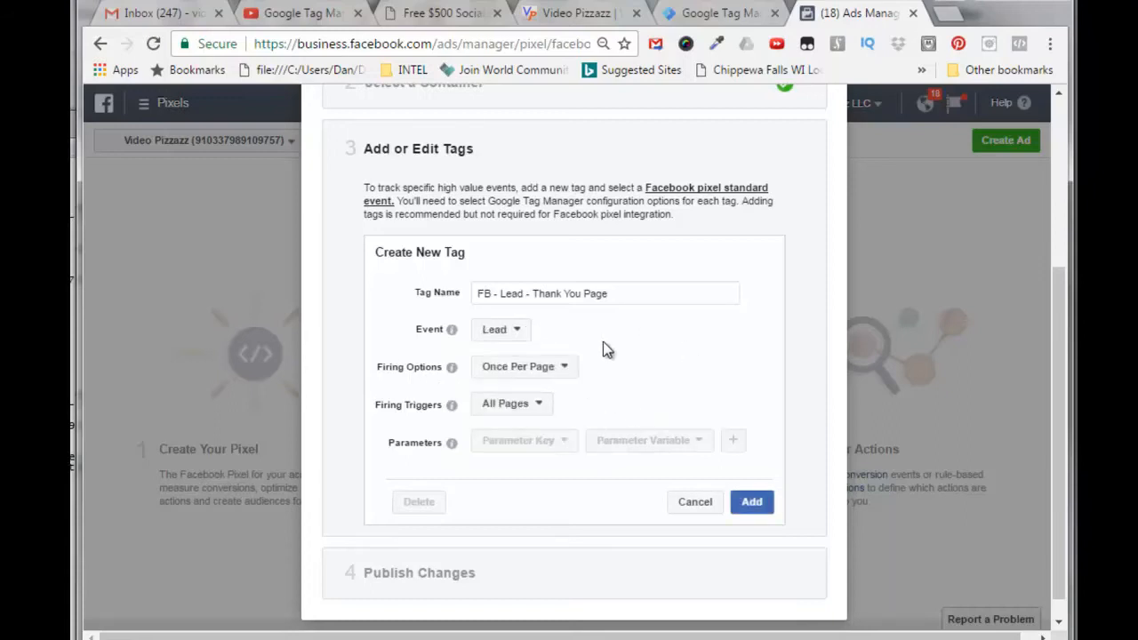
- Keep firing Once Per Page on All Pages and add the Lead tag
click(524, 366)
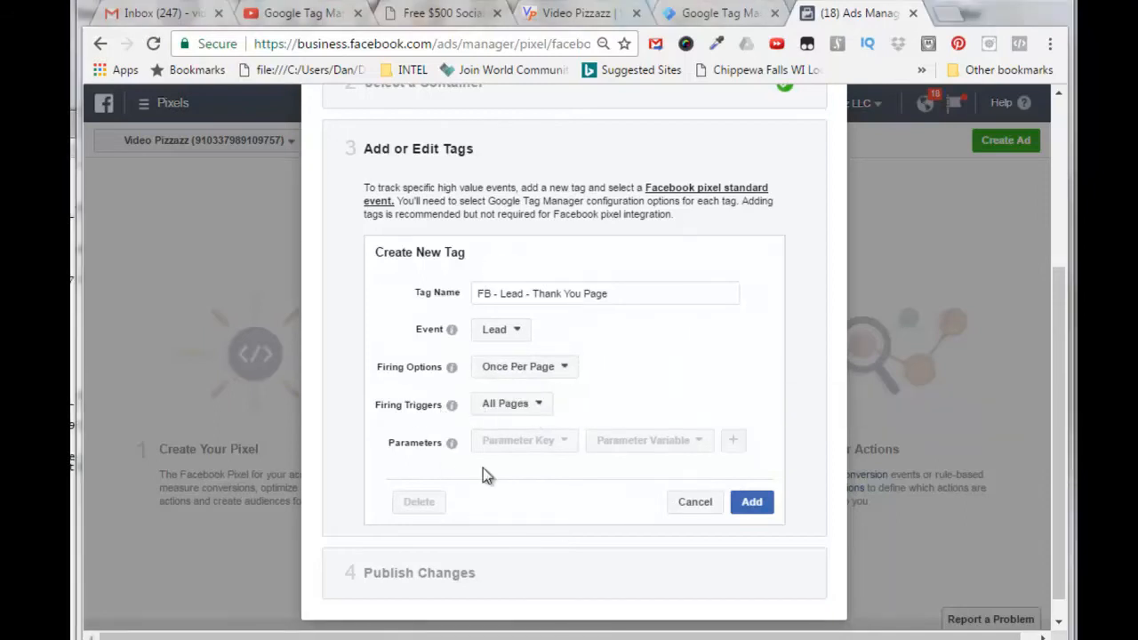
mouse_move(419, 308)
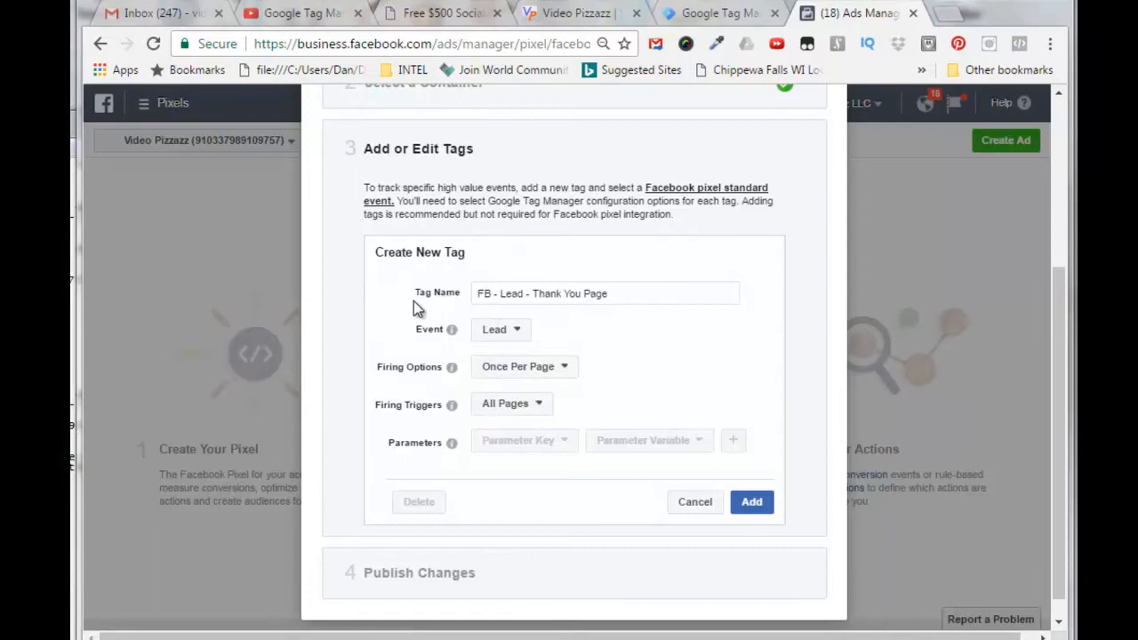
mouse_move(575, 335)
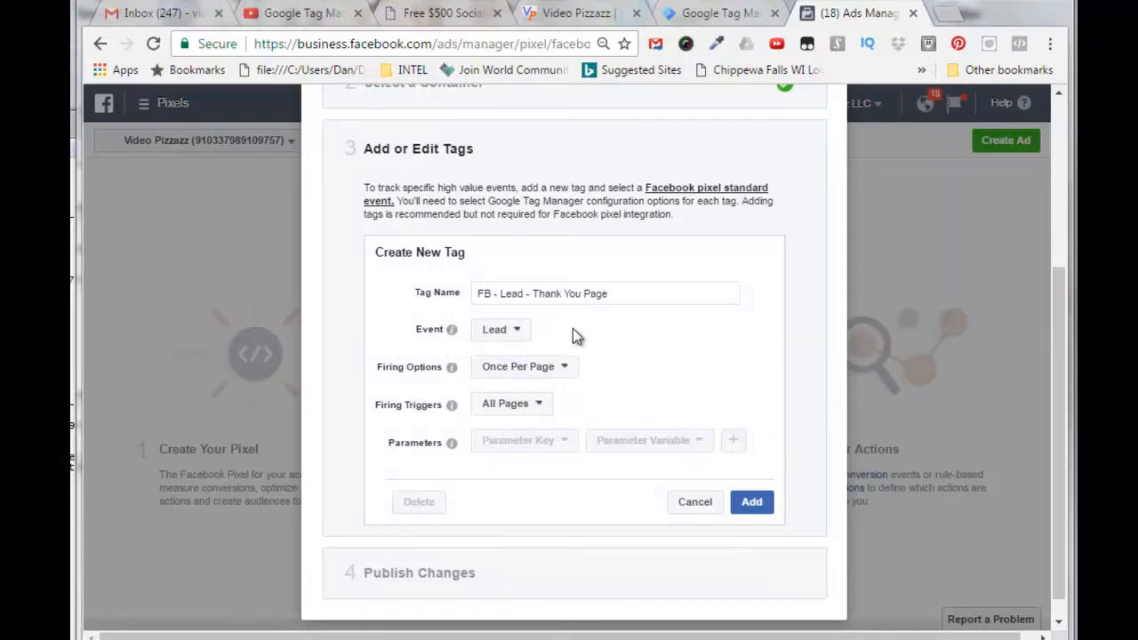
mouse_move(584, 405)
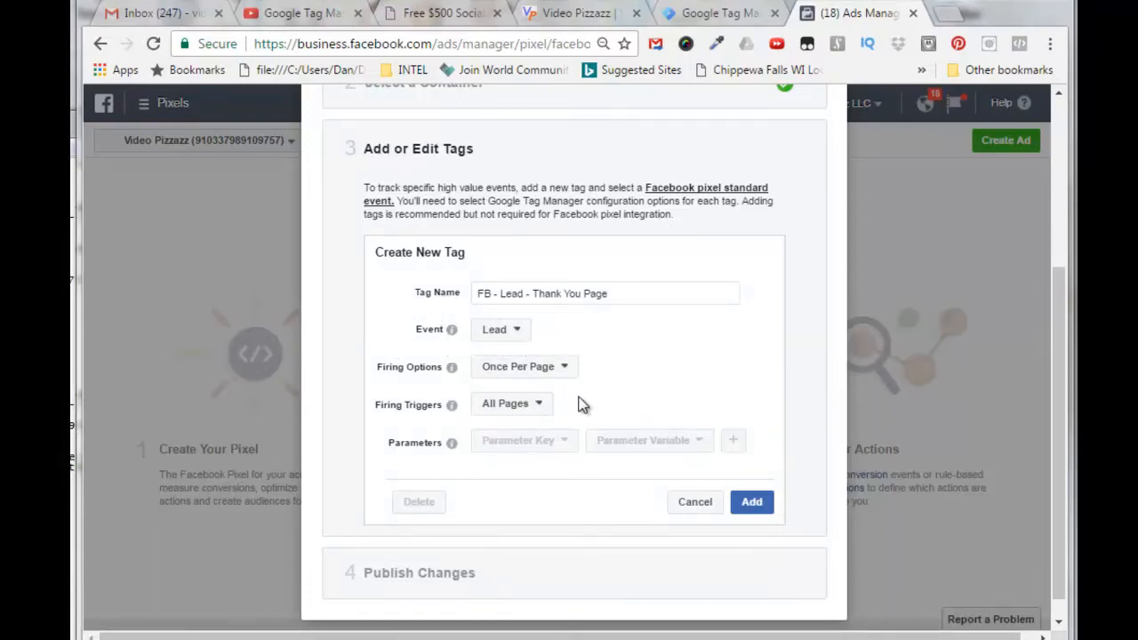
click(524, 366)
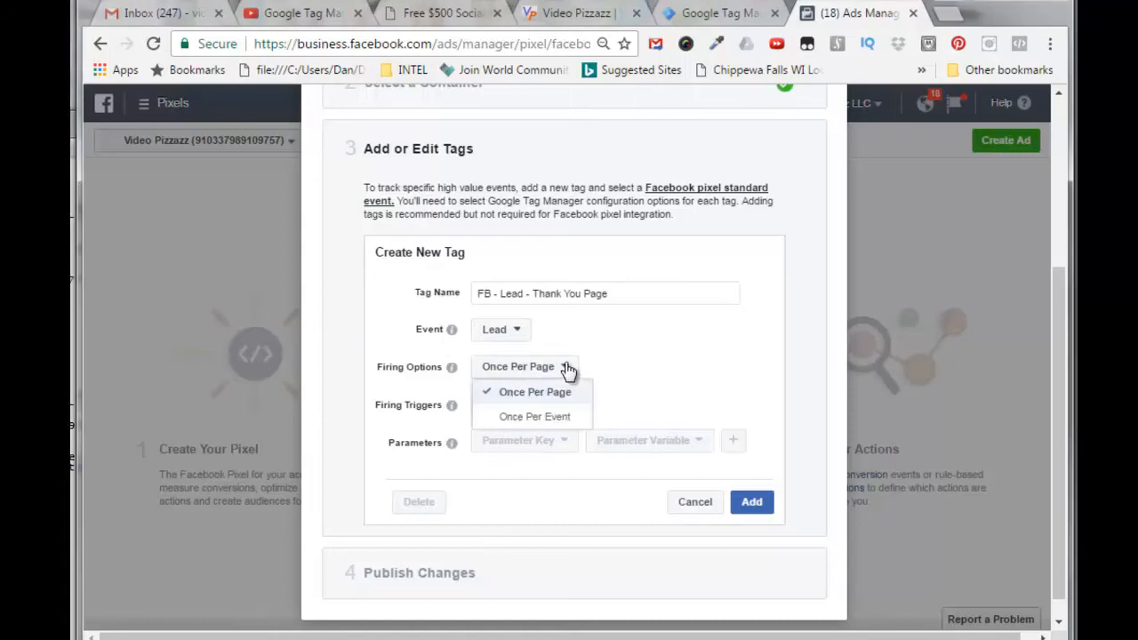
click(534, 391)
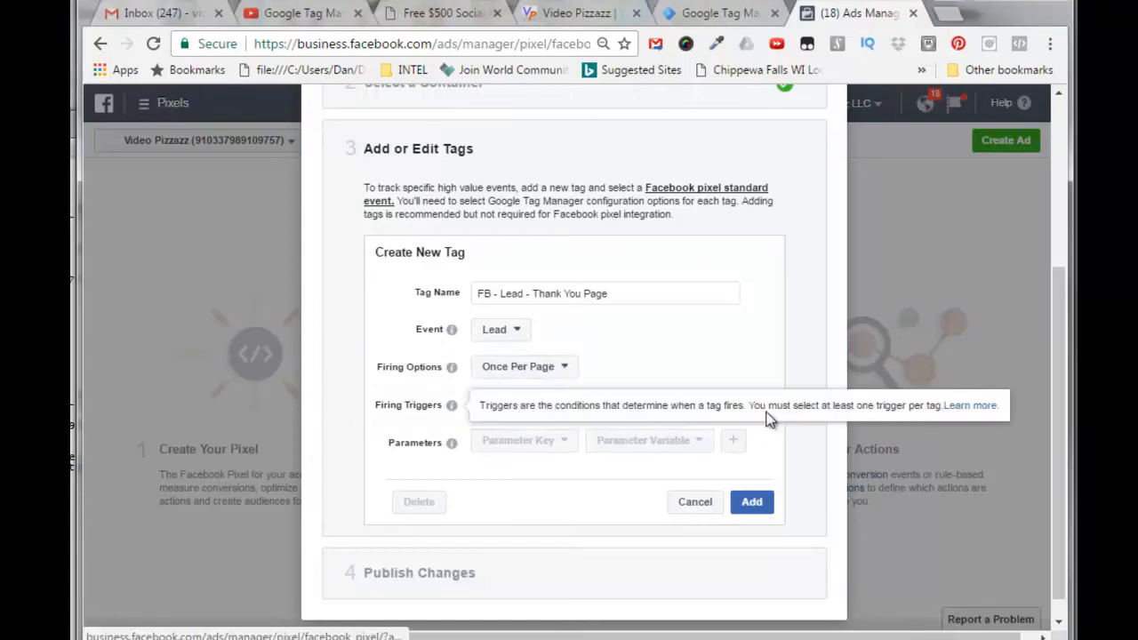
click(511, 405)
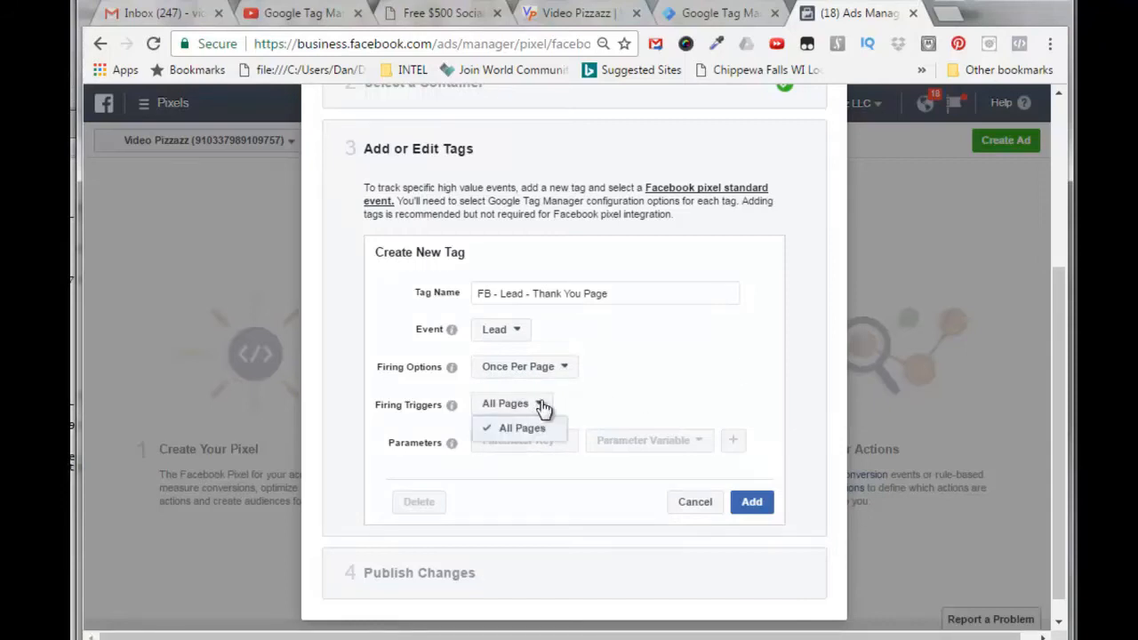
mouse_move(607, 407)
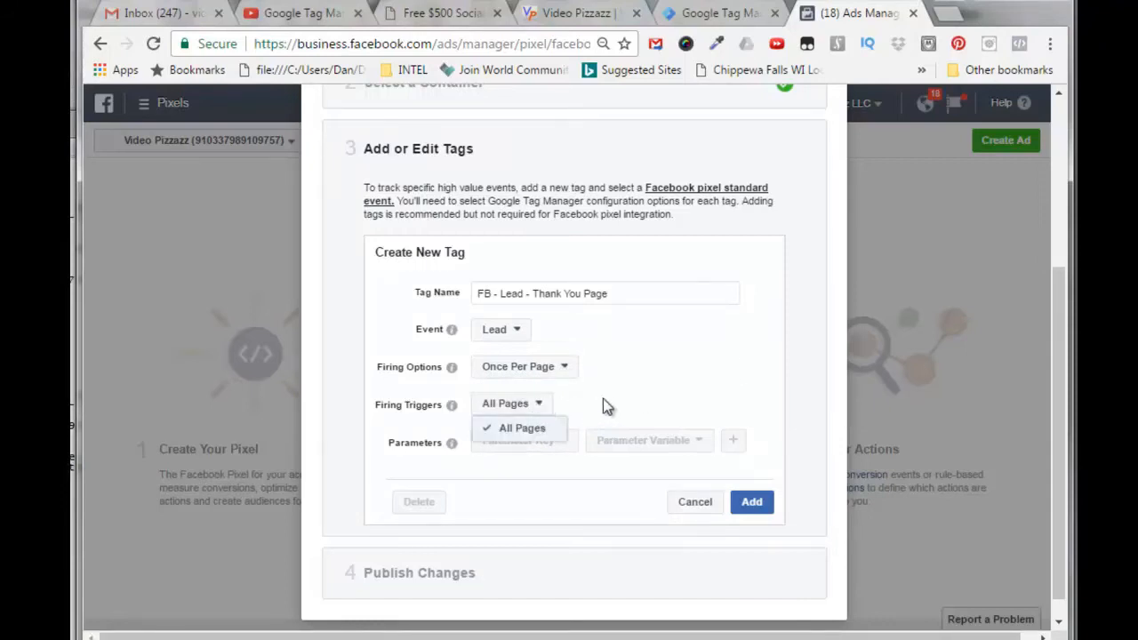
click(522, 428)
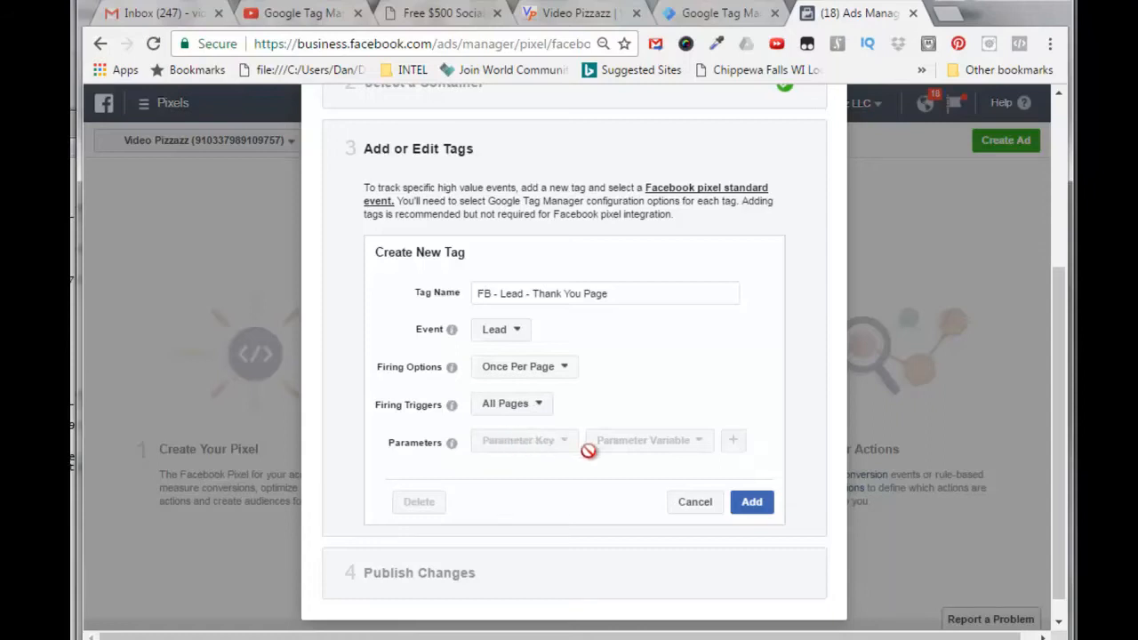
mouse_move(666, 452)
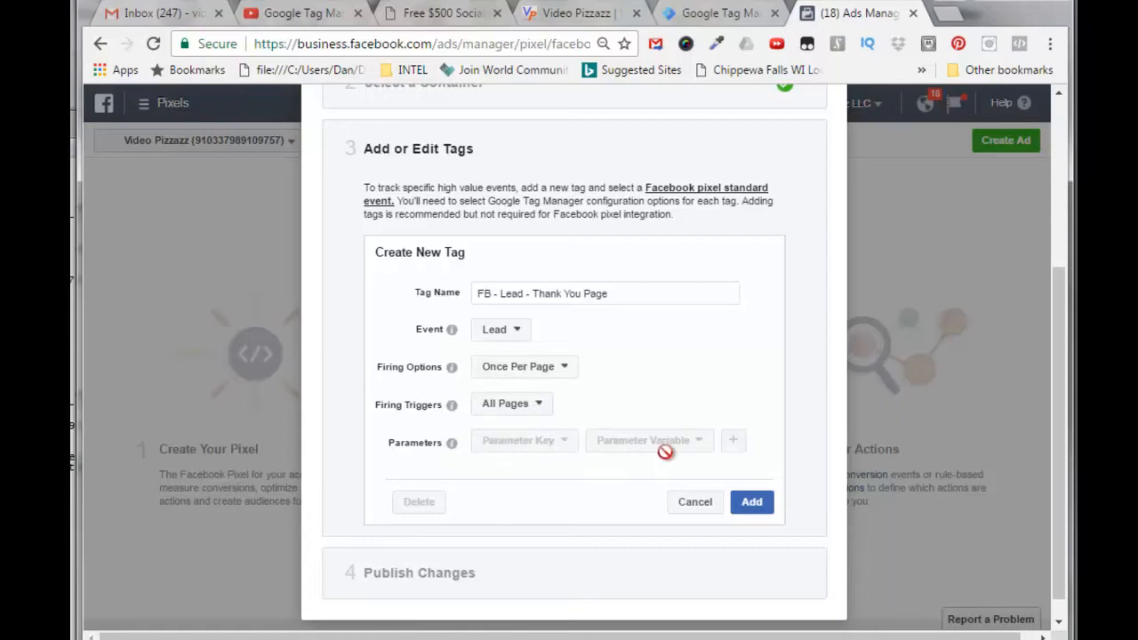
mouse_move(519, 448)
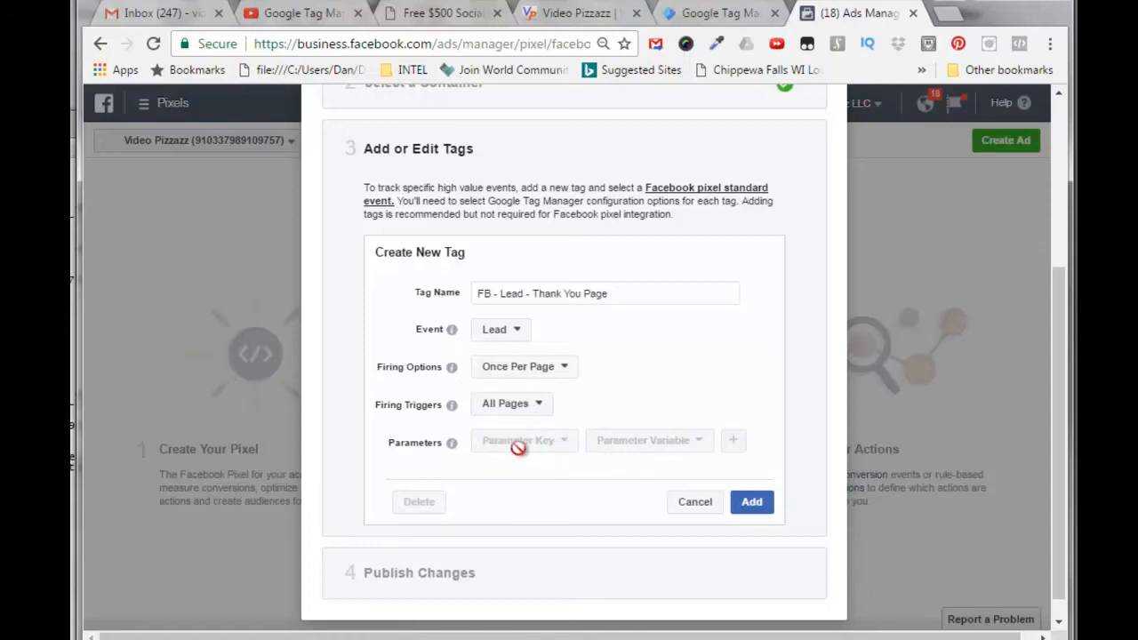
mouse_move(648, 451)
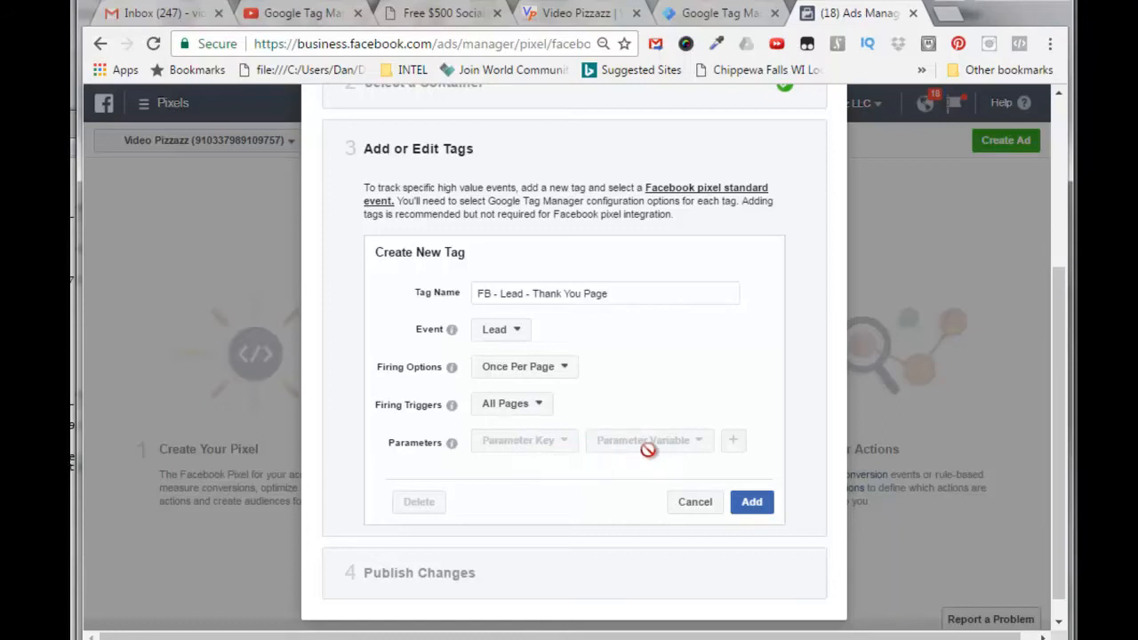
mouse_move(685, 442)
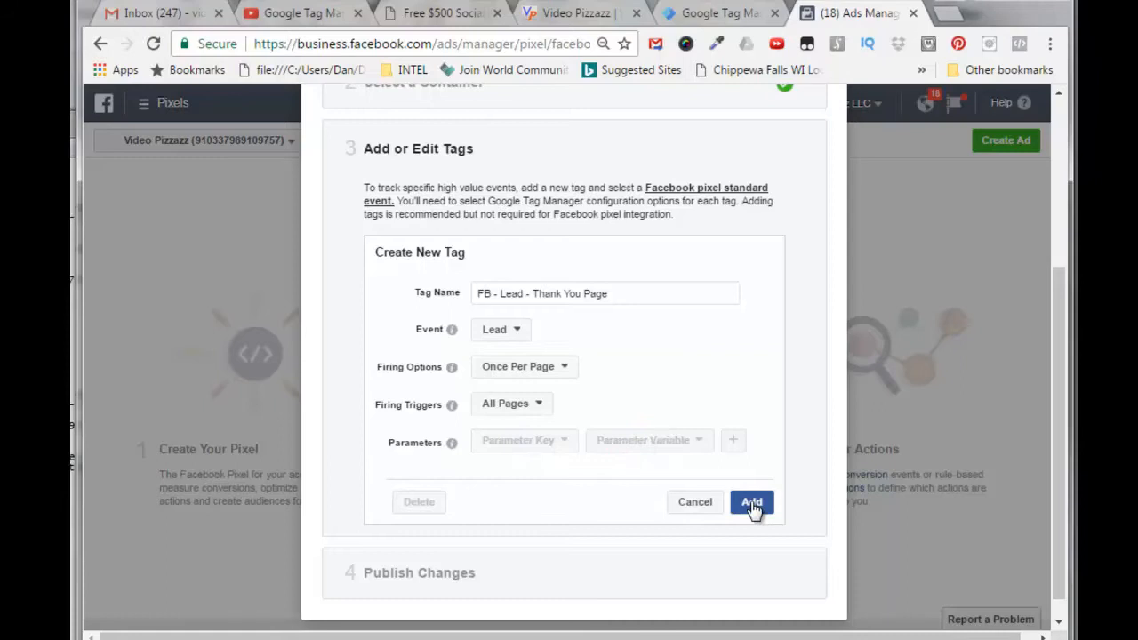
click(752, 502)
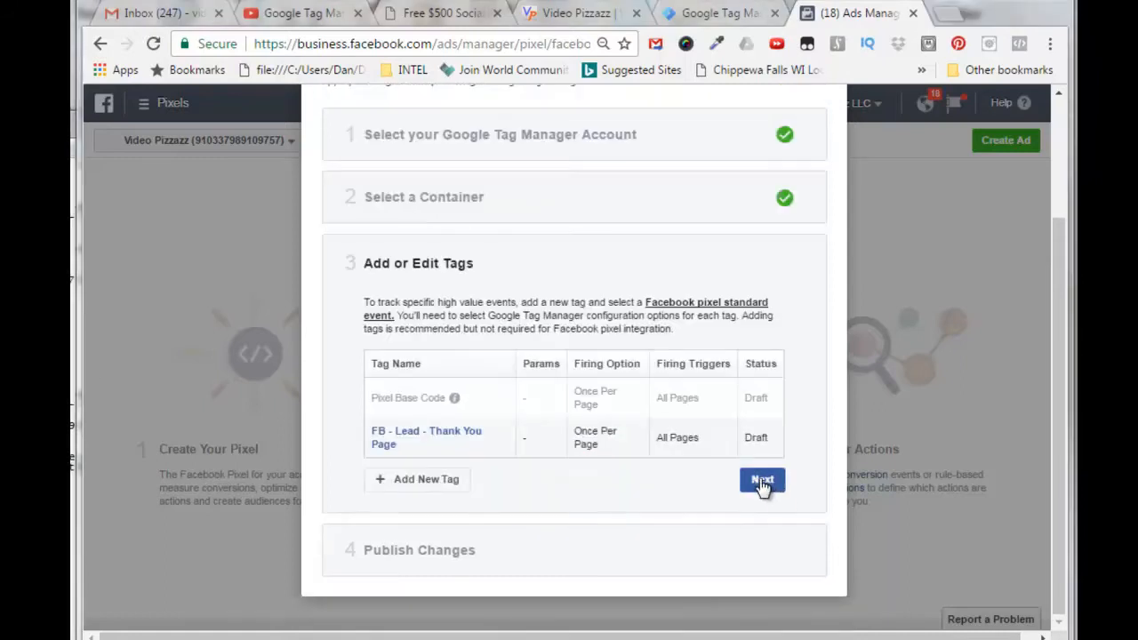
- Publish the Pixel Base Code and FB - Lead - Thank You Page tags to Tag Manager
click(762, 480)
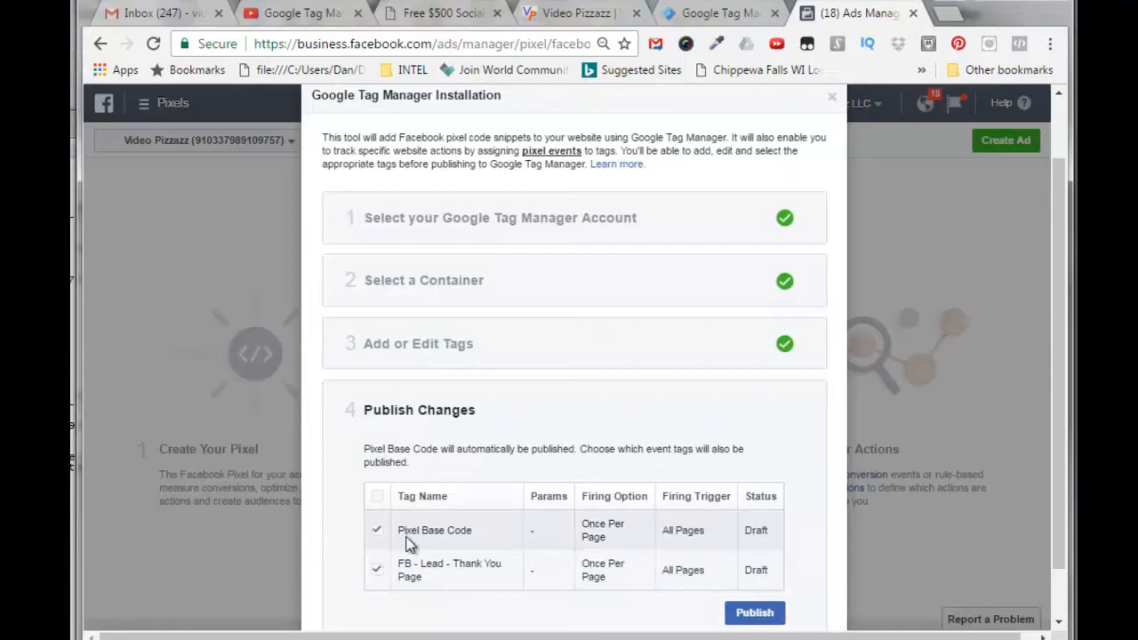
mouse_move(486, 545)
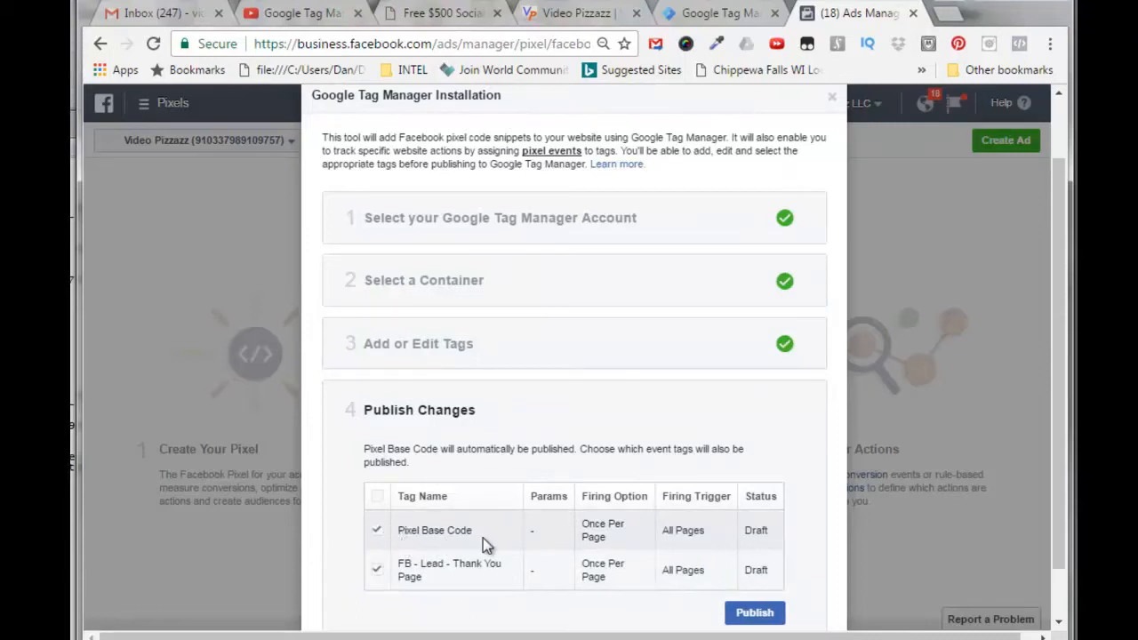
mouse_move(489, 535)
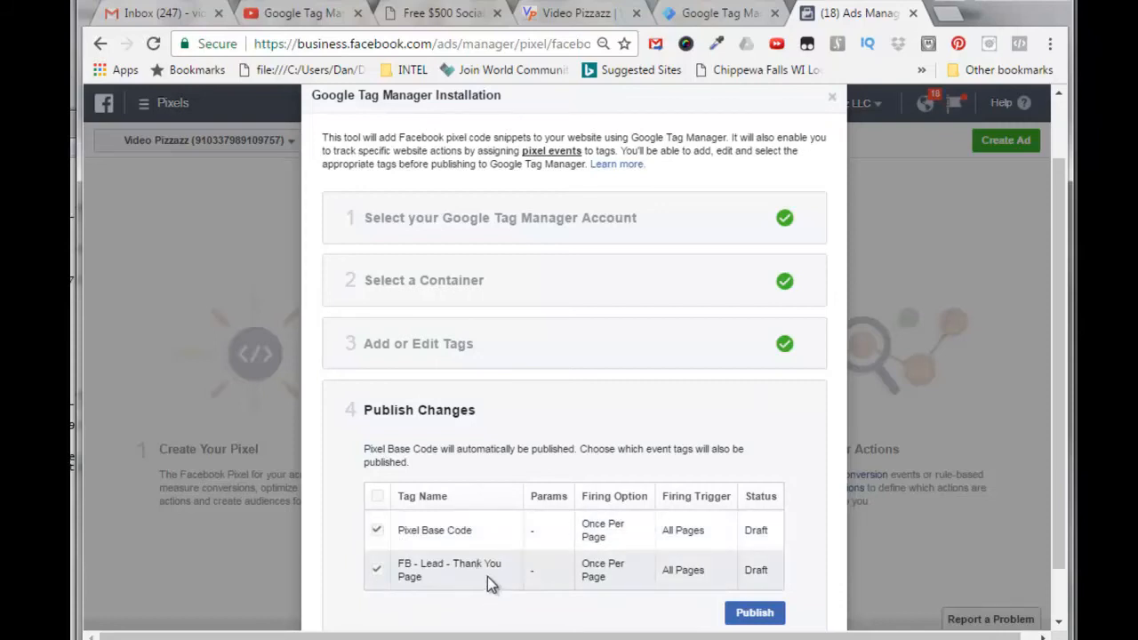
mouse_move(755, 613)
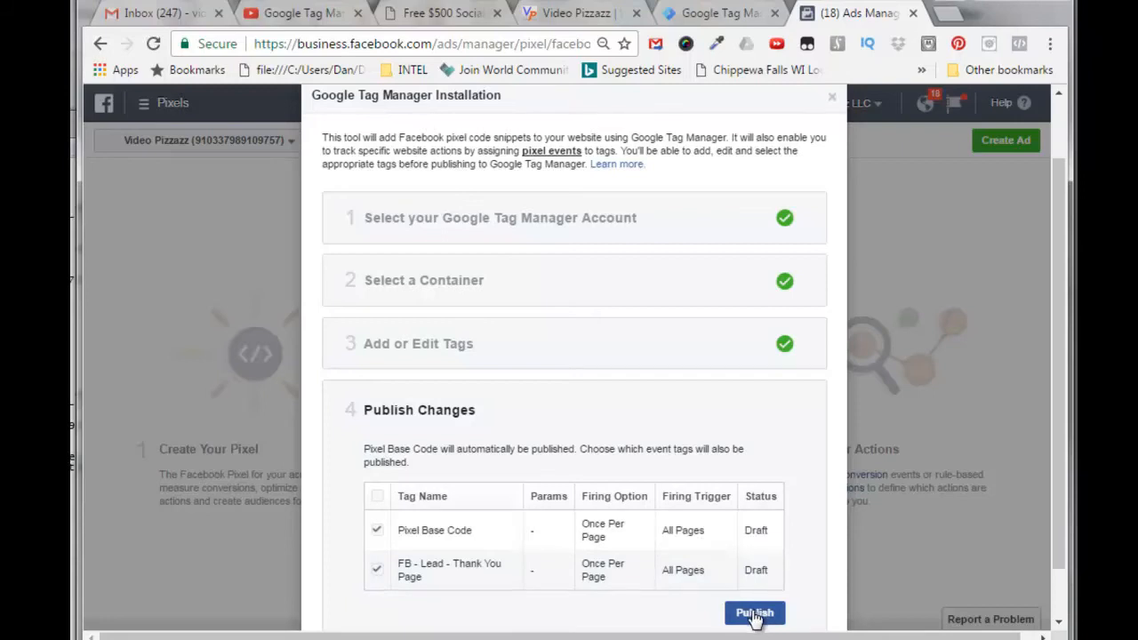
click(754, 613)
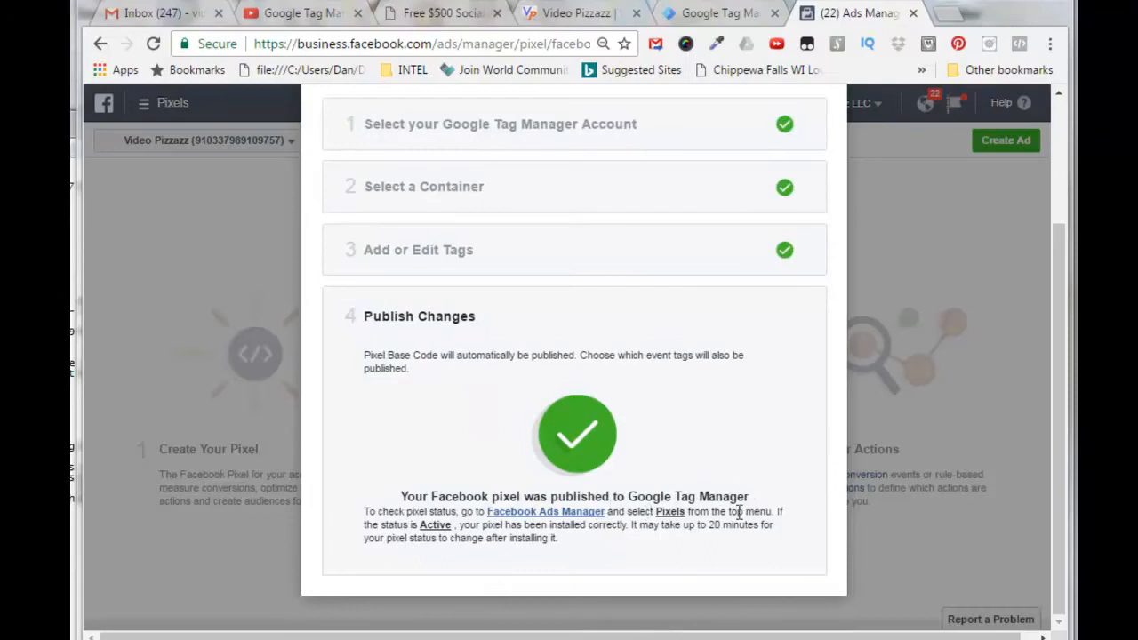
mouse_move(515, 524)
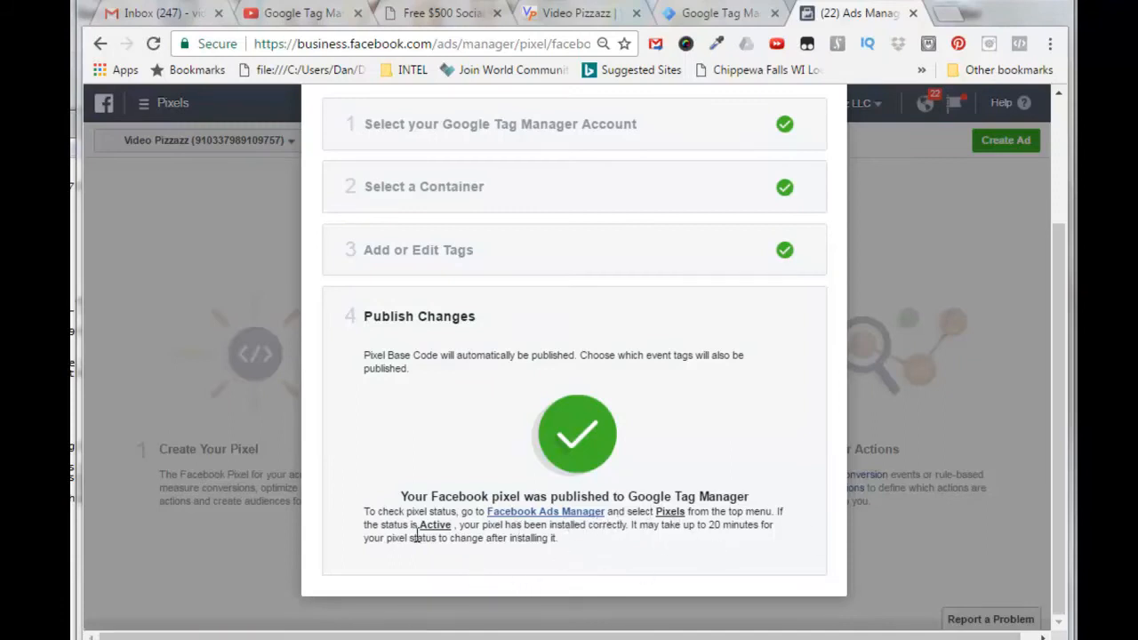
mouse_move(694, 558)
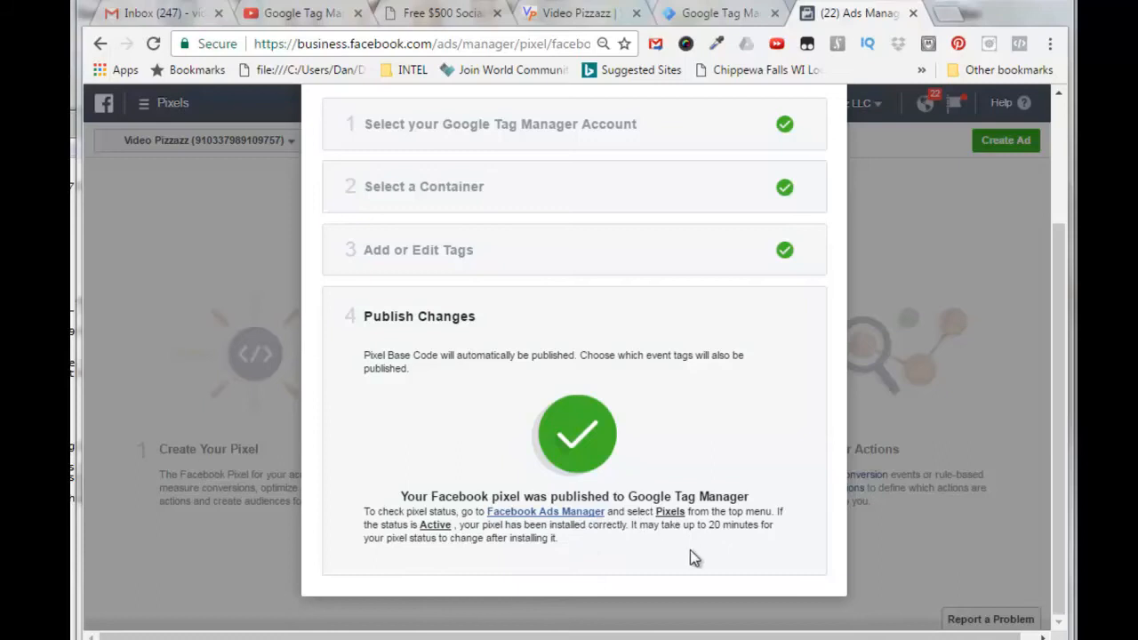
mouse_move(746, 527)
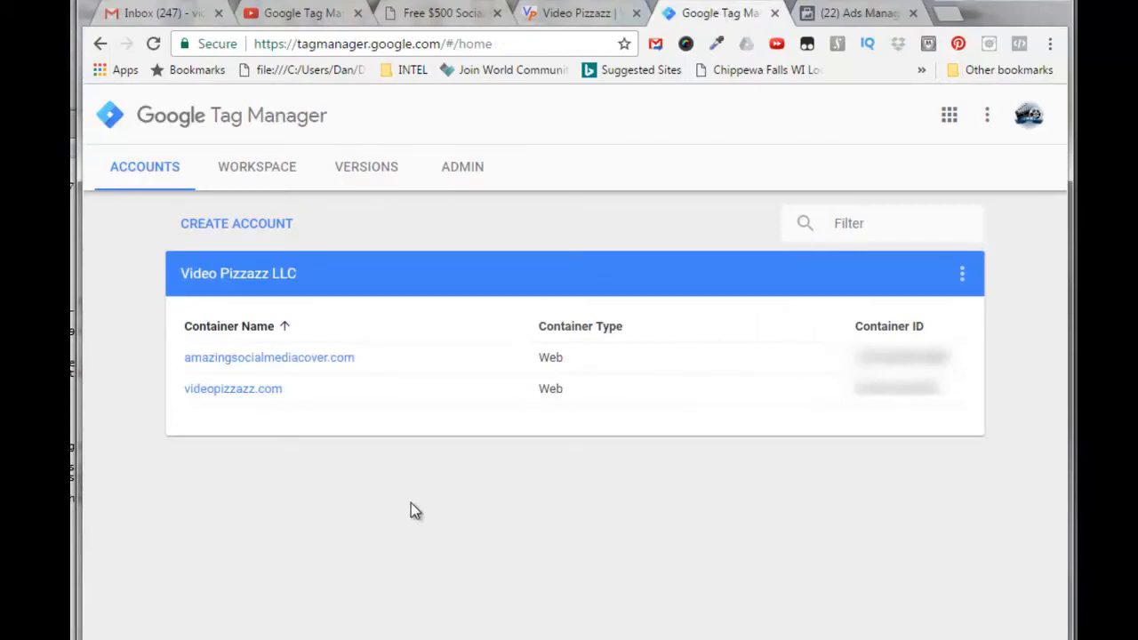
- Open the amazingsocialmediacover.com container's list of tags
click(233, 388)
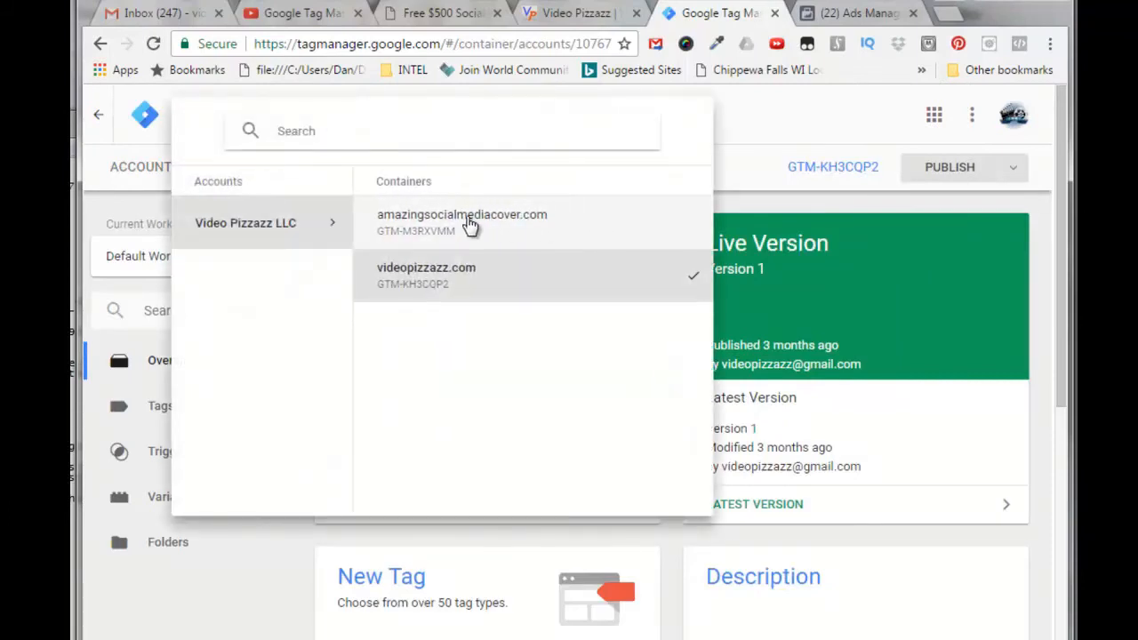
click(461, 215)
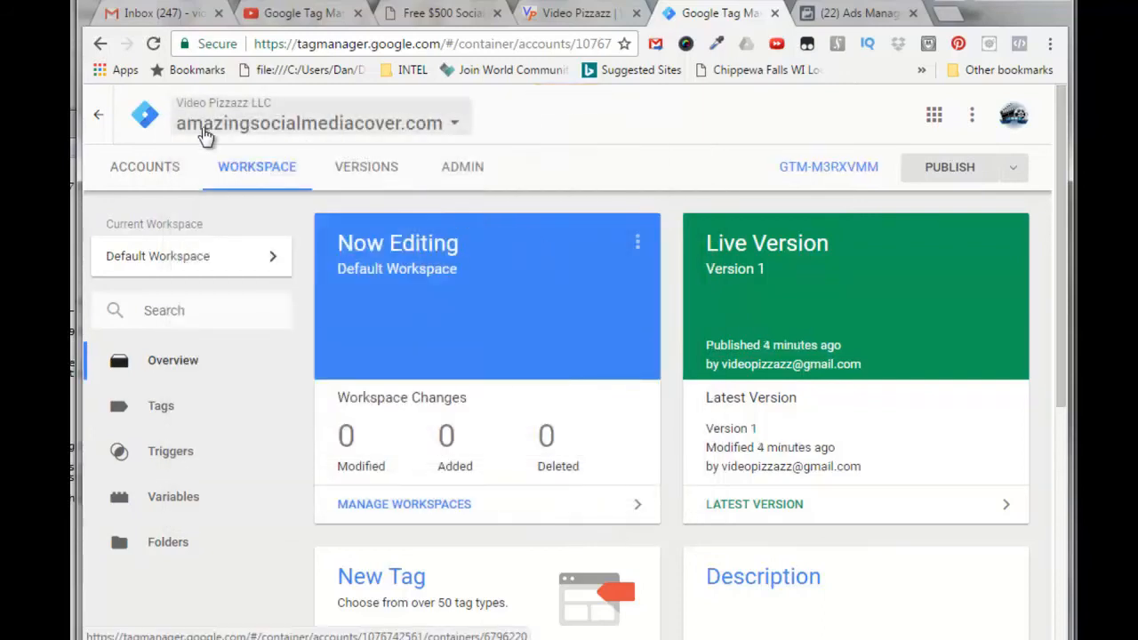
mouse_move(271, 151)
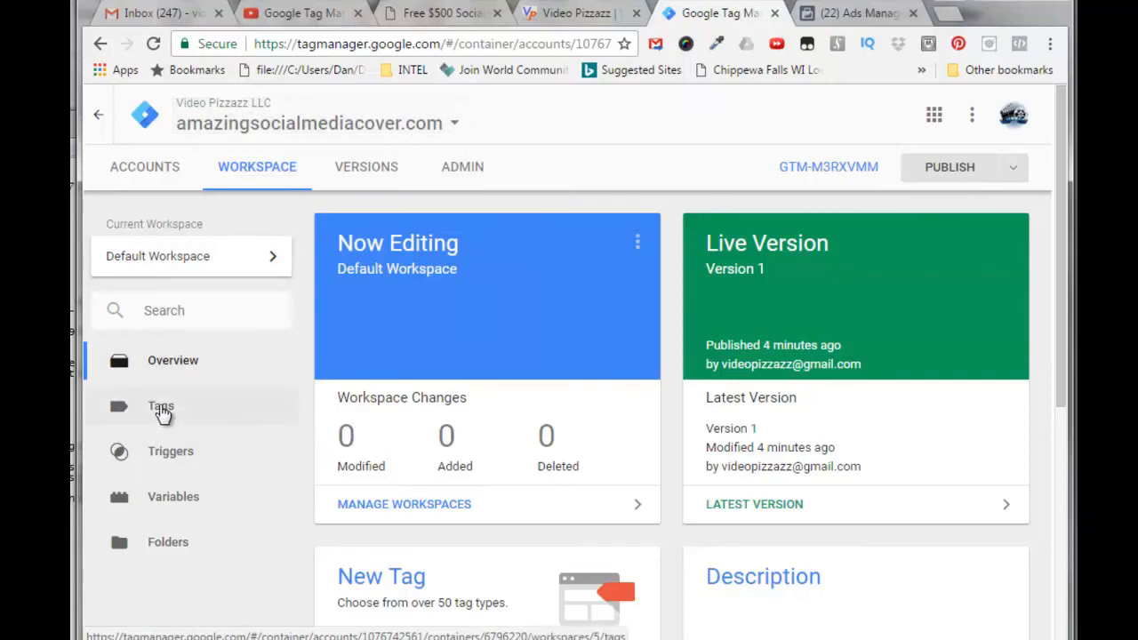
click(161, 406)
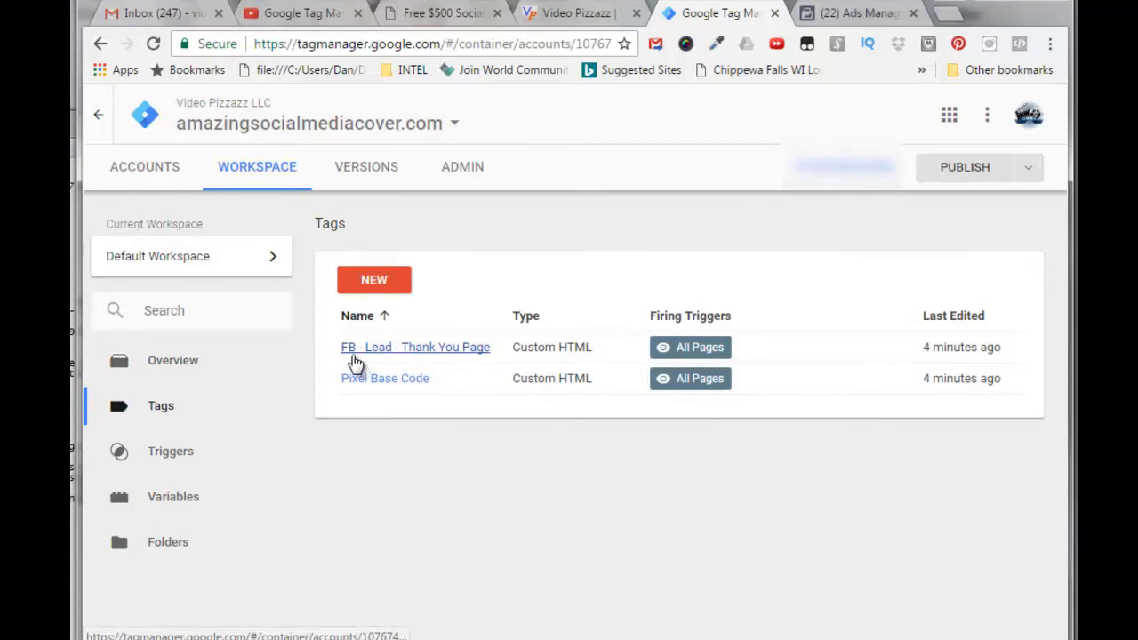
mouse_move(431, 442)
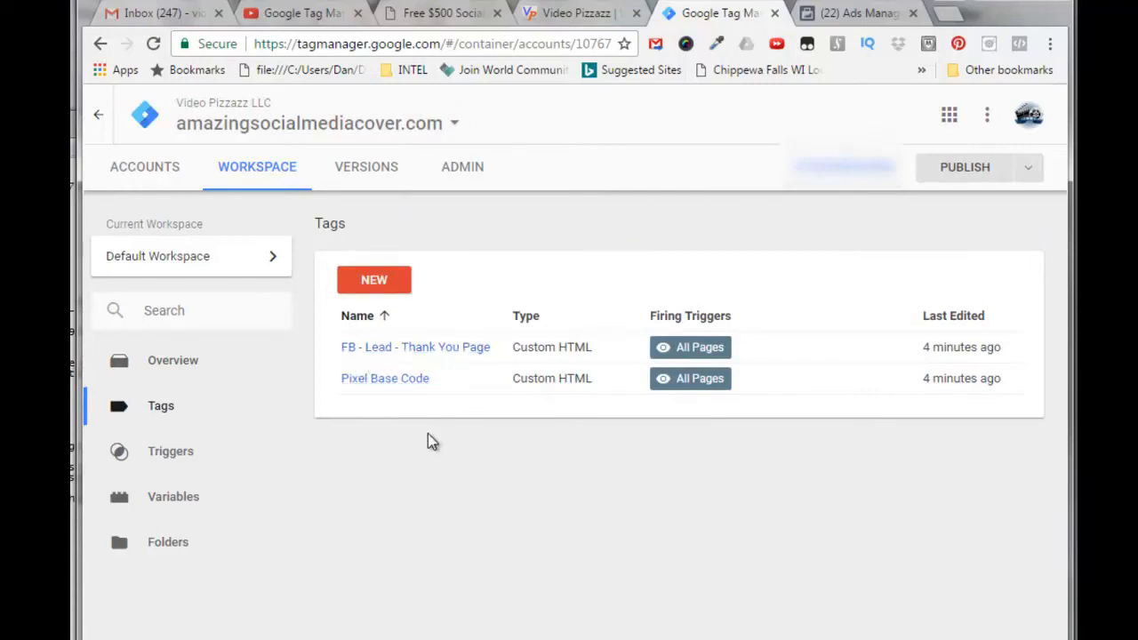
mouse_move(385, 378)
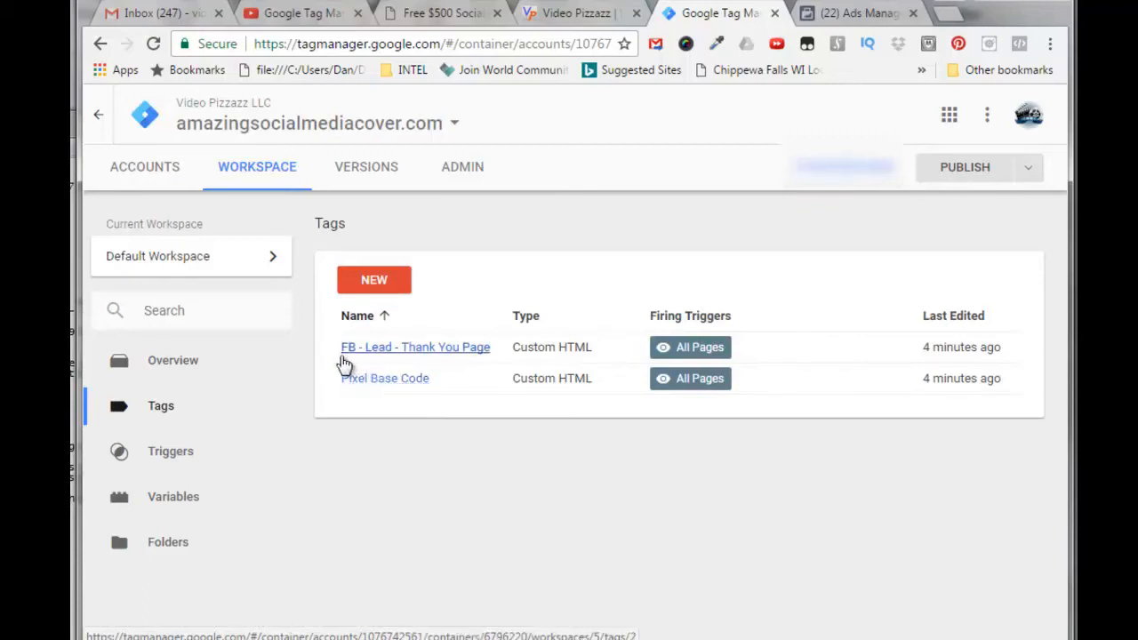
mouse_move(475, 351)
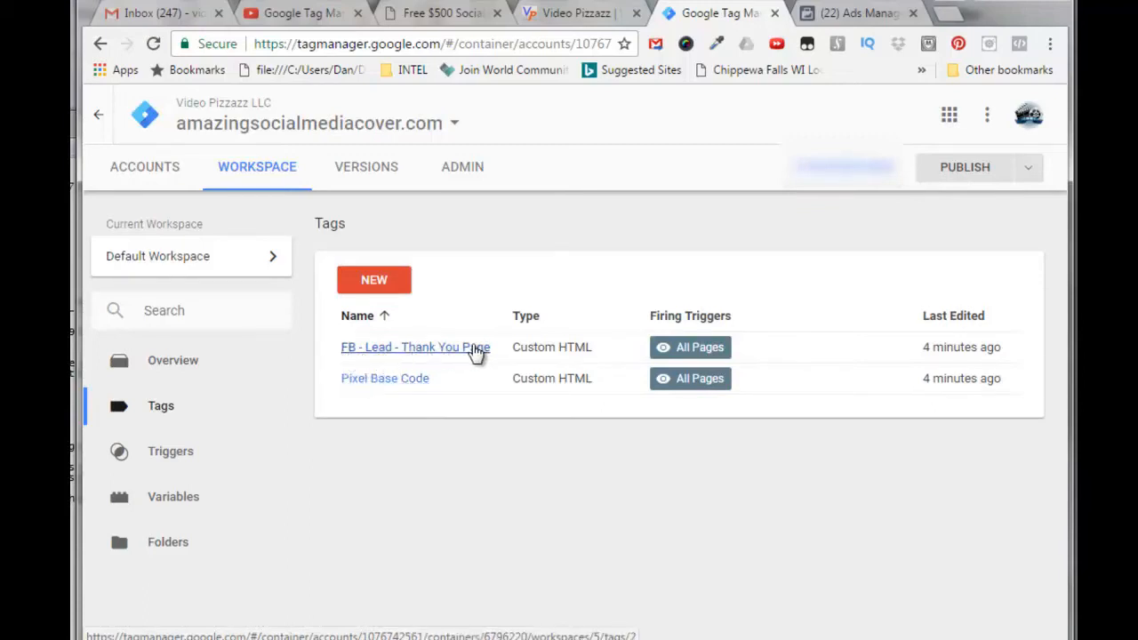
mouse_move(385, 378)
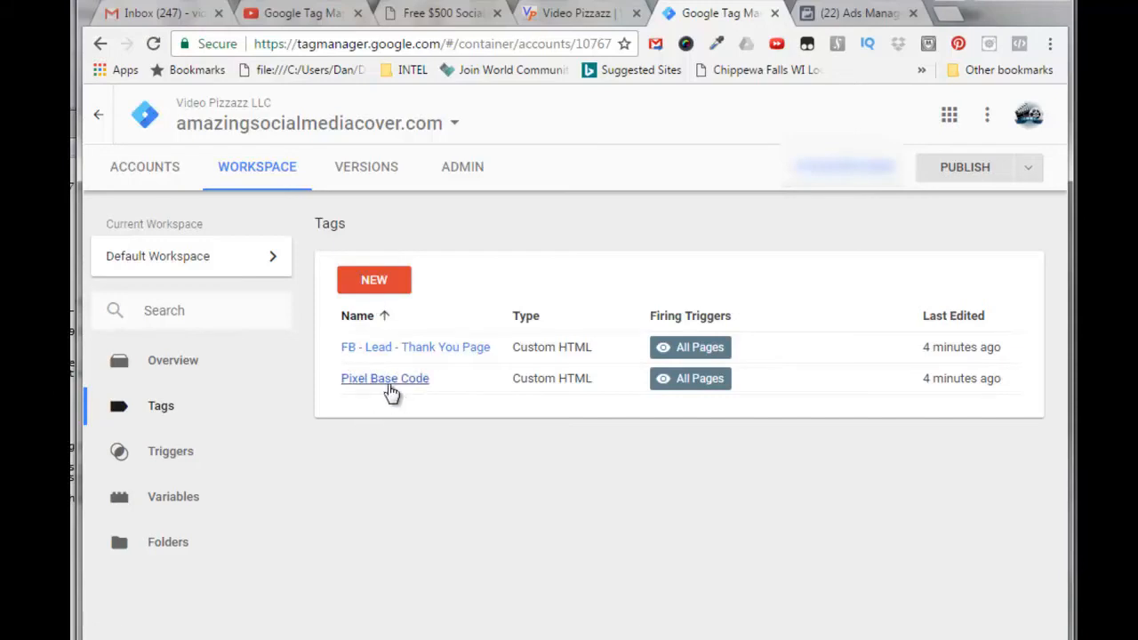
- Inspect the Pixel Base Code tag, then view the FB - Lead - Thank You Page code
click(385, 378)
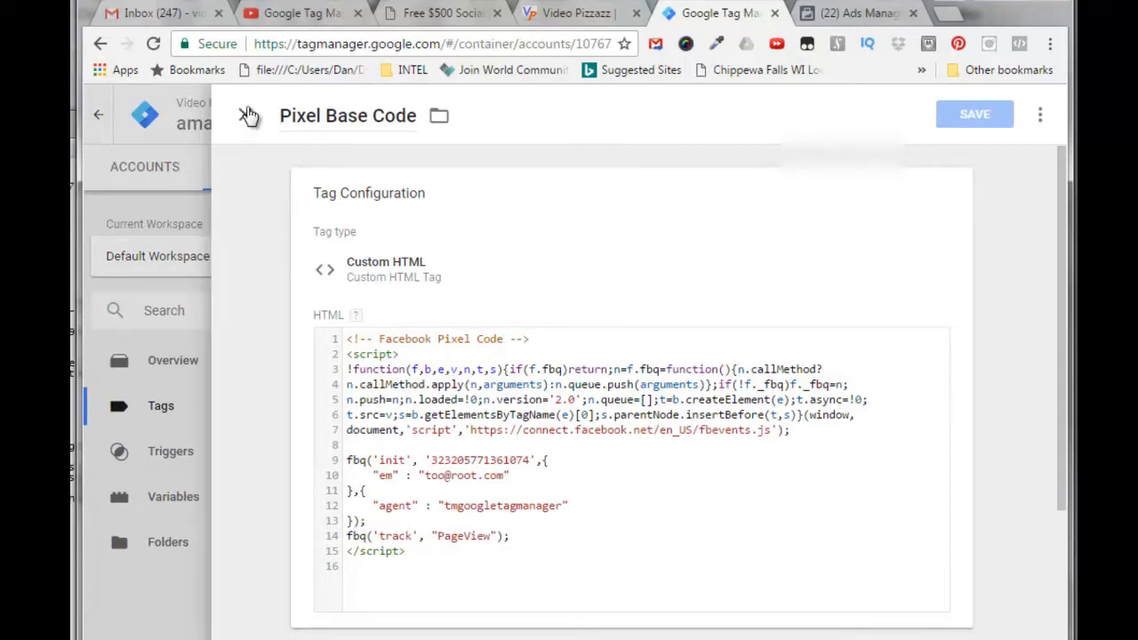
click(98, 114)
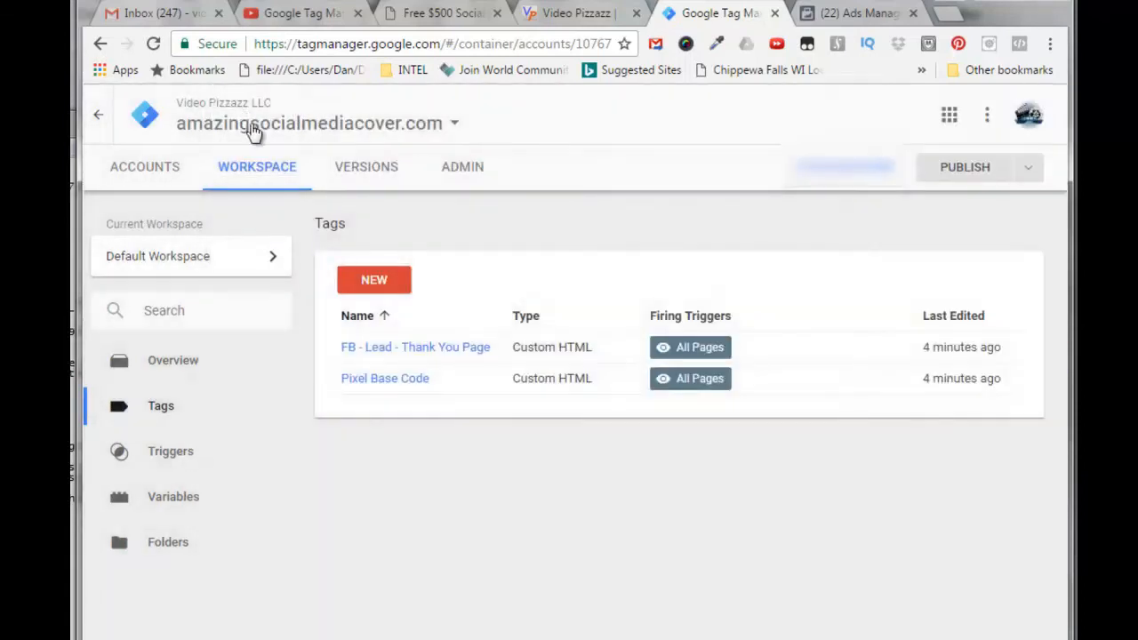
click(415, 347)
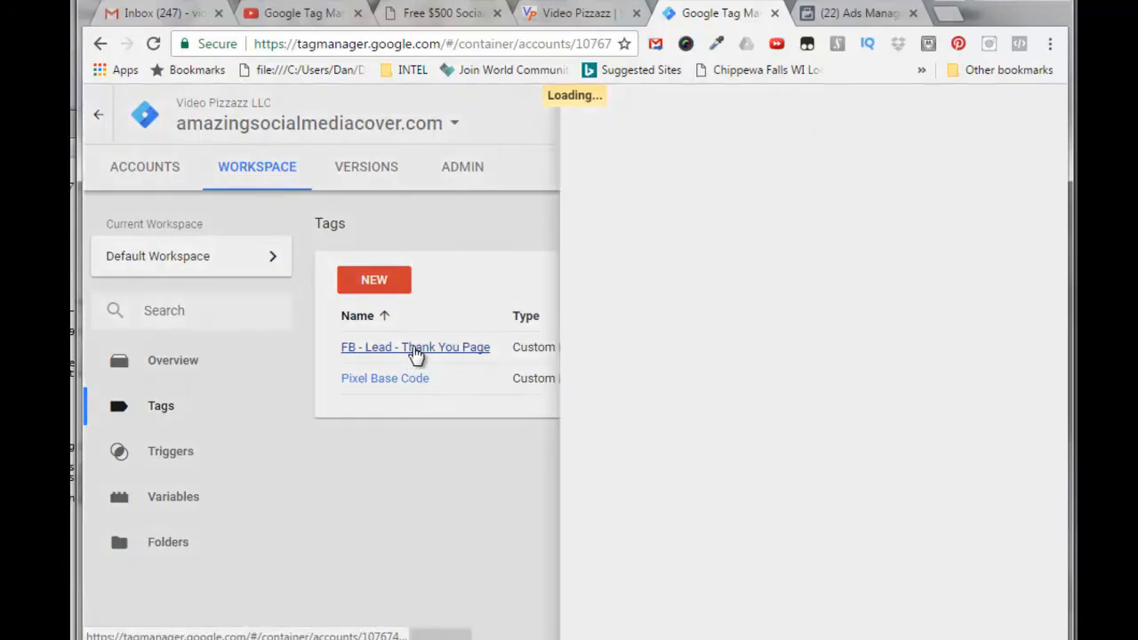
click(415, 347)
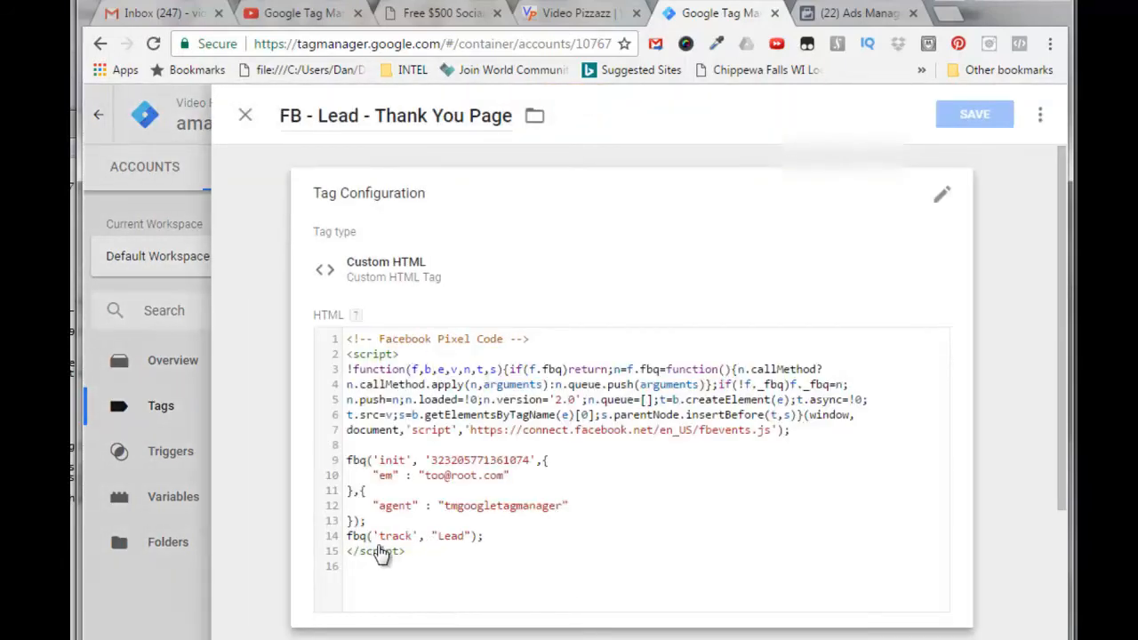
mouse_move(433, 547)
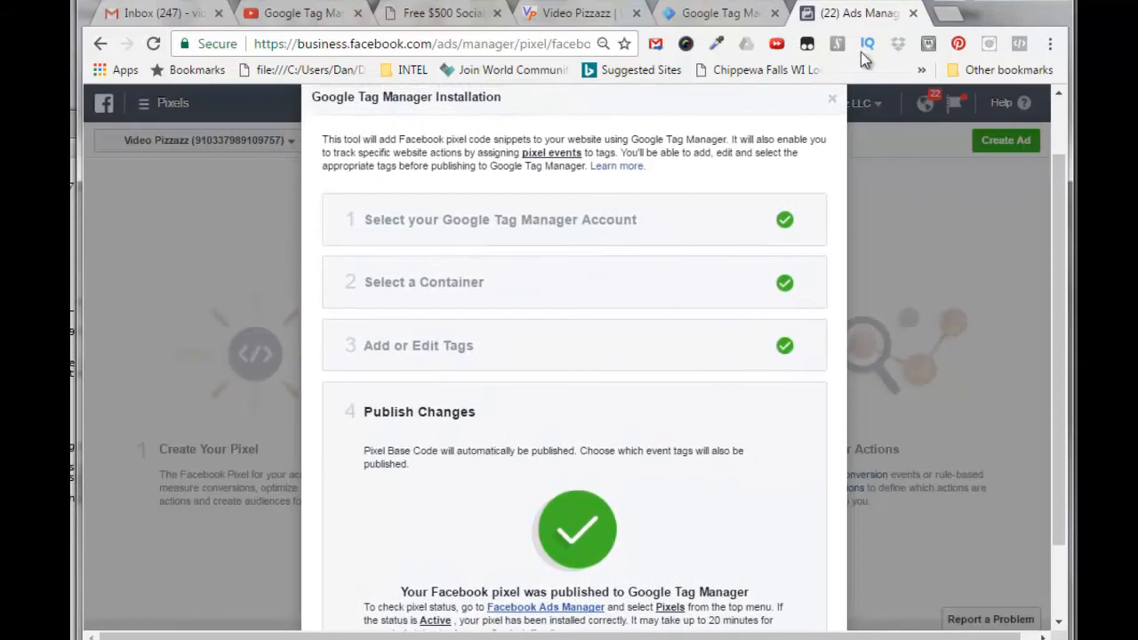
- Dismiss the GTM install dialog, replace Ads Manager with Facebook, and list pages and businesses
click(832, 98)
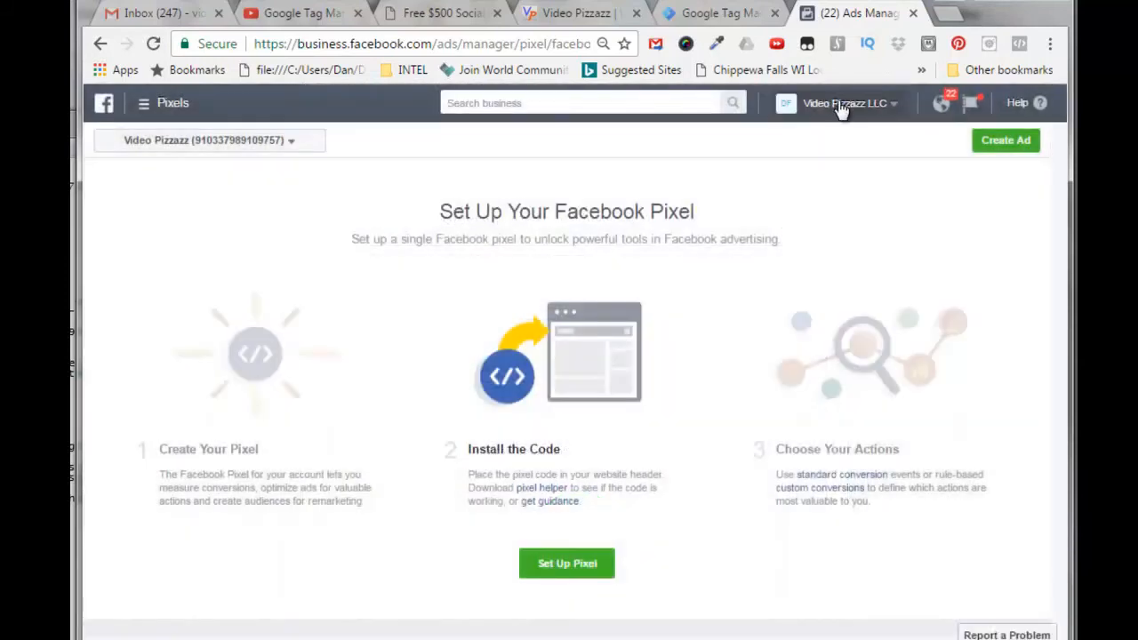
click(845, 13)
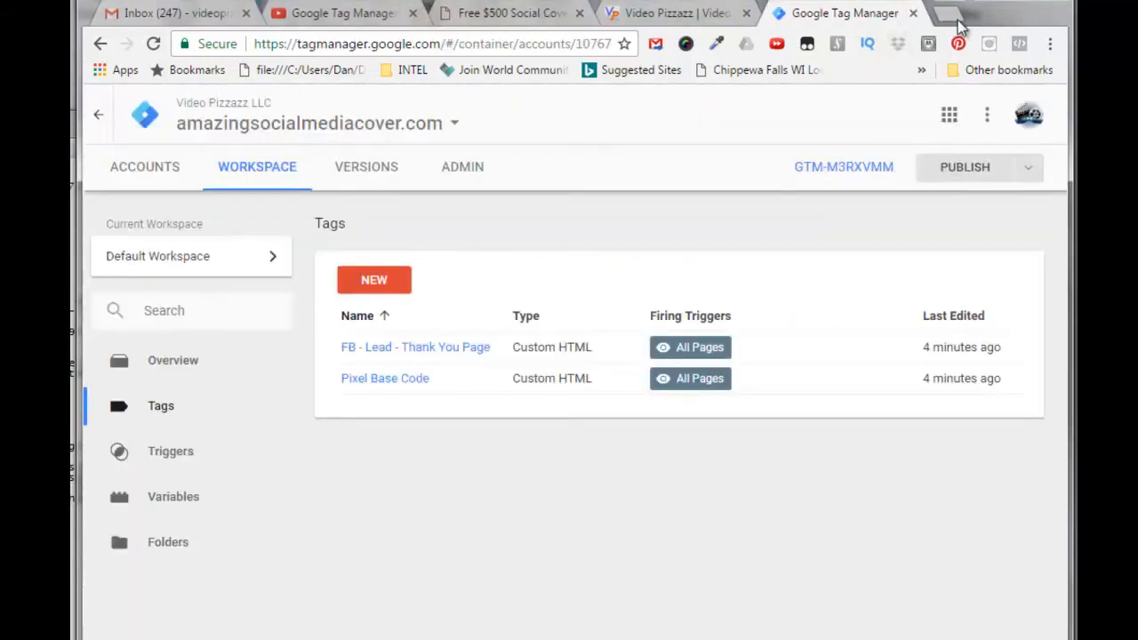
click(934, 12)
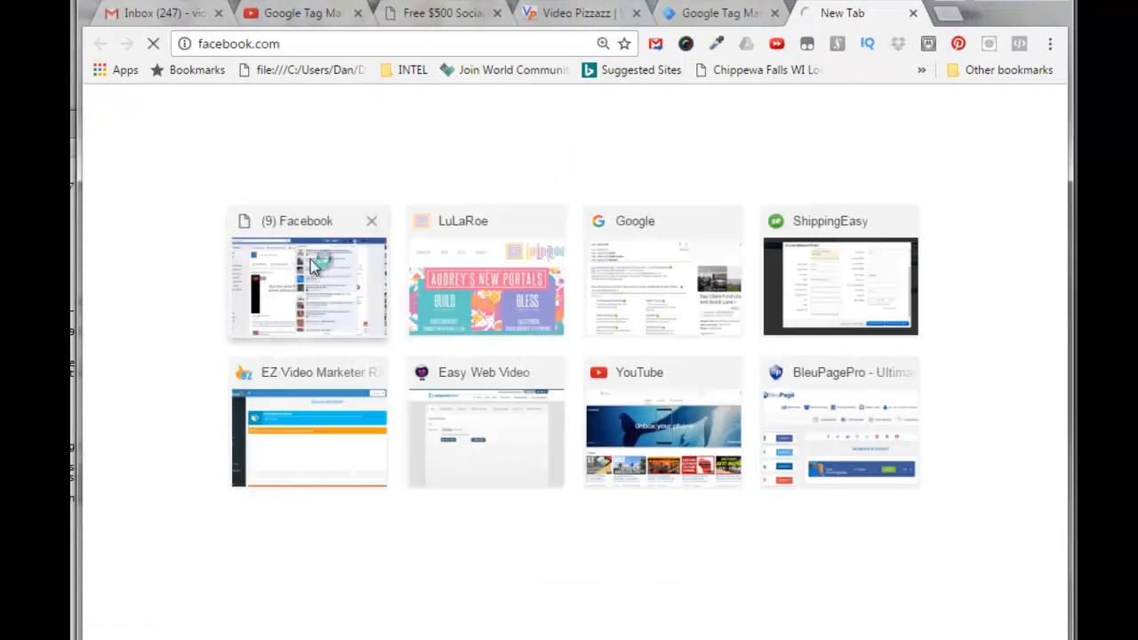
click(309, 276)
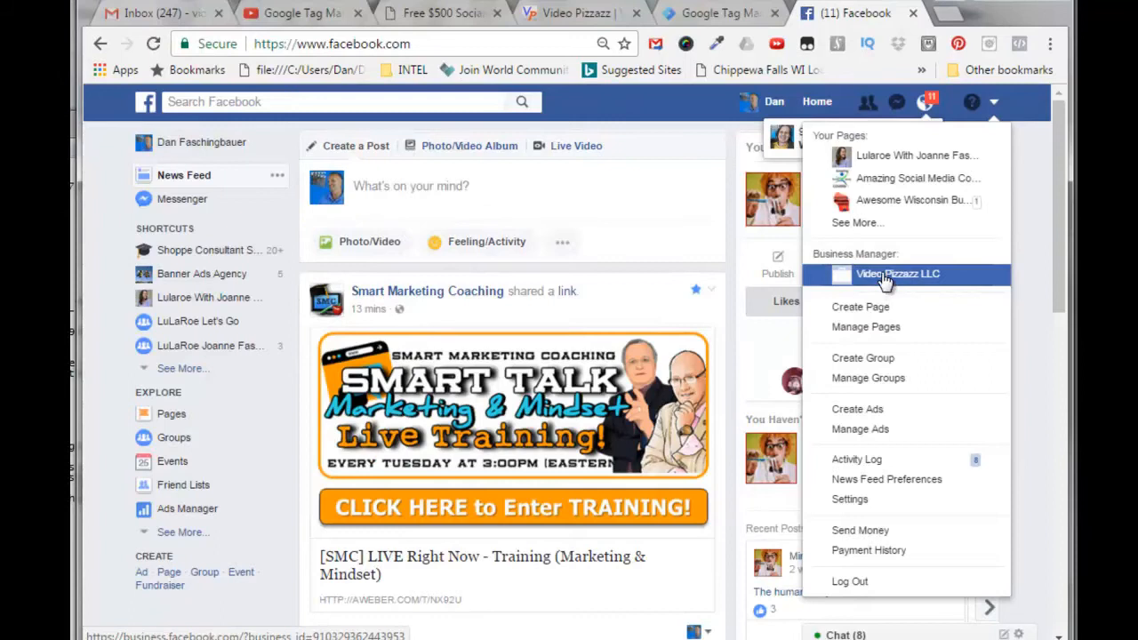
- Open the Pixels page of the Video Pizzazz LLC Business Manager
click(898, 274)
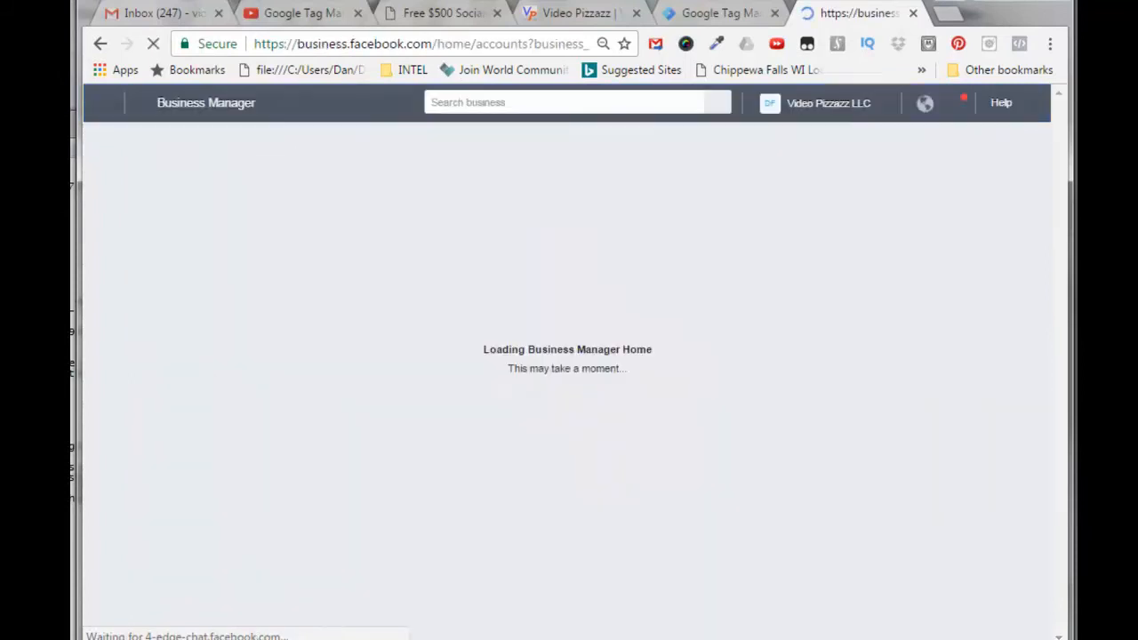
click(143, 102)
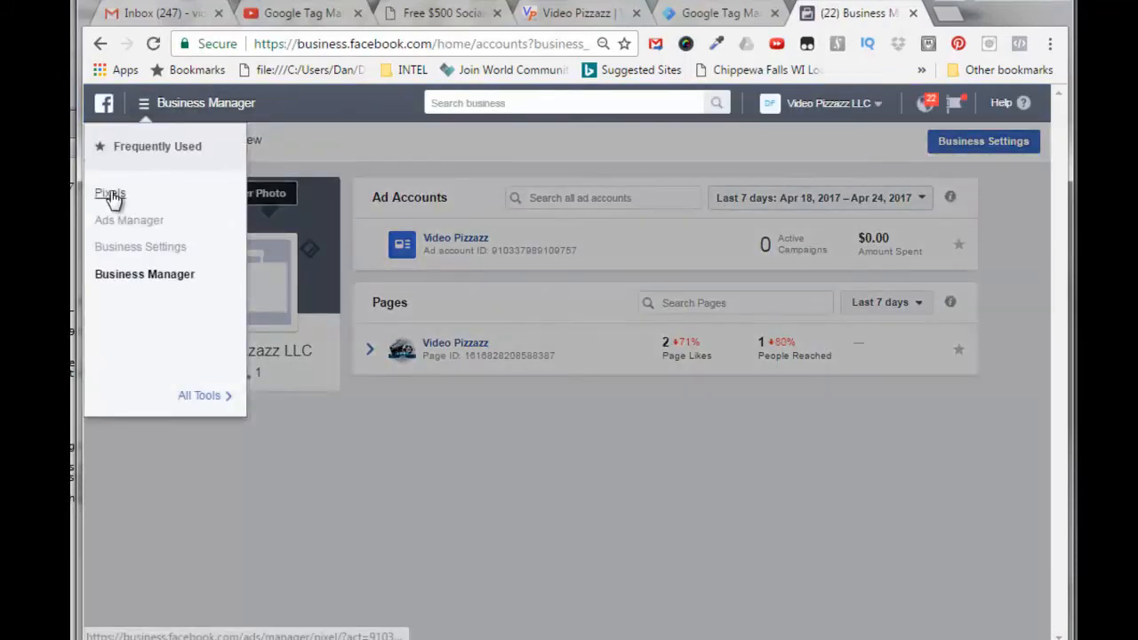
click(111, 193)
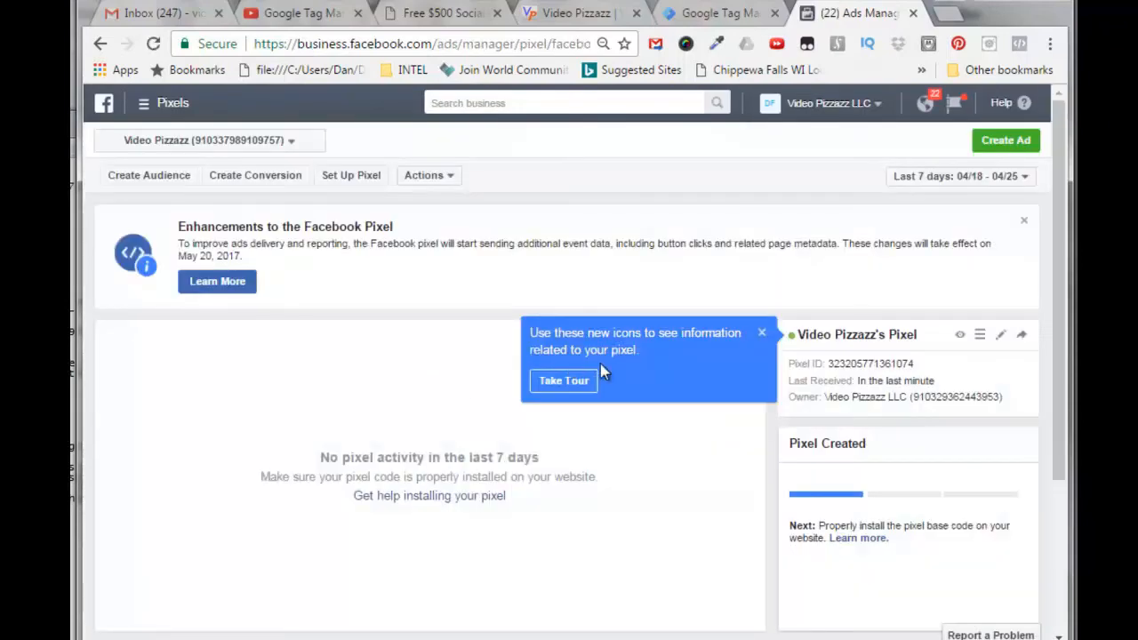
mouse_move(565, 384)
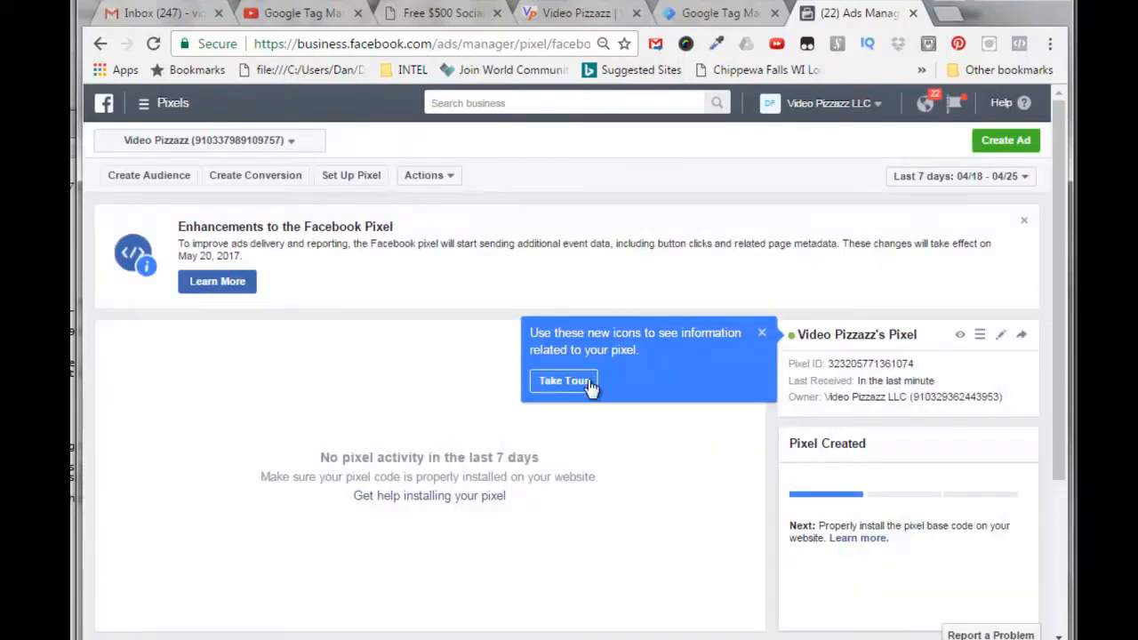
- Walk through the pixel tools tour to the end
click(564, 381)
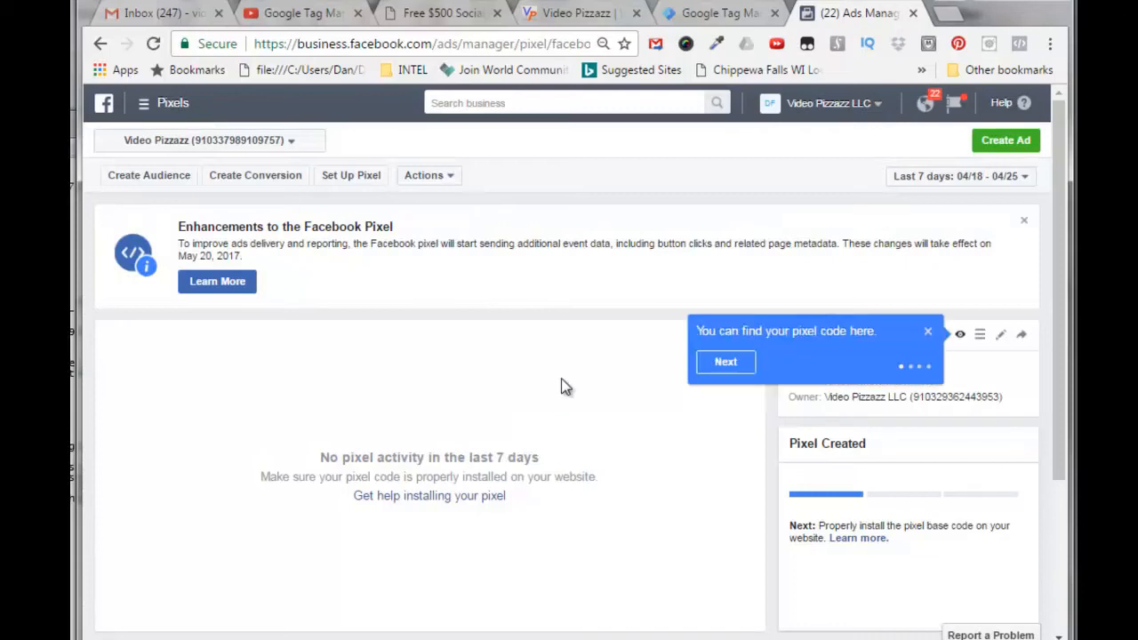
mouse_move(874, 347)
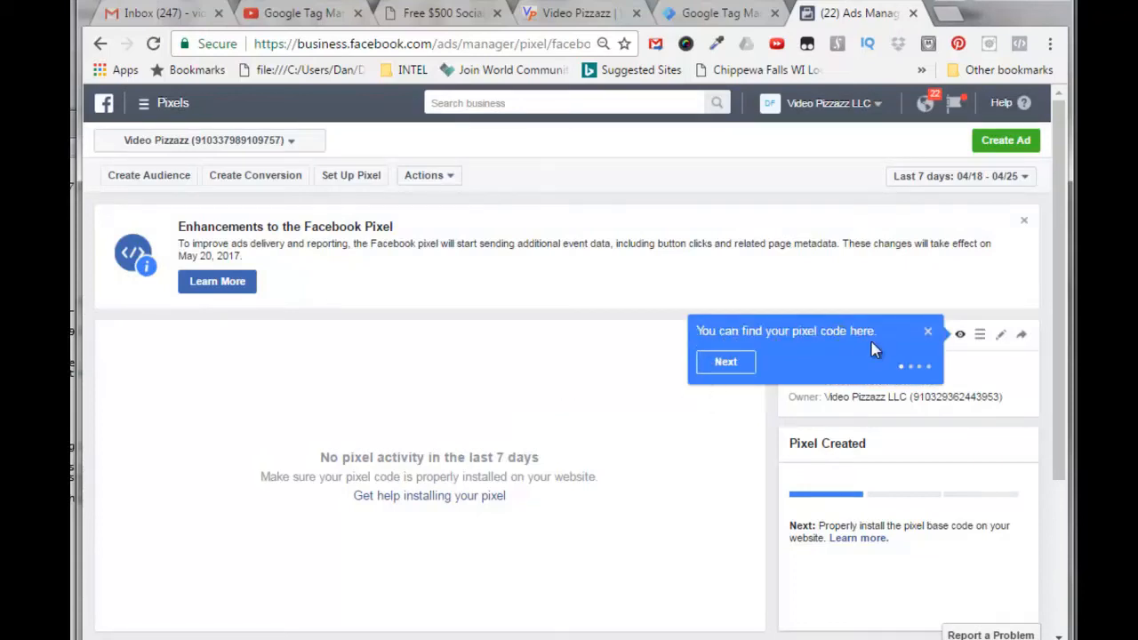
click(726, 362)
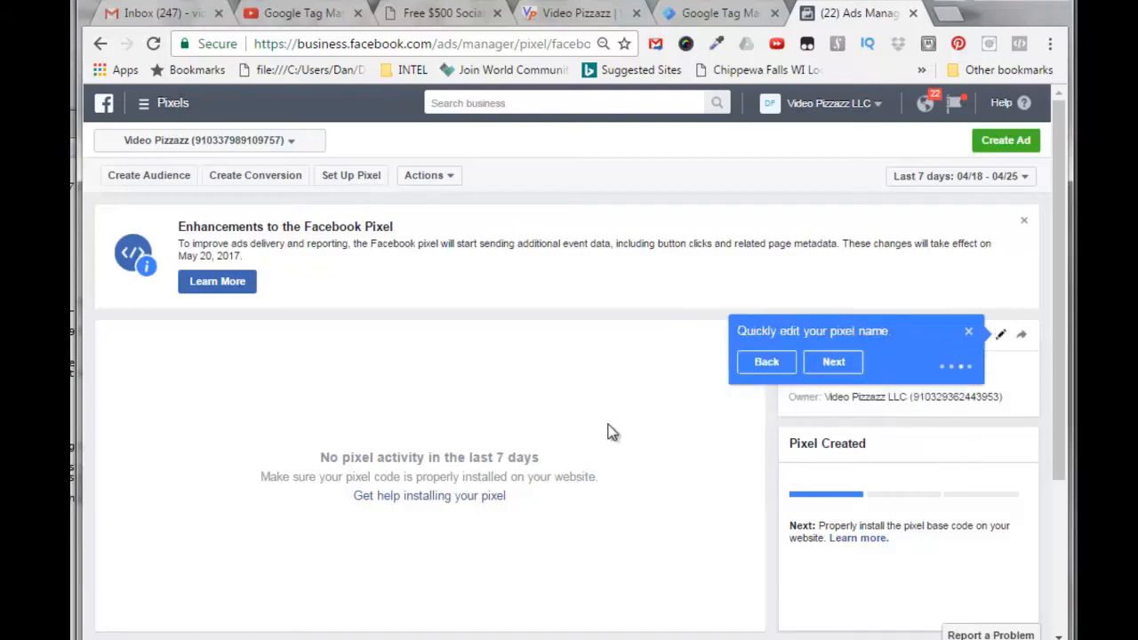
click(833, 362)
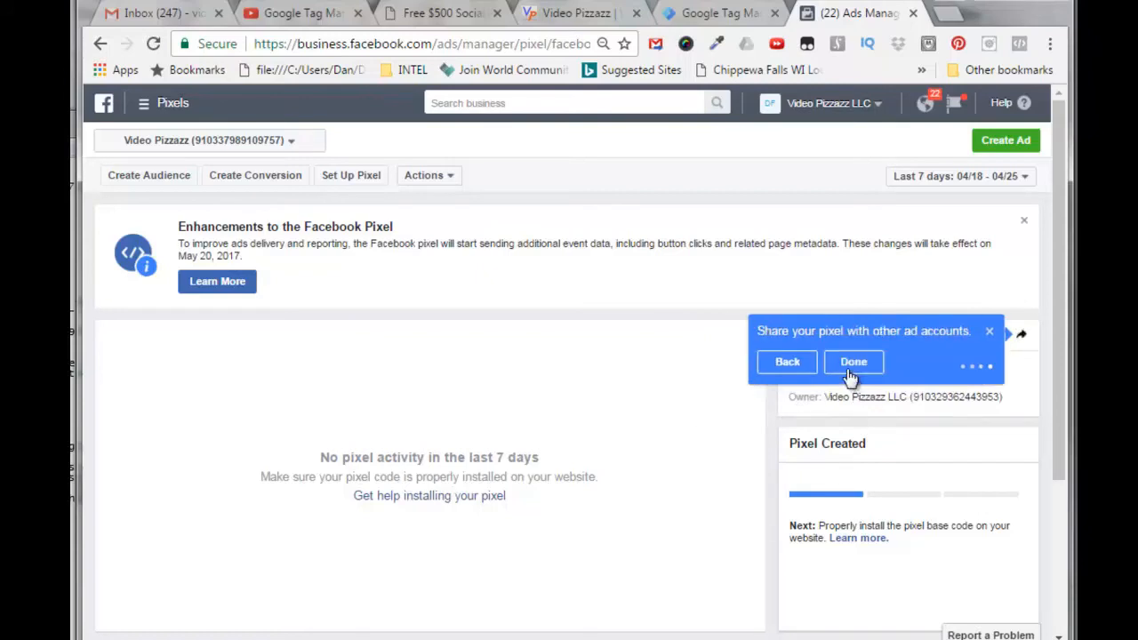
click(852, 361)
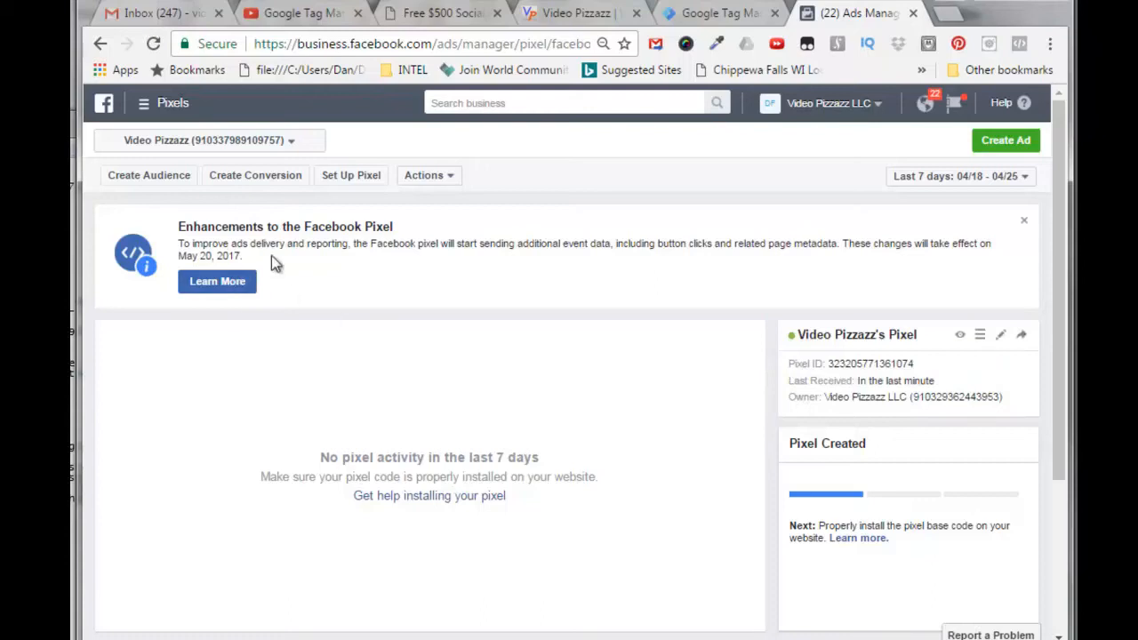
mouse_move(171, 233)
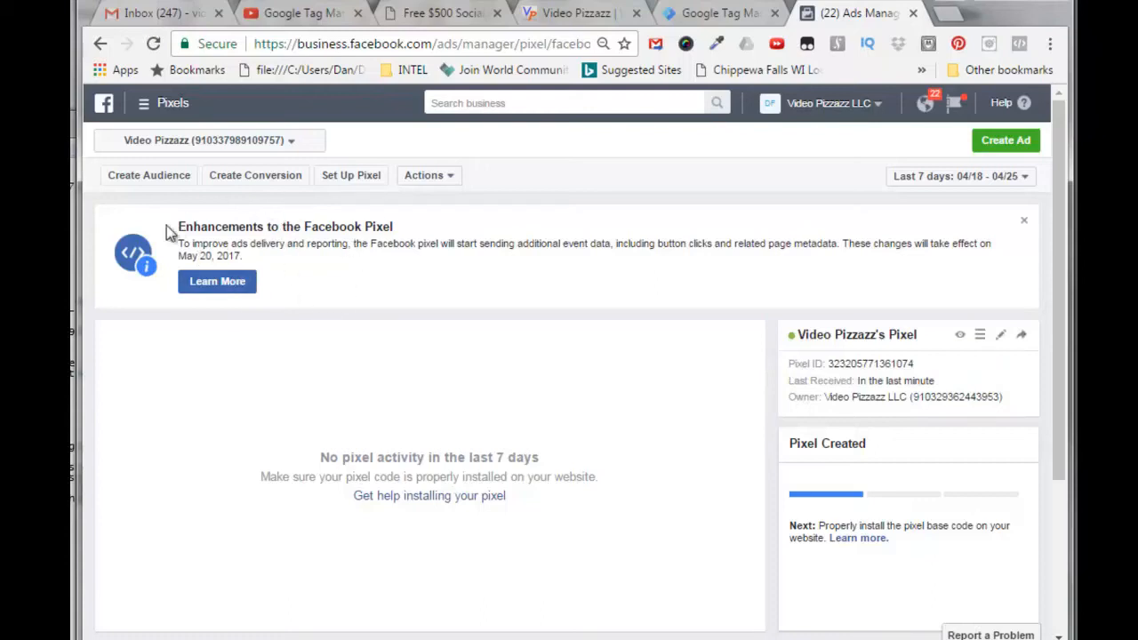
mouse_move(529, 261)
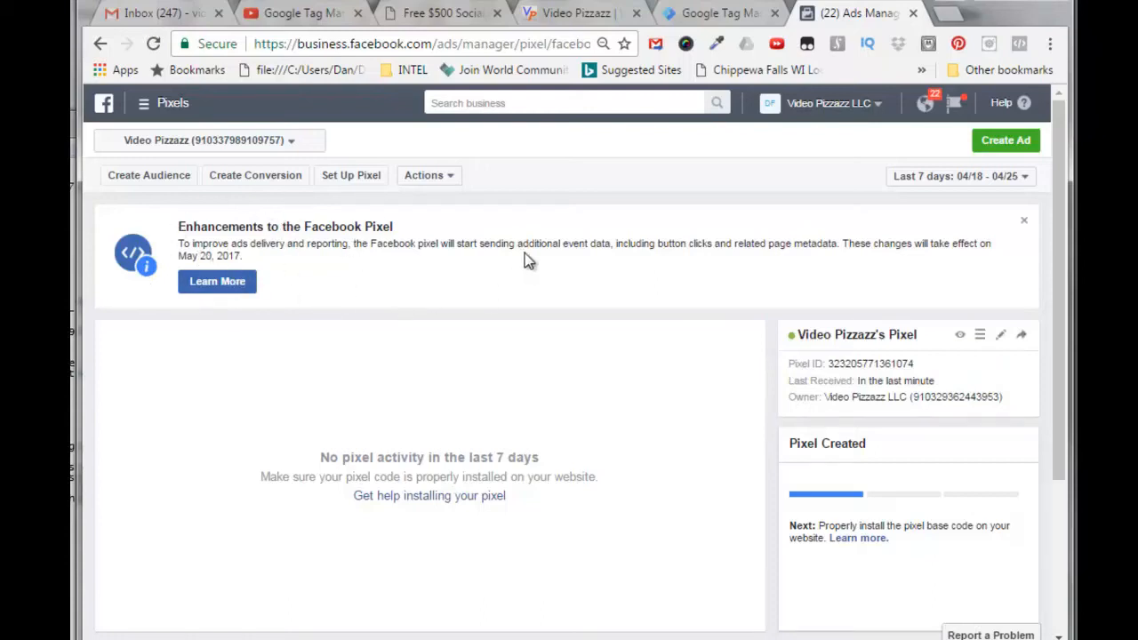
mouse_move(674, 262)
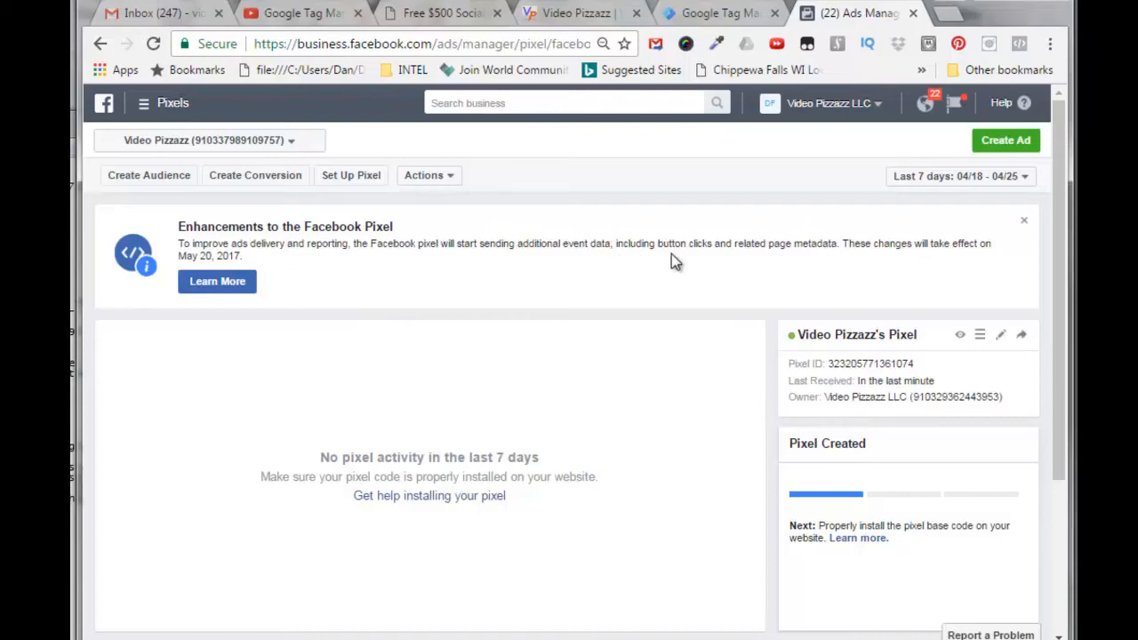
mouse_move(819, 265)
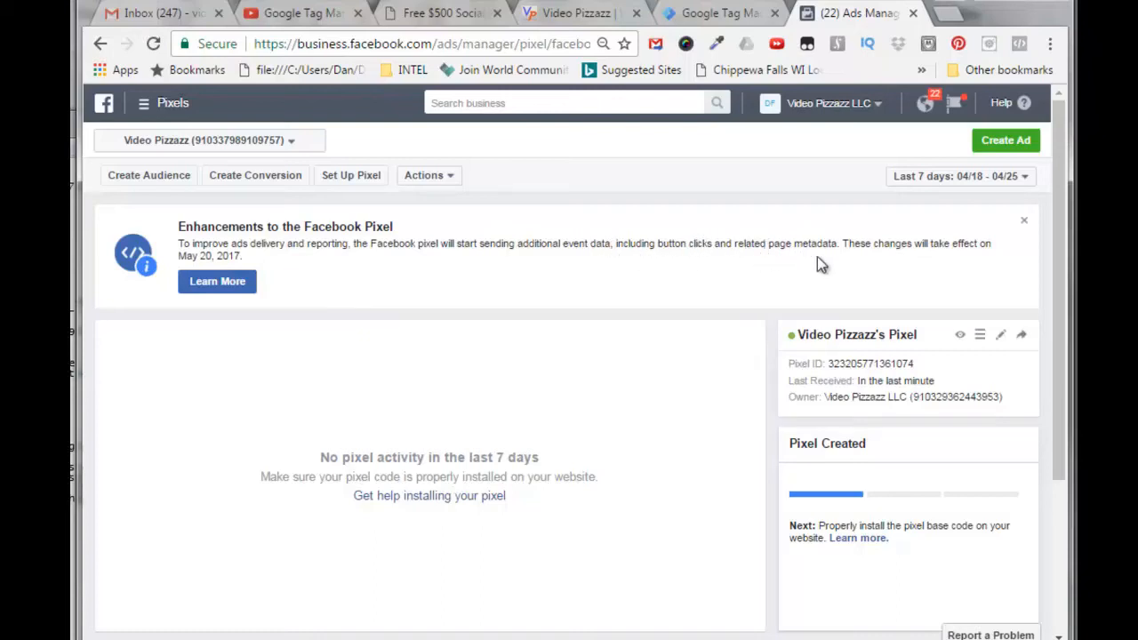
mouse_move(768, 273)
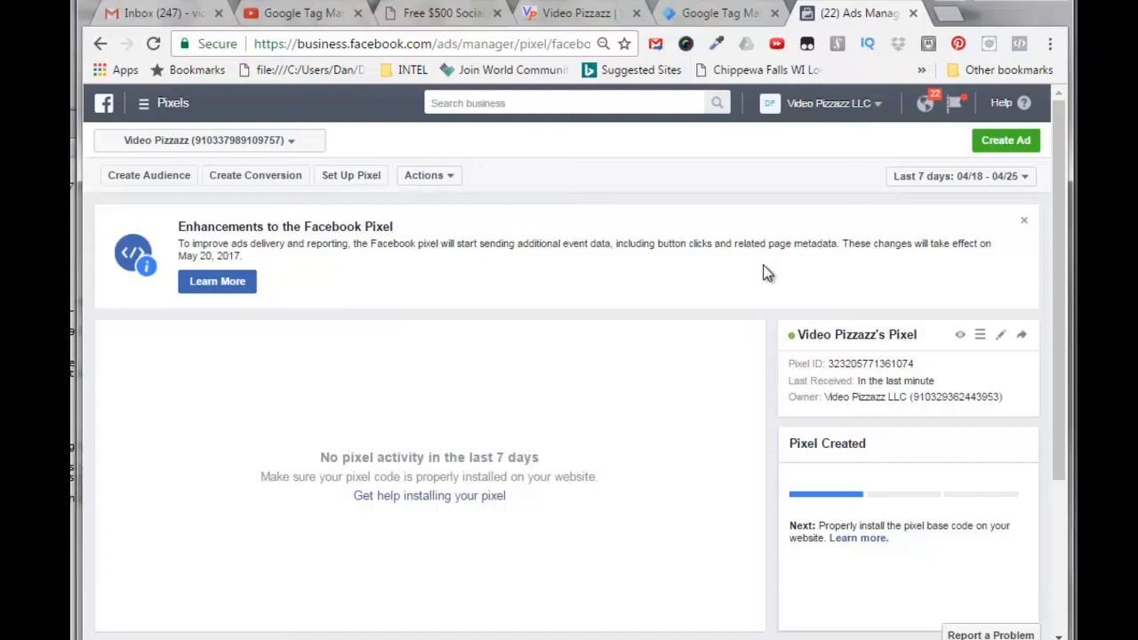
mouse_move(960, 336)
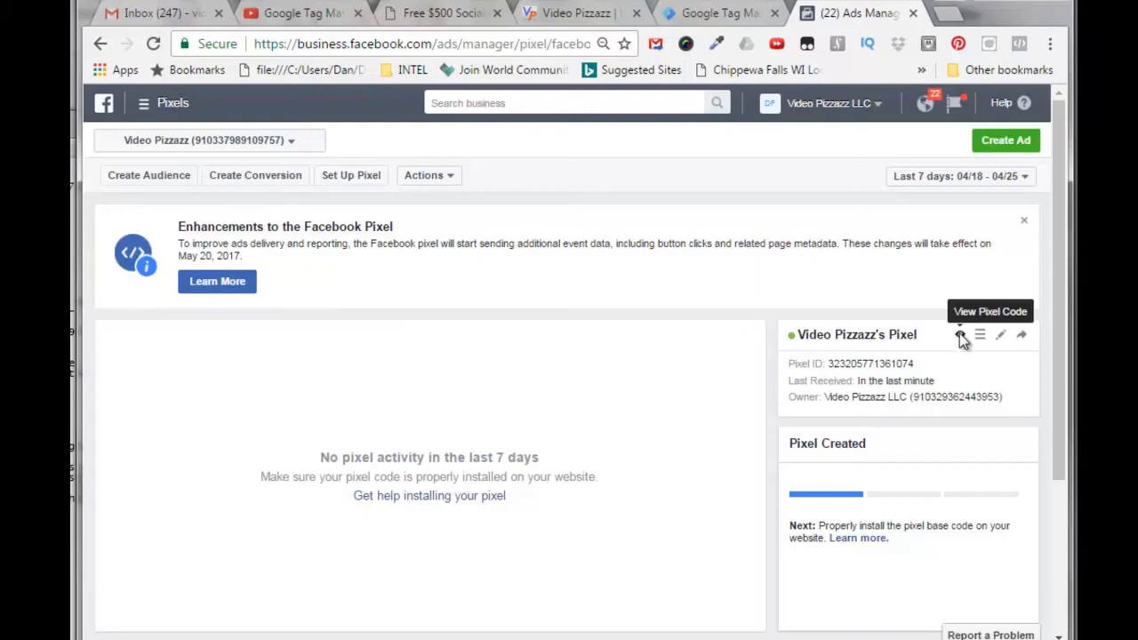
click(960, 335)
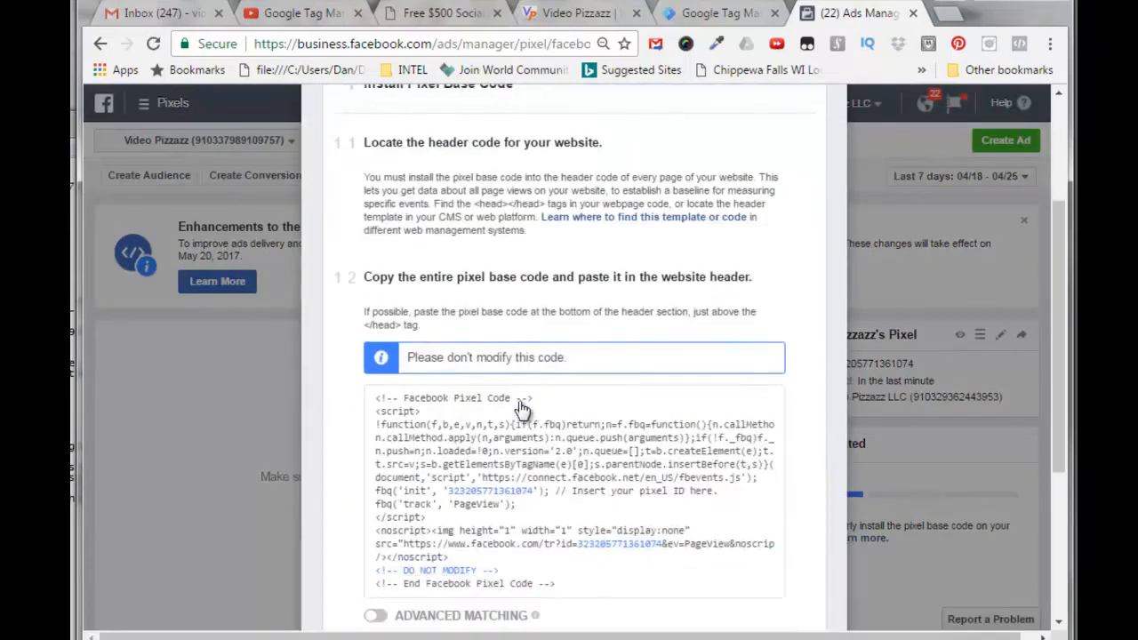
scroll(down, 3)
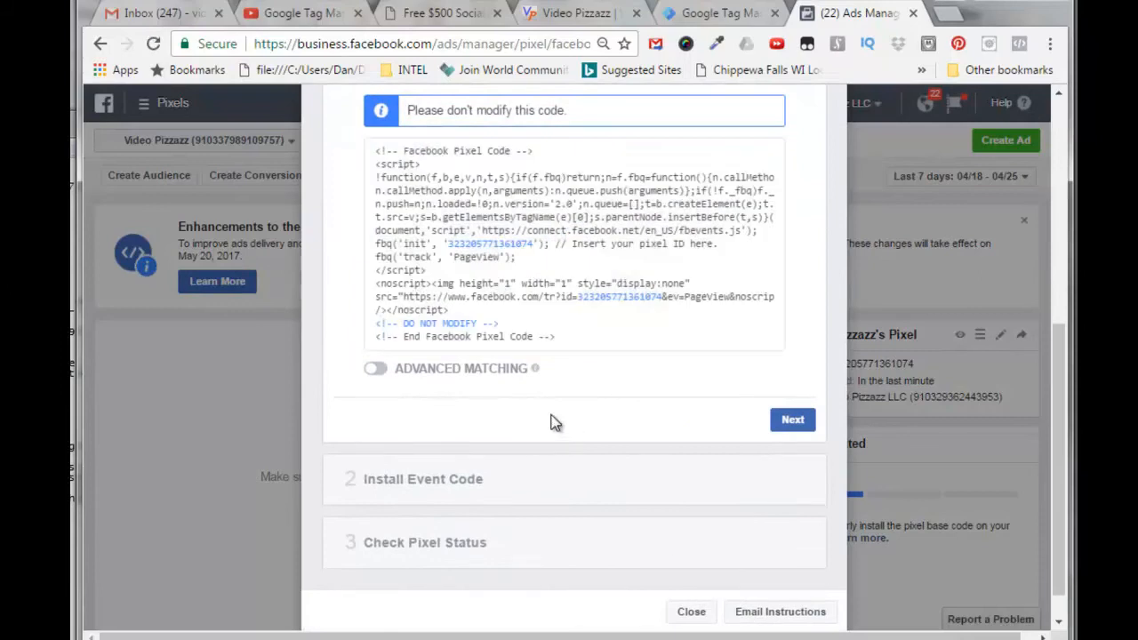
scroll(up, 3)
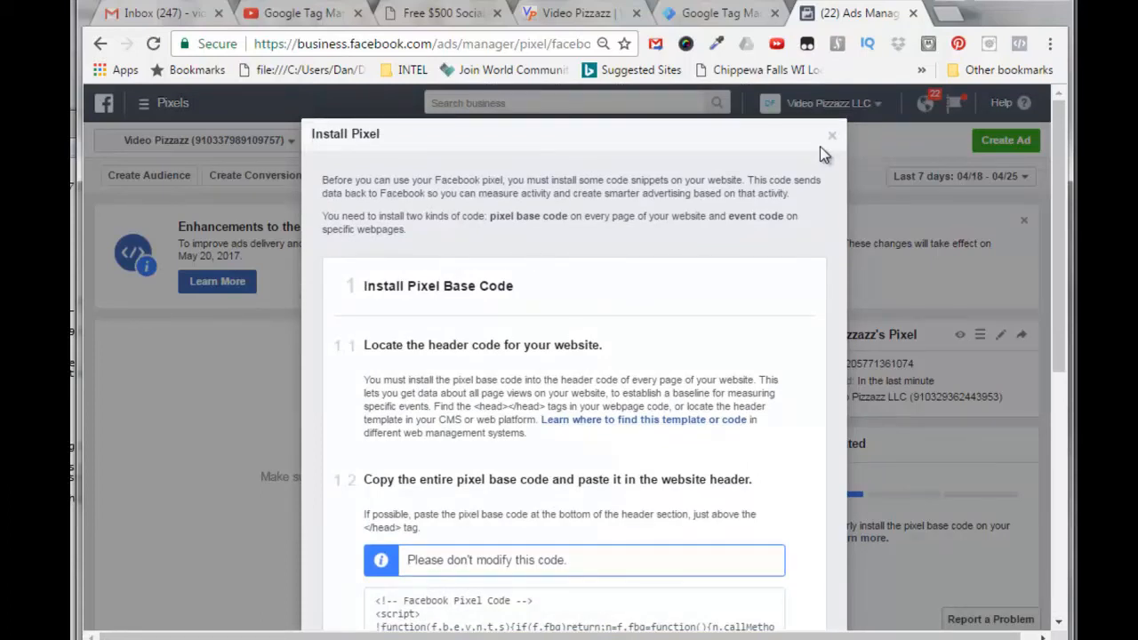
click(711, 12)
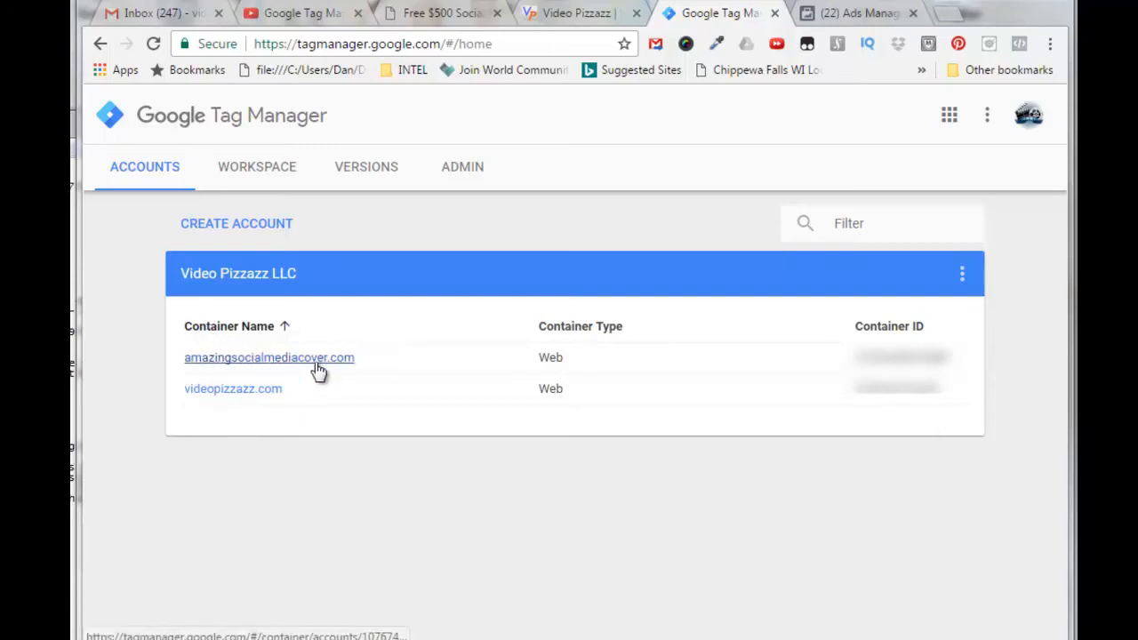
mouse_move(297, 365)
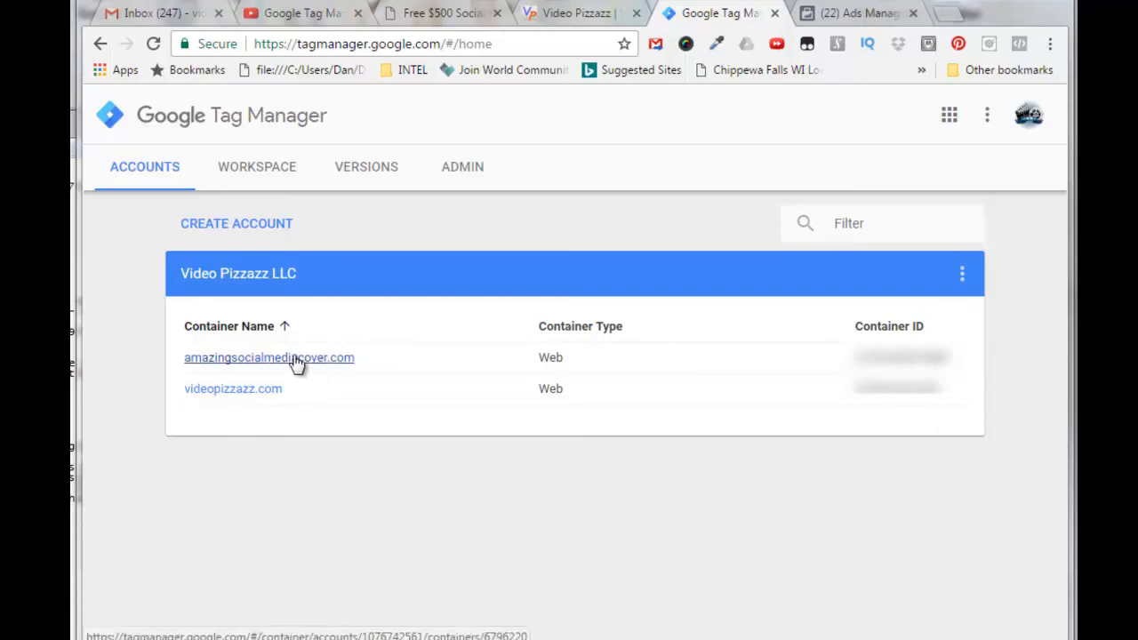
- Open the amazingsocialmediacover.com container's Install Google Tag Manager snippets
click(269, 357)
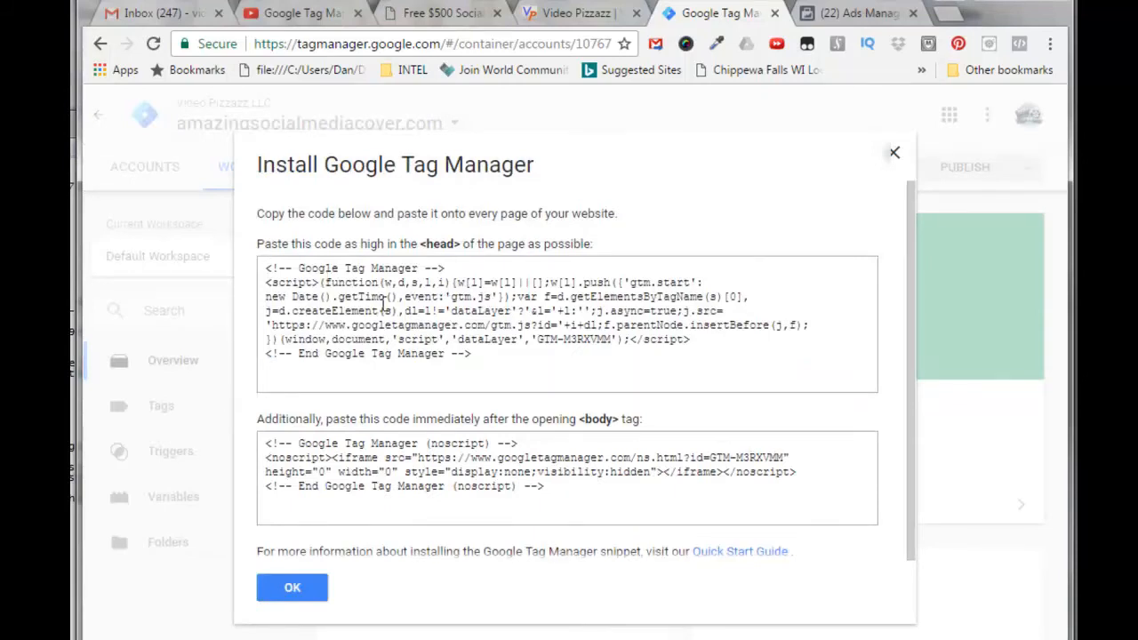
mouse_move(355, 235)
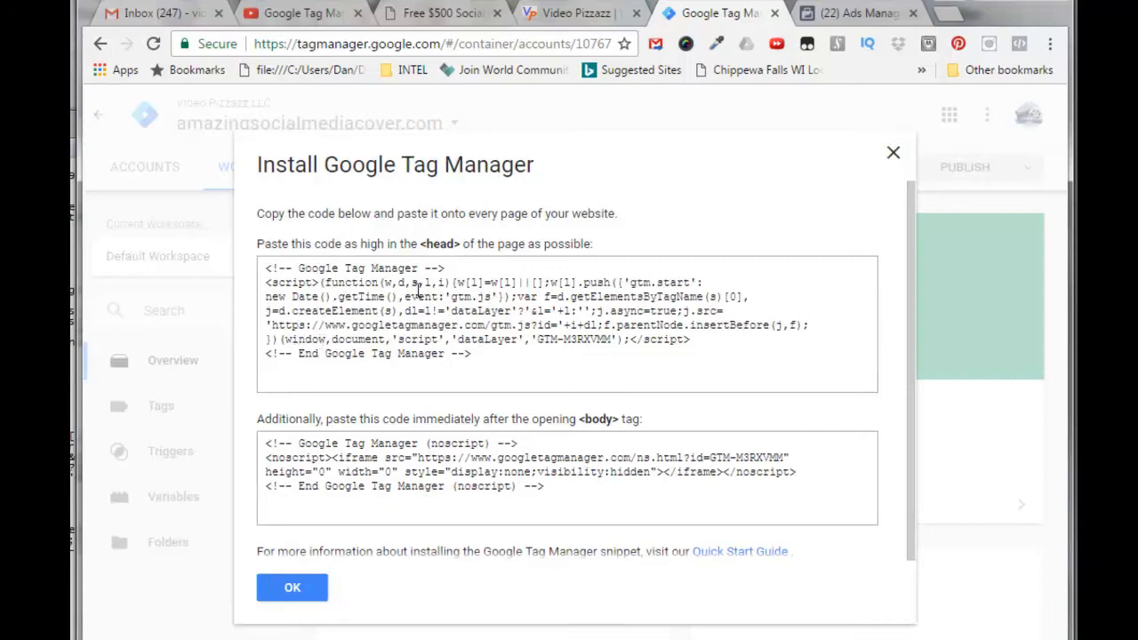
mouse_move(347, 310)
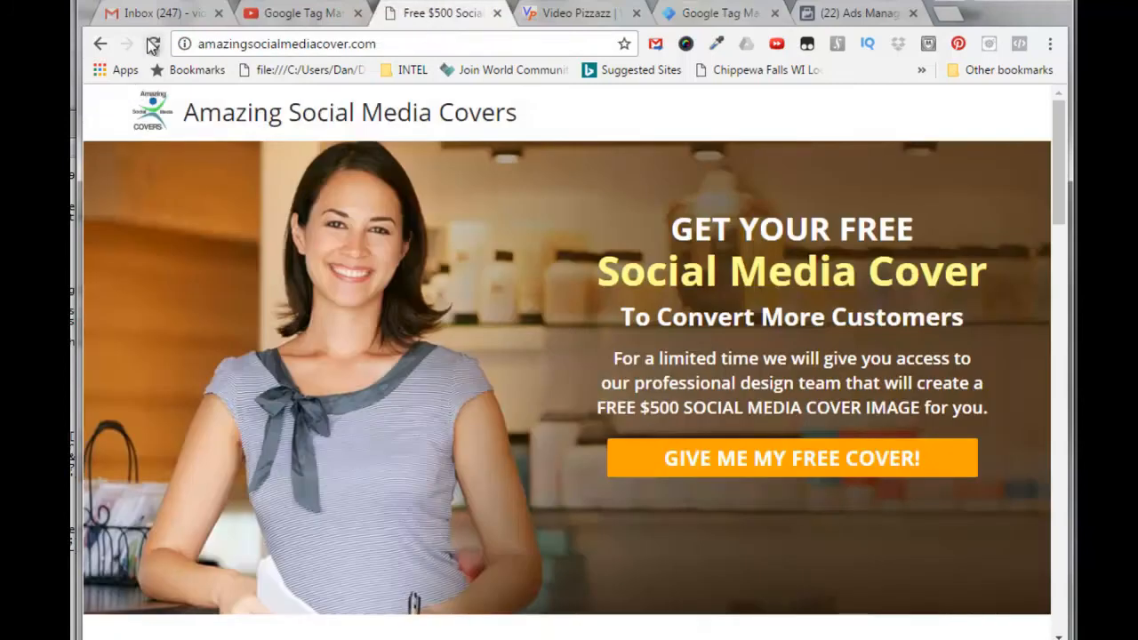
- Reload the Amazing Social Media Covers landing page
click(127, 43)
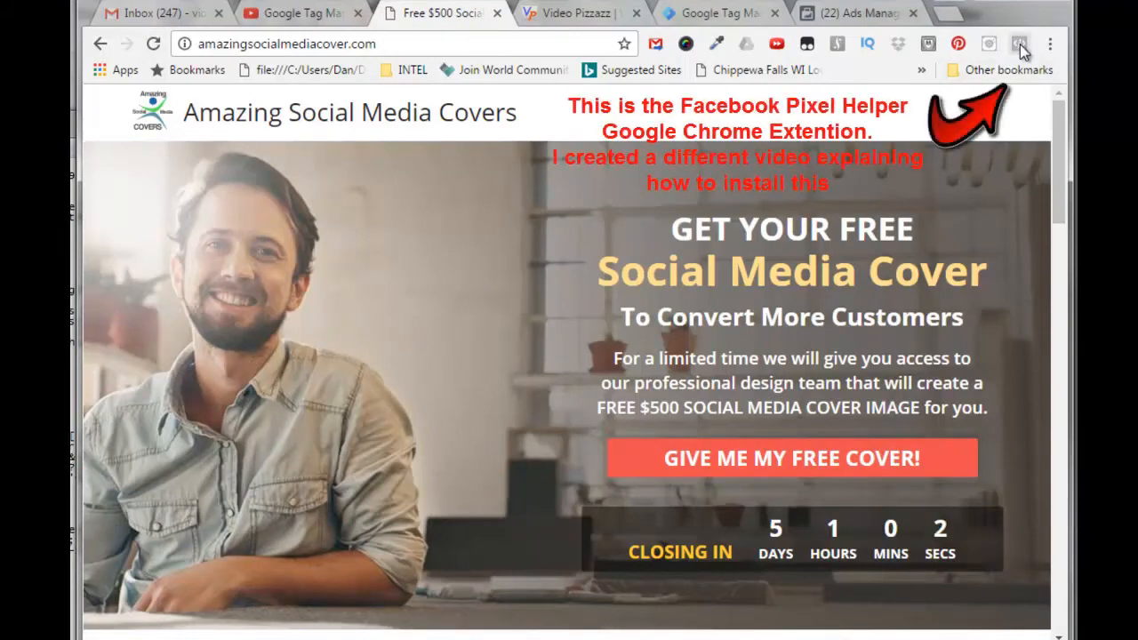
mouse_move(1020, 44)
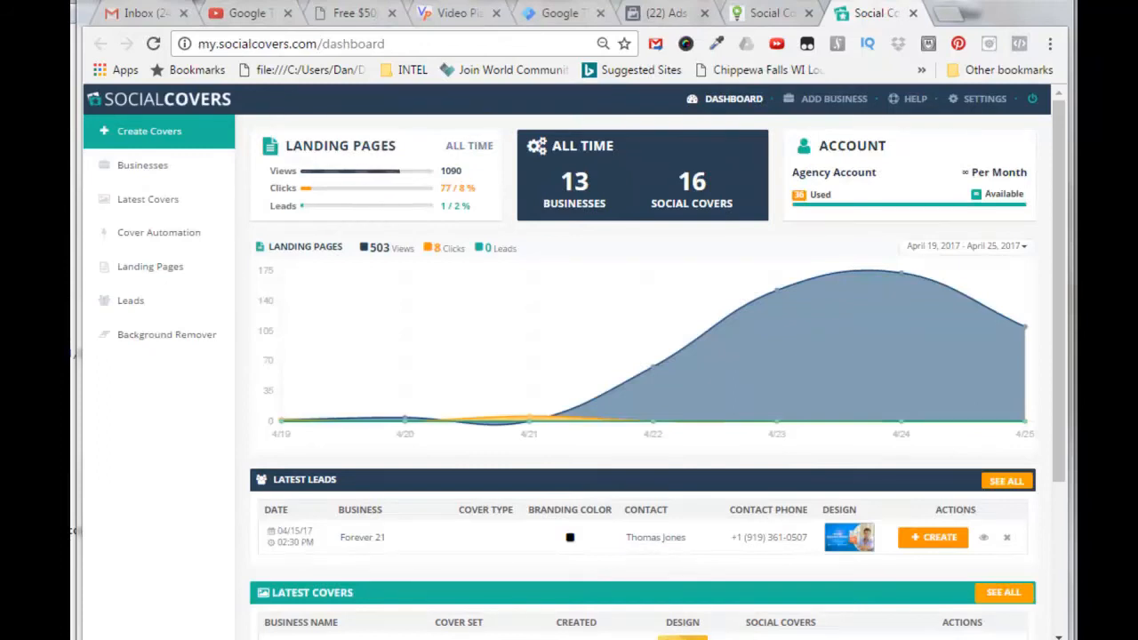
mouse_move(346, 242)
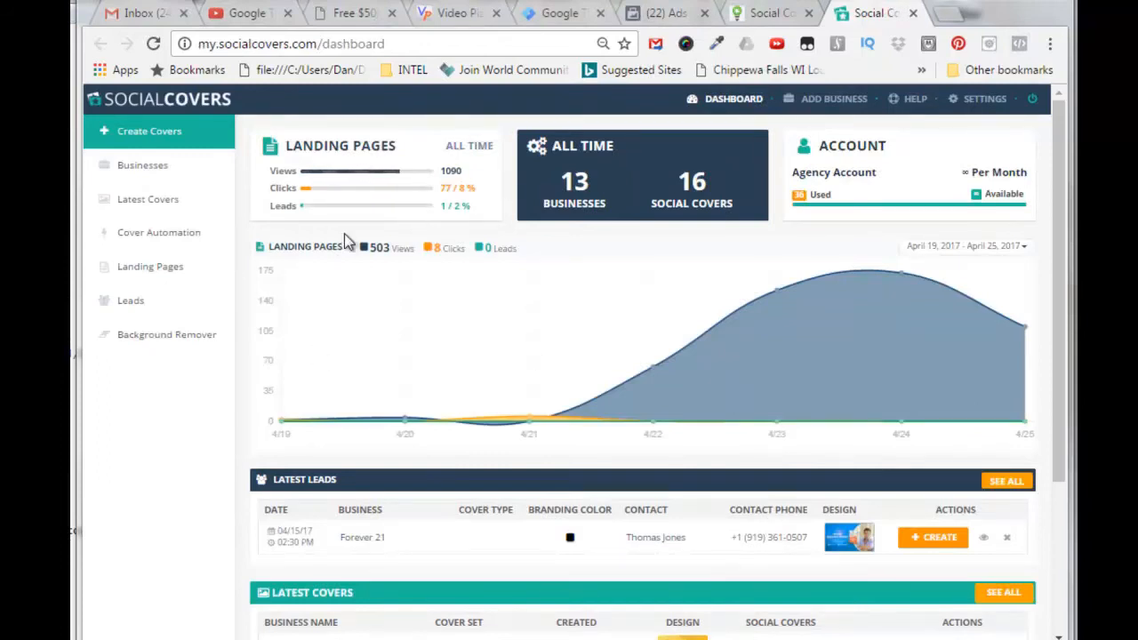
mouse_move(150, 266)
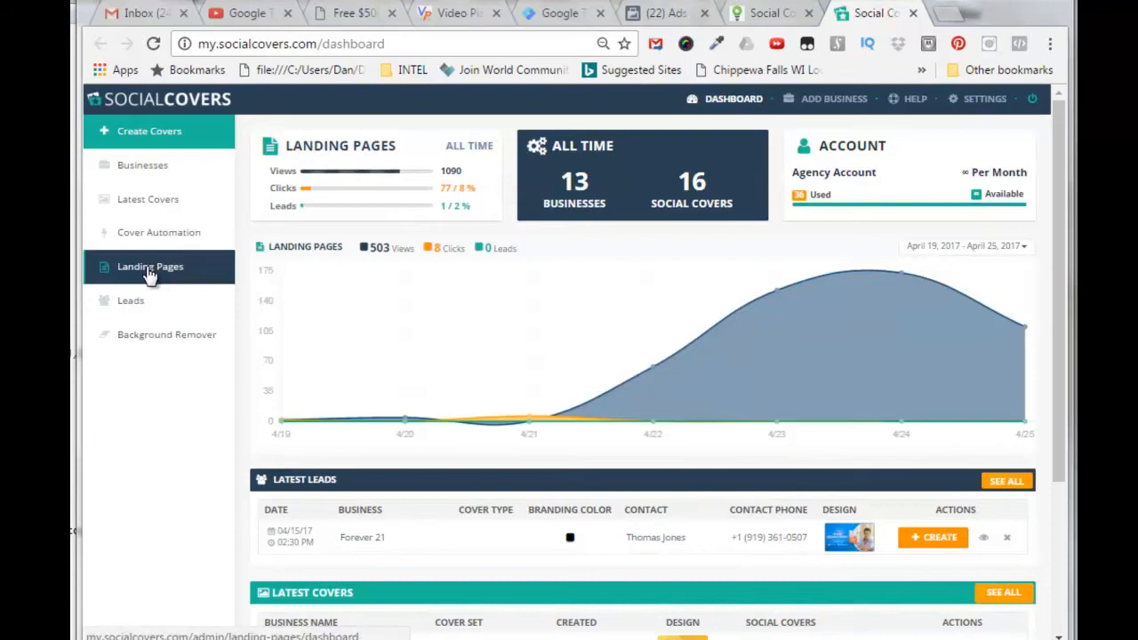
- Open Retargeting settings for the Social Covers Business Split Test landing page
click(149, 266)
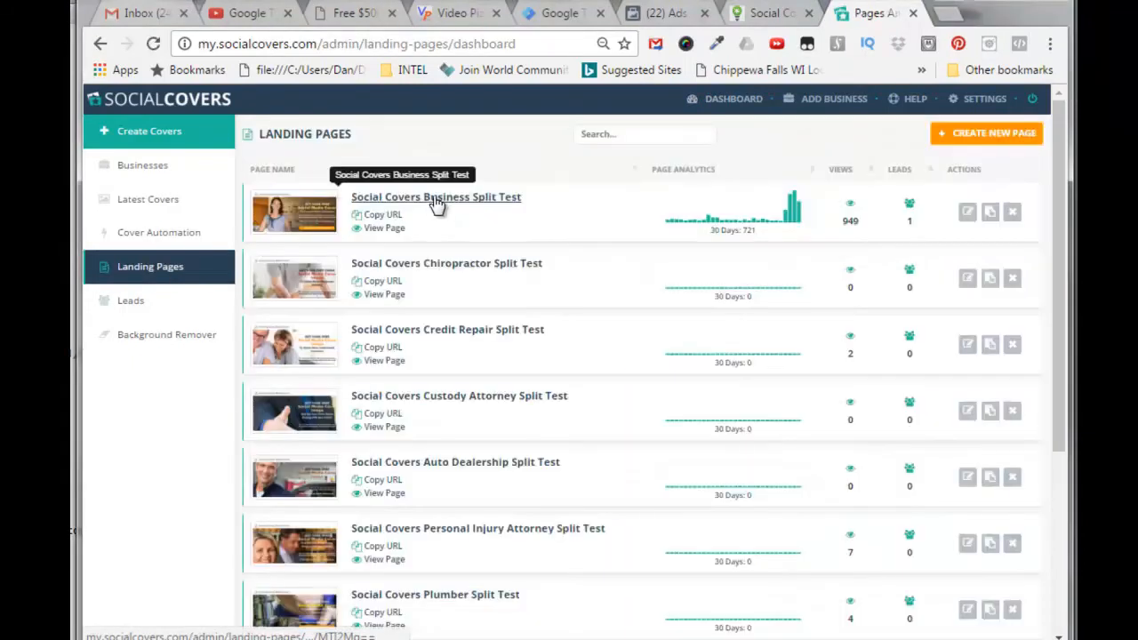
click(436, 196)
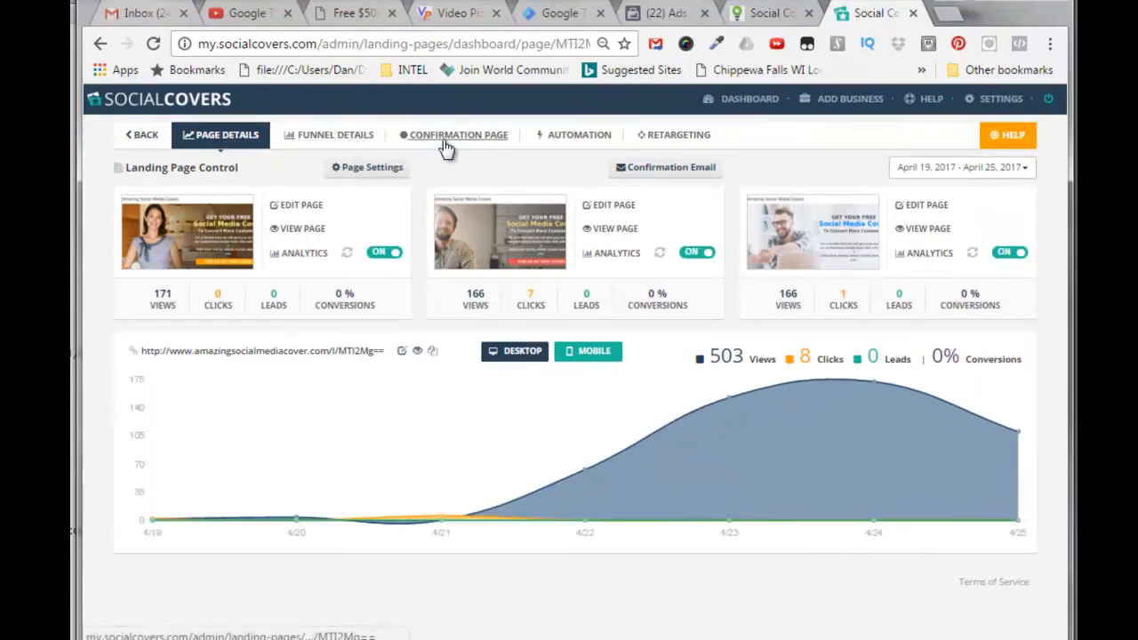
mouse_move(673, 134)
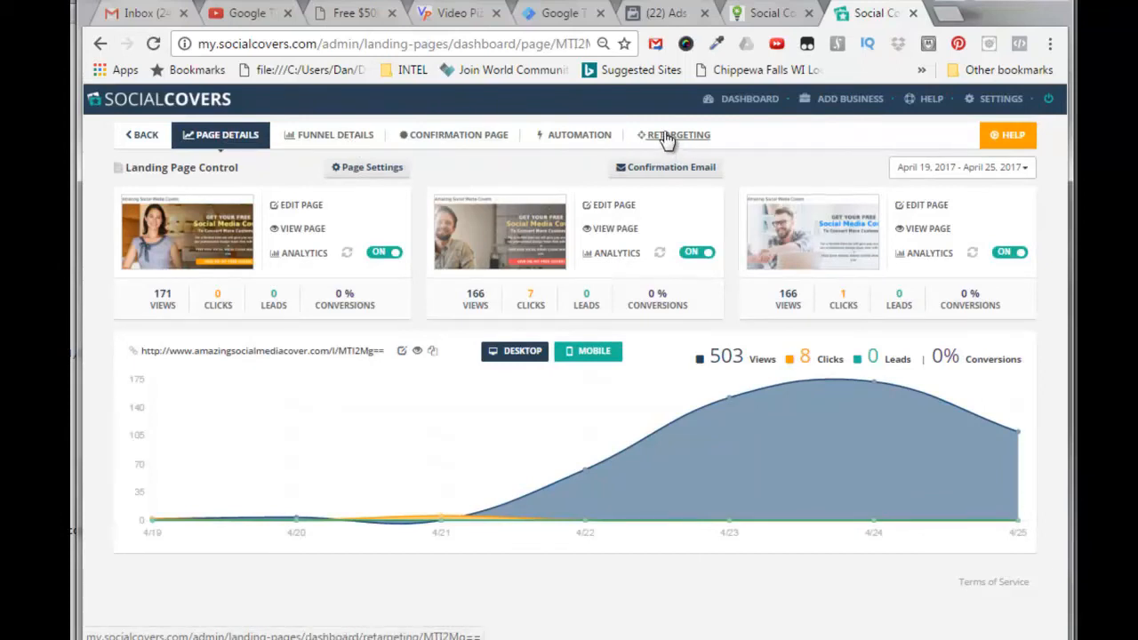
click(674, 134)
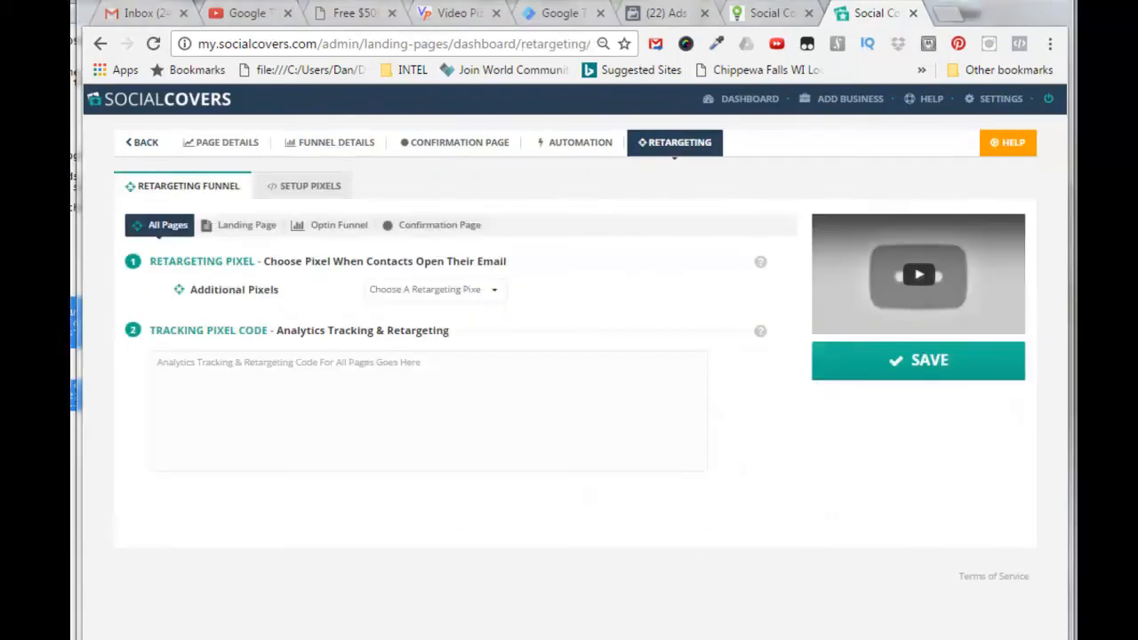
mouse_move(676, 159)
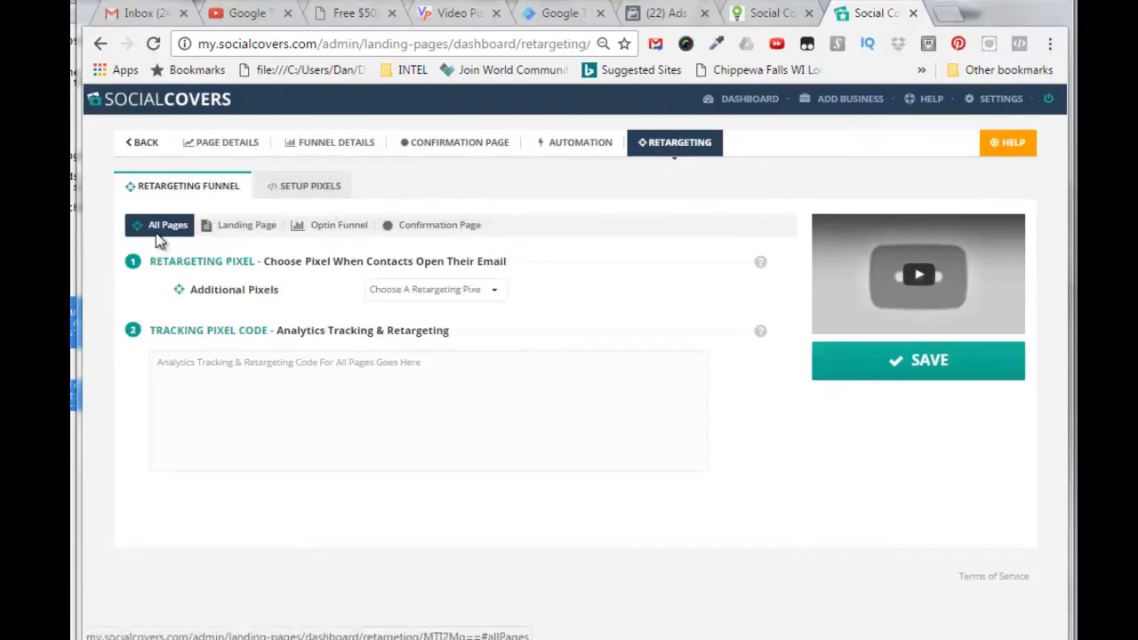
- Paste the GTM code into the All Pages Tracking Pixel Code box and save
click(164, 361)
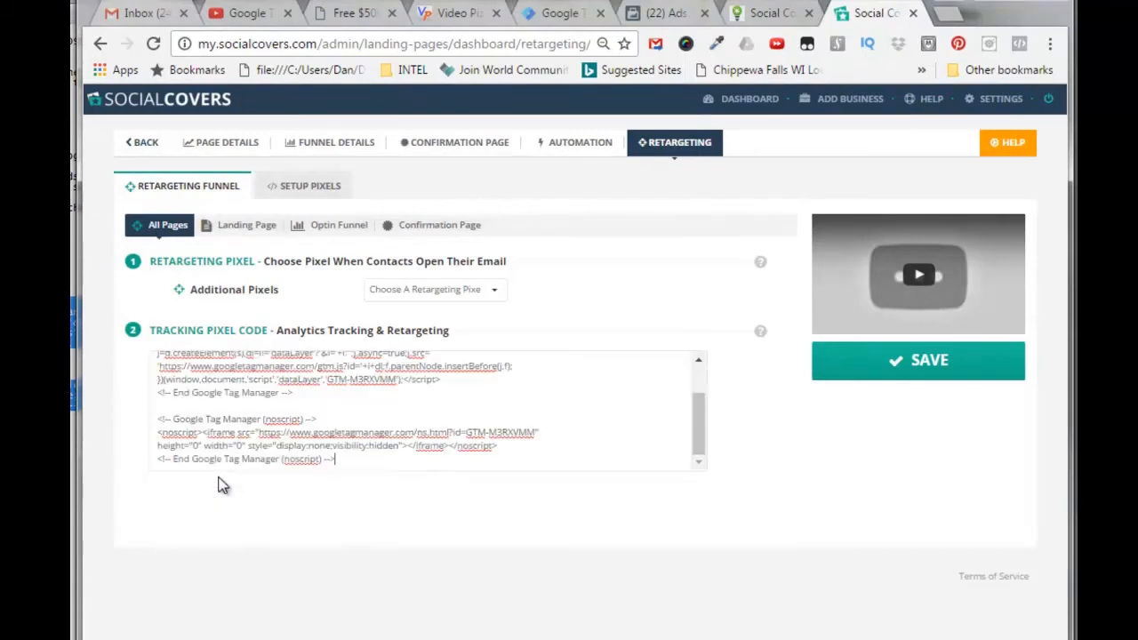
mouse_move(451, 451)
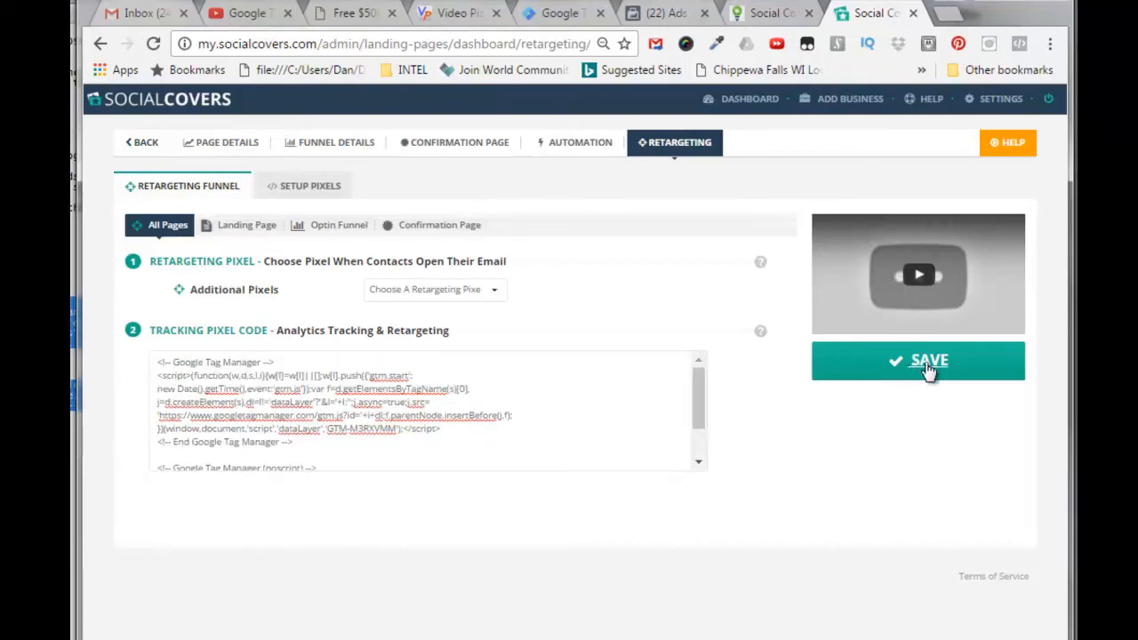
click(929, 361)
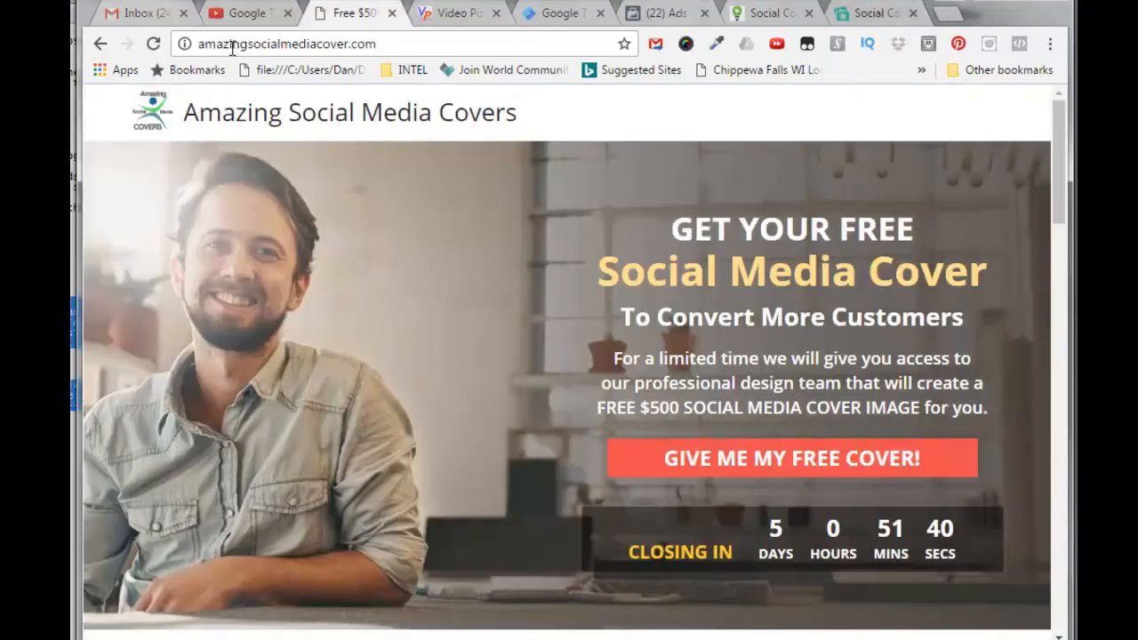
mouse_move(360, 400)
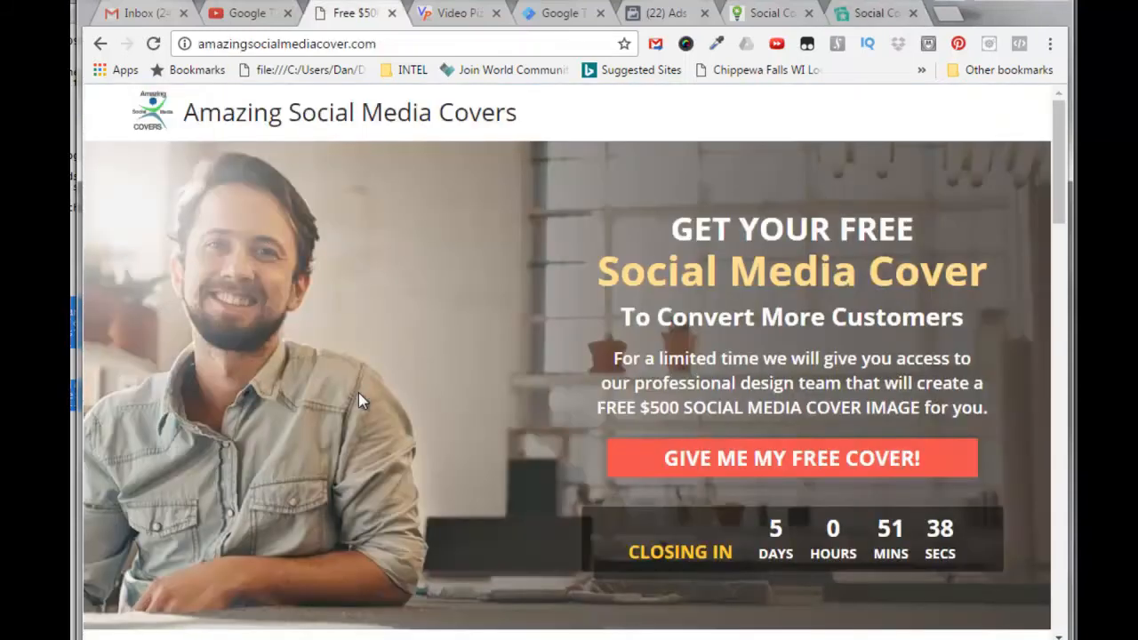
mouse_move(156, 67)
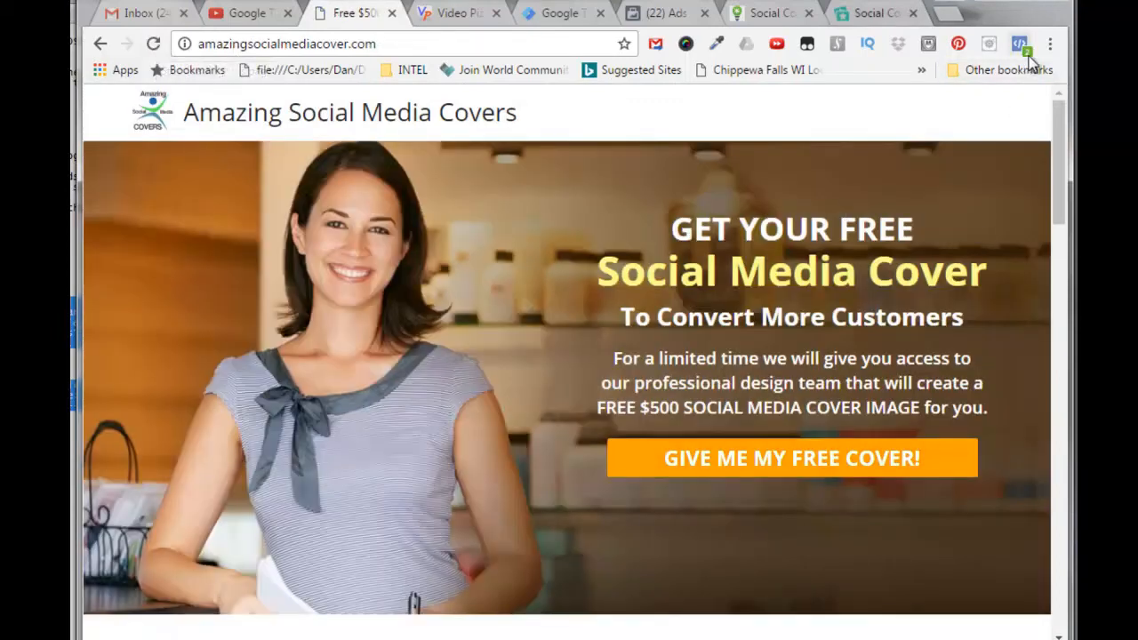
mouse_move(1019, 43)
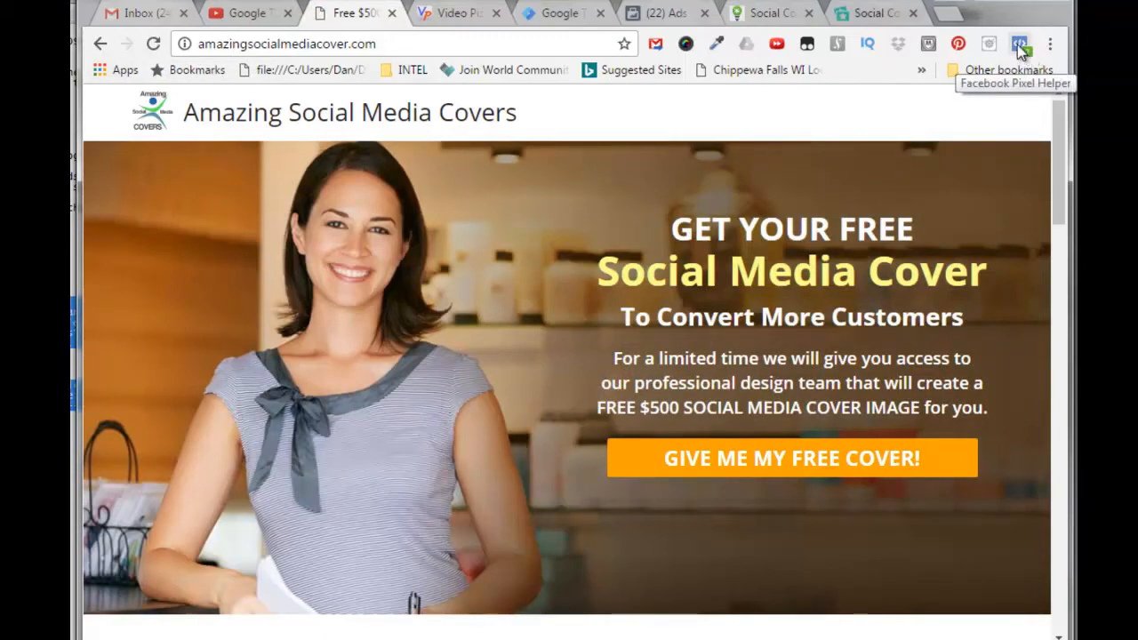
- Check Facebook Pixel Helper for one pixel firing PageView and Lead events
click(1019, 43)
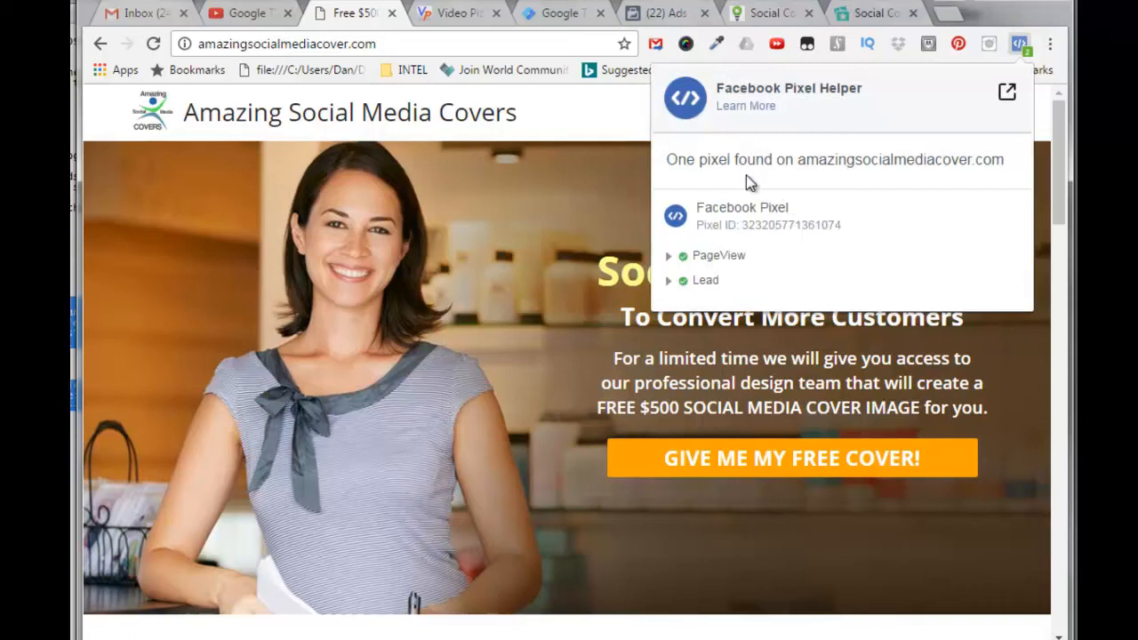
mouse_move(931, 187)
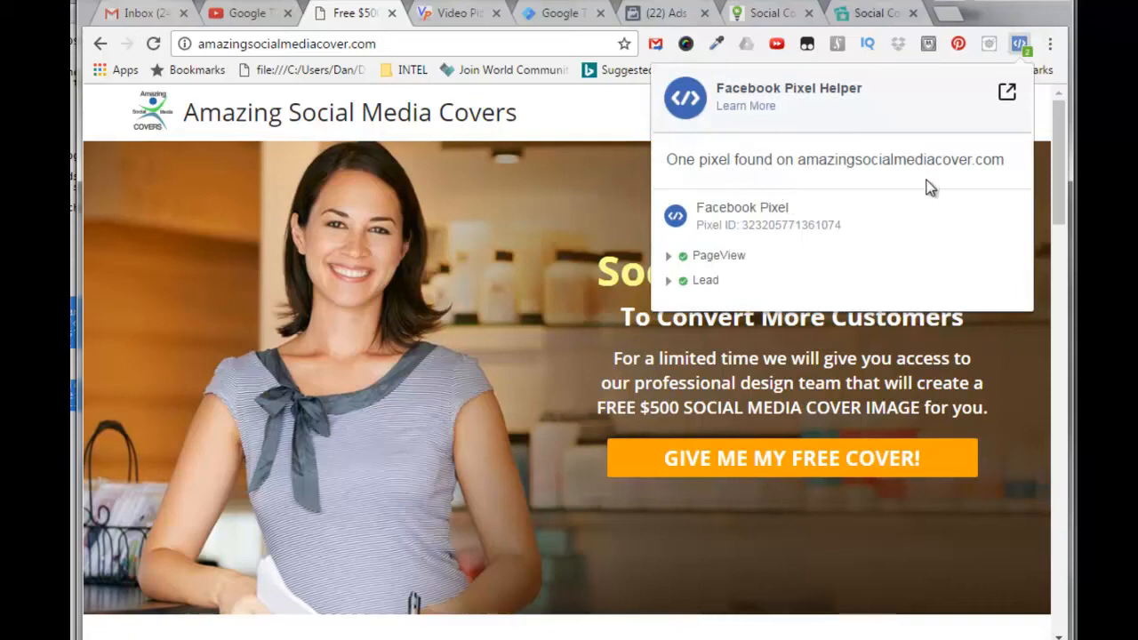
mouse_move(776, 212)
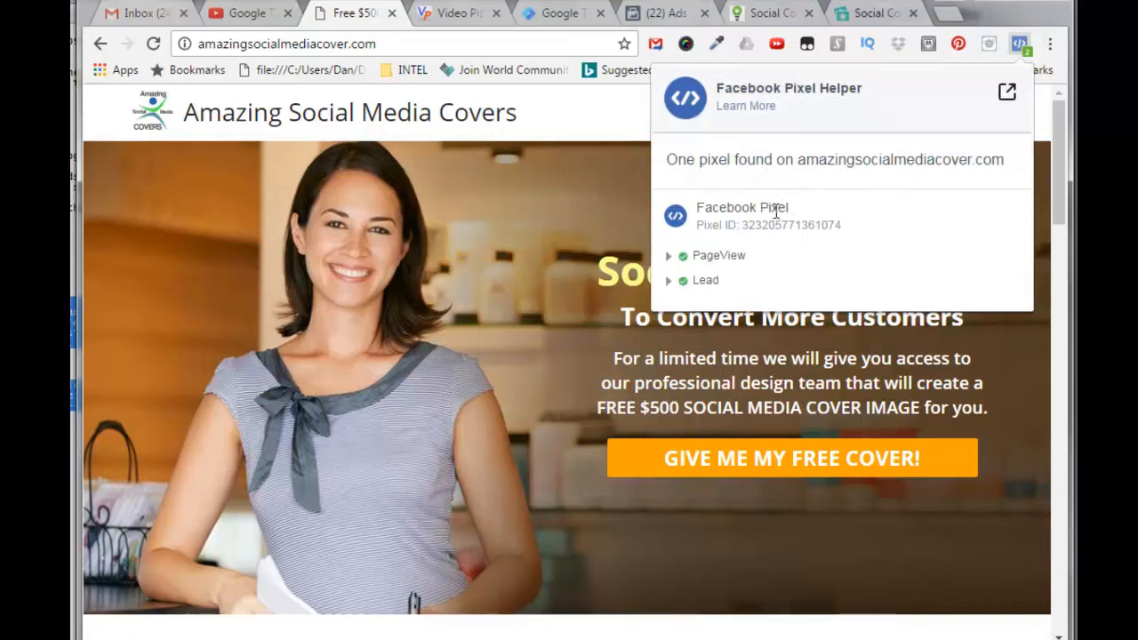
mouse_move(852, 245)
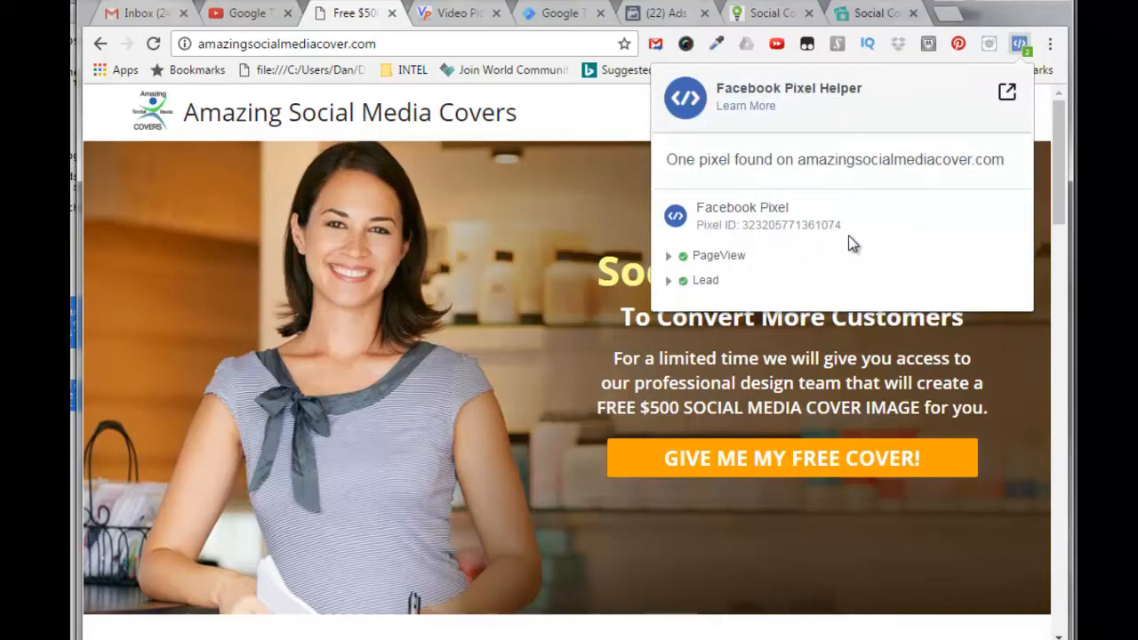
mouse_move(745, 271)
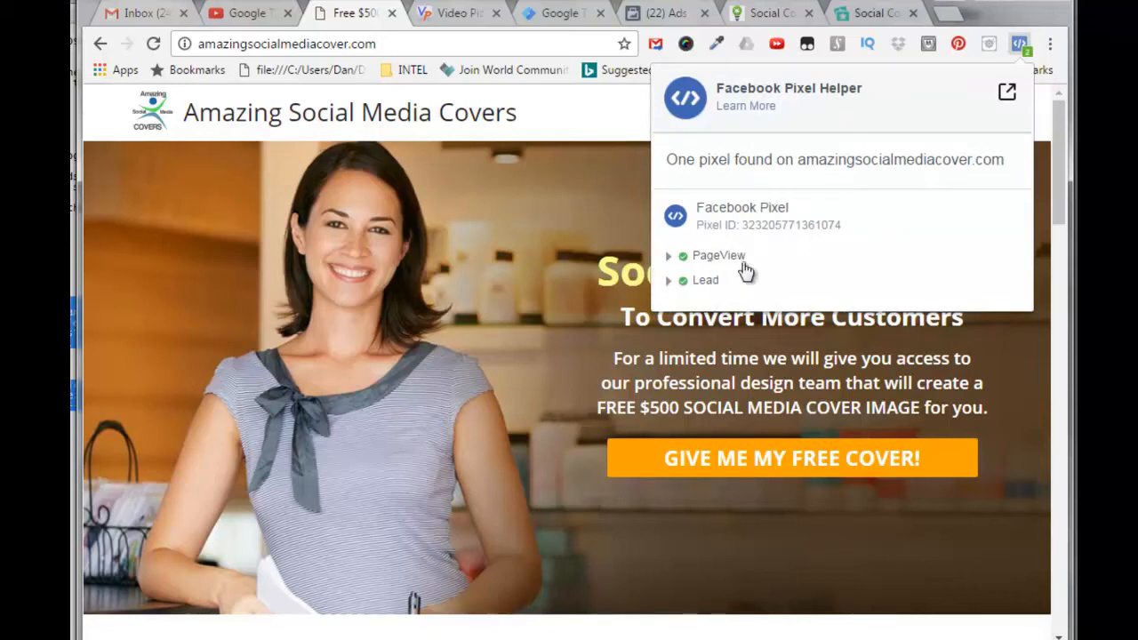
mouse_move(658, 244)
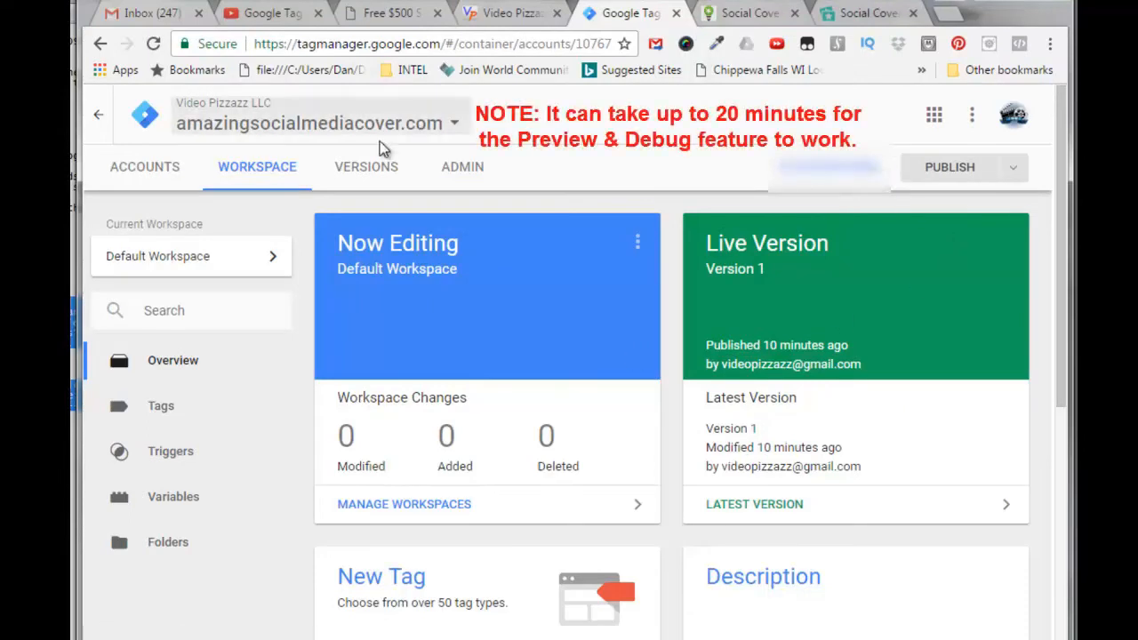
mouse_move(191, 126)
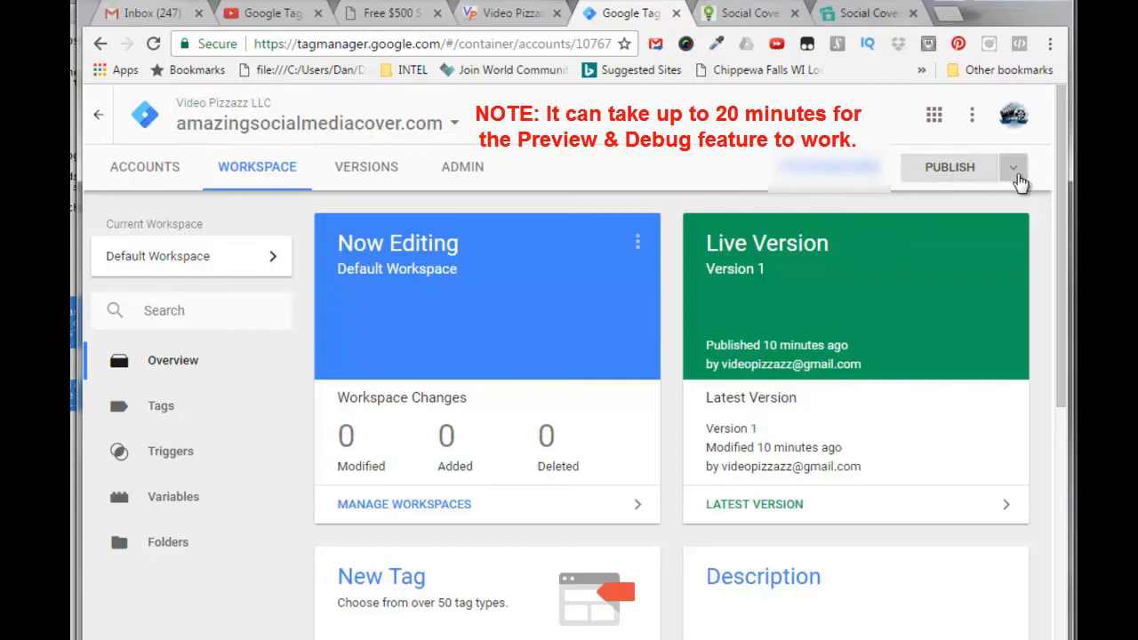
- Start preview mode for the Default Workspace and open Share Preview
click(1013, 167)
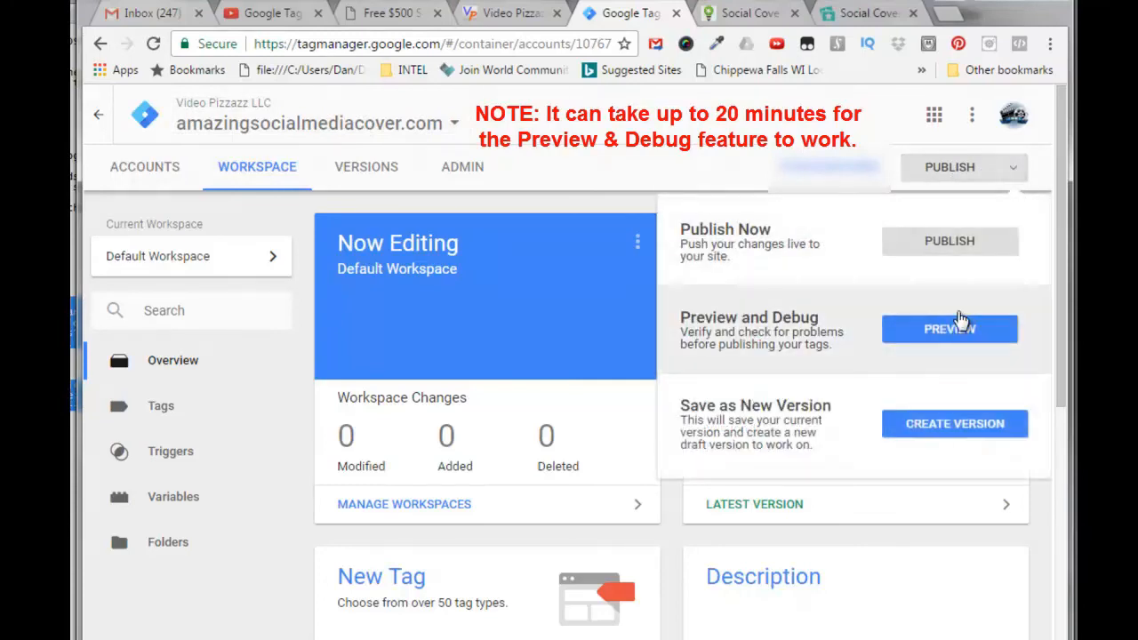
mouse_move(698, 333)
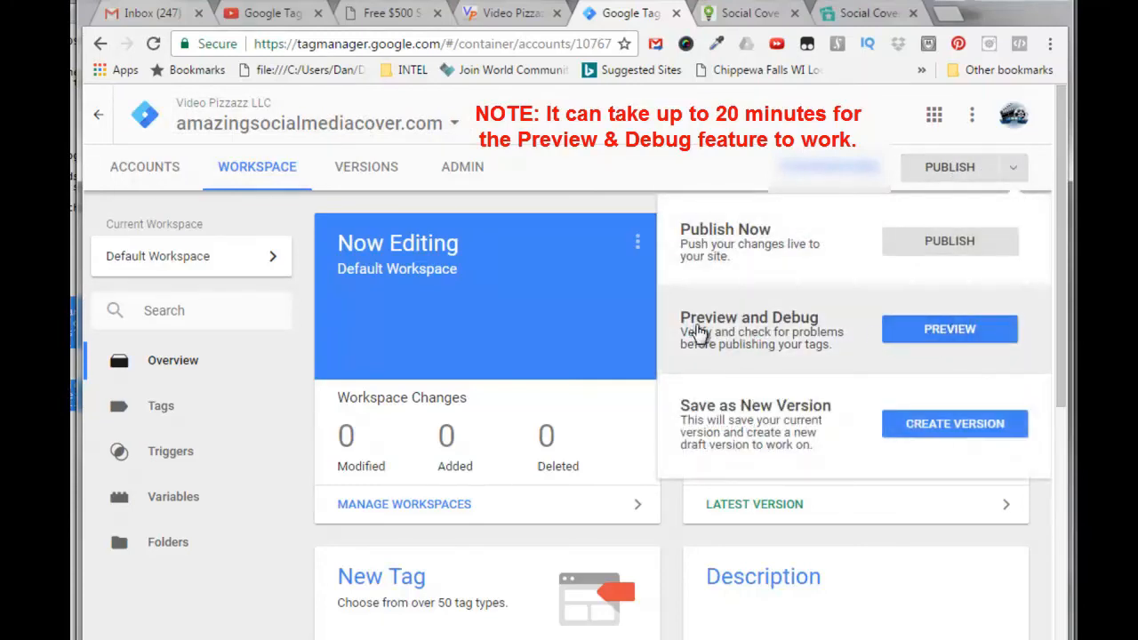
click(950, 329)
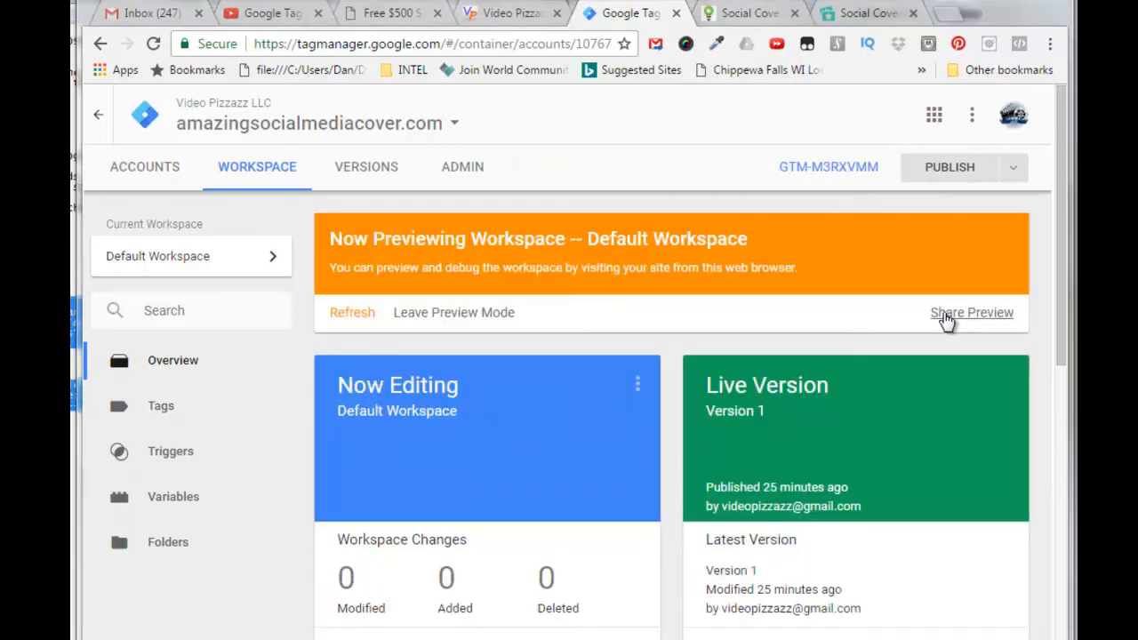
click(971, 312)
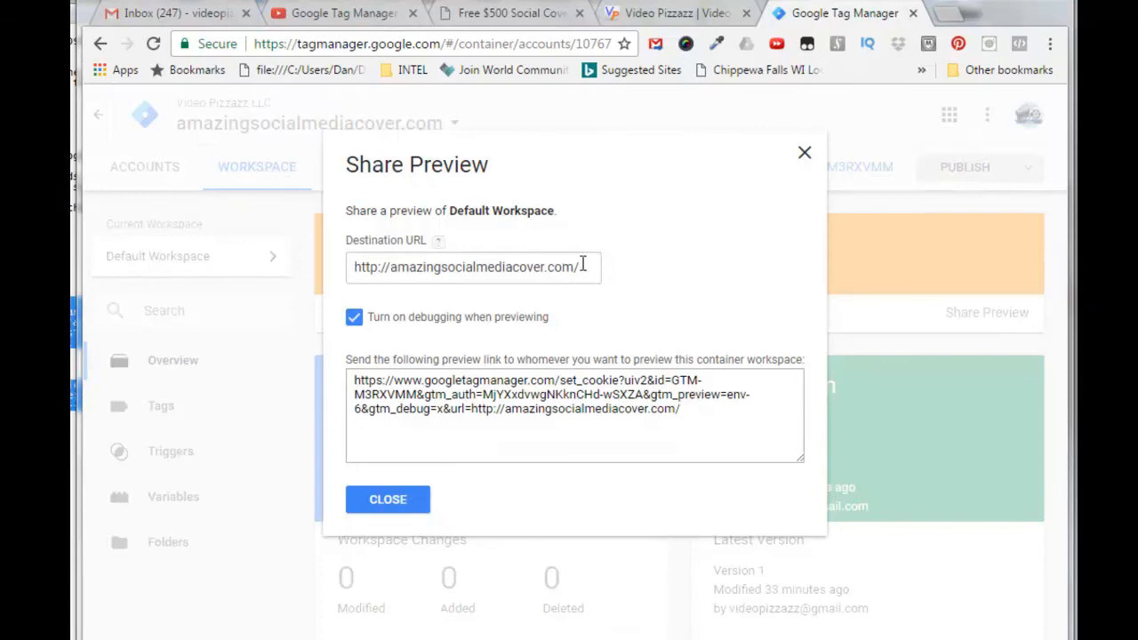
mouse_move(480, 257)
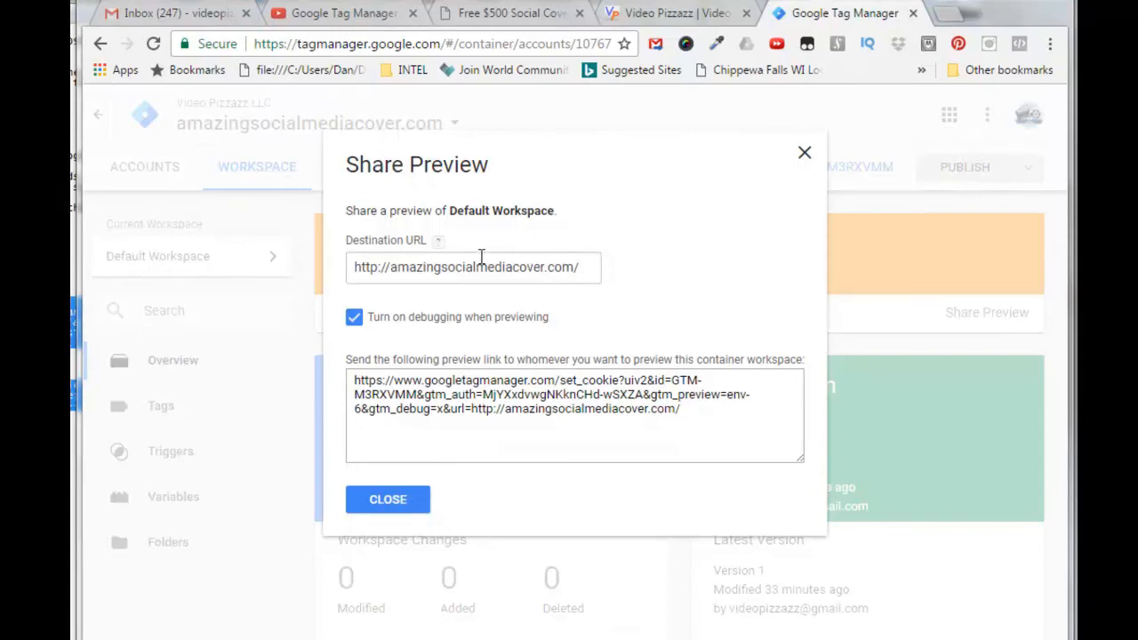
mouse_move(476, 411)
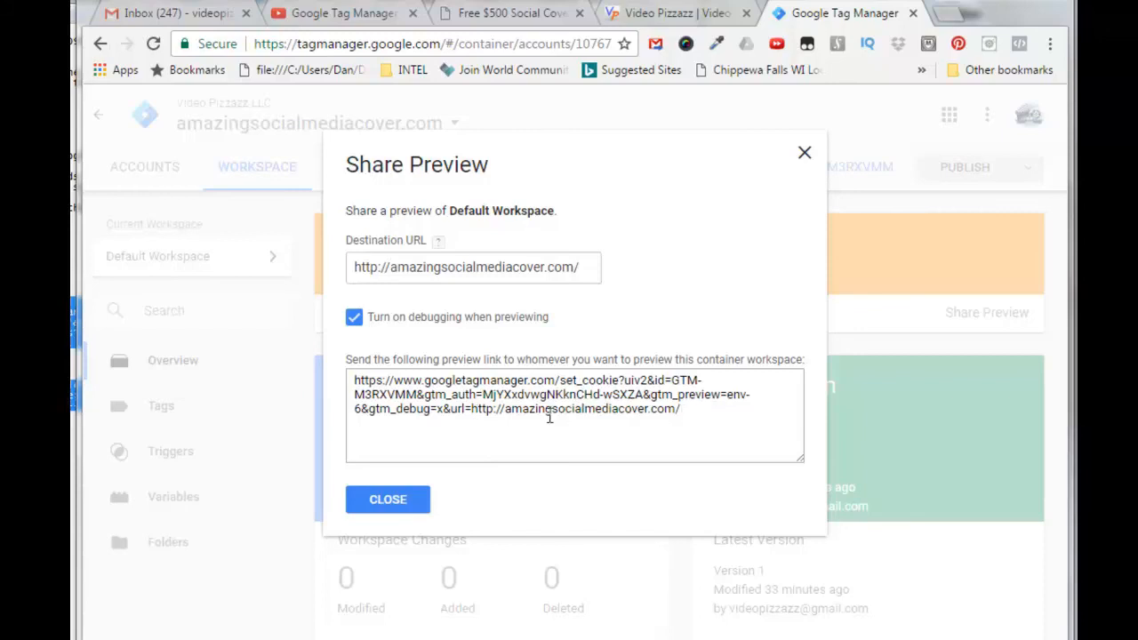
mouse_move(693, 418)
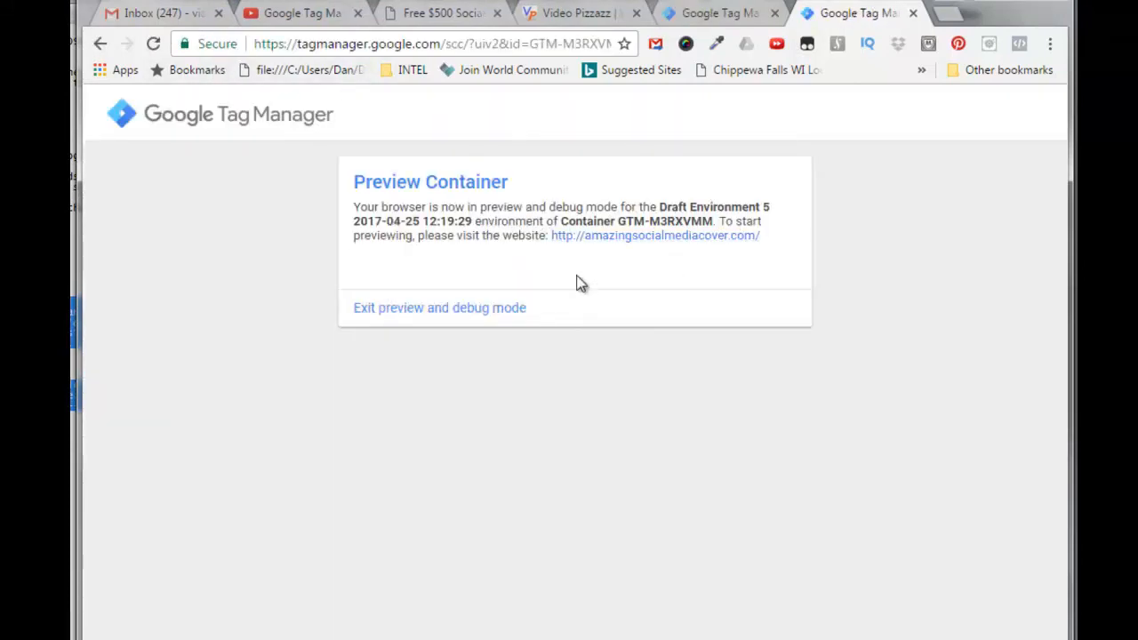
mouse_move(620, 240)
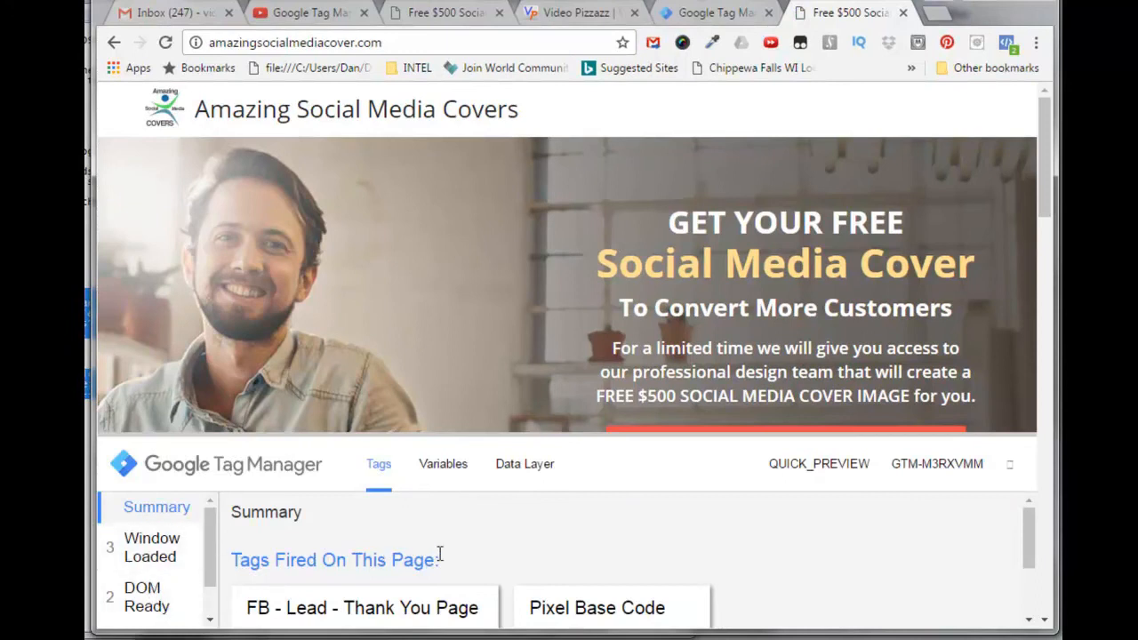
mouse_move(431, 611)
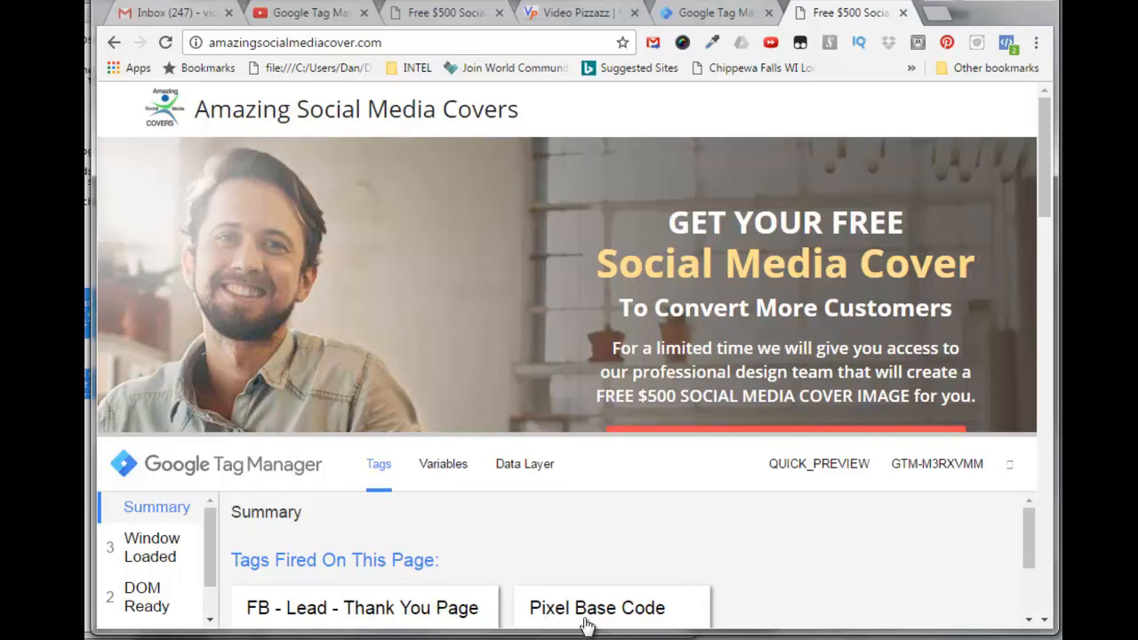
mouse_move(1036, 551)
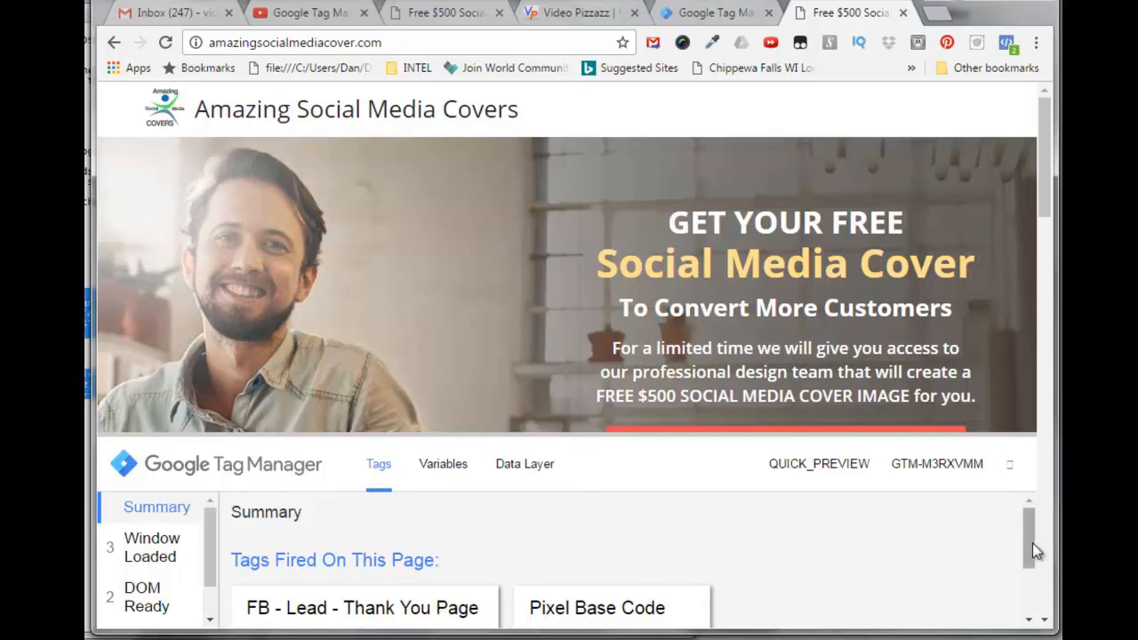
- Scroll the debug pane to confirm FB Lead and Pixel Base Code tags fired once
scroll(down, 3)
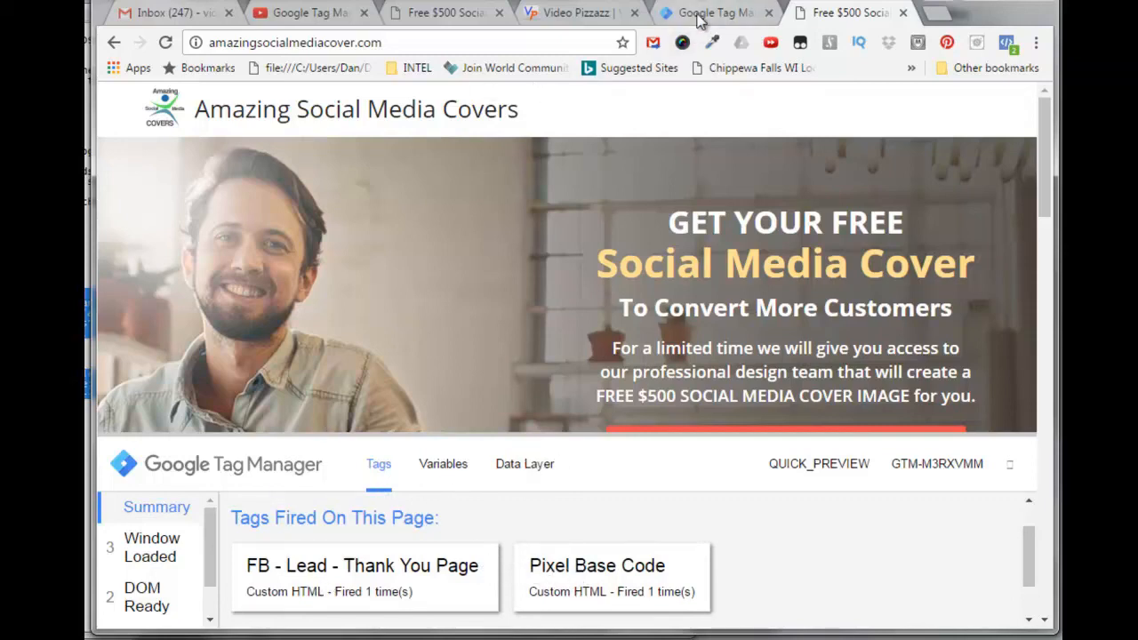
- Close Share Preview and leave GTM preview mode
click(716, 12)
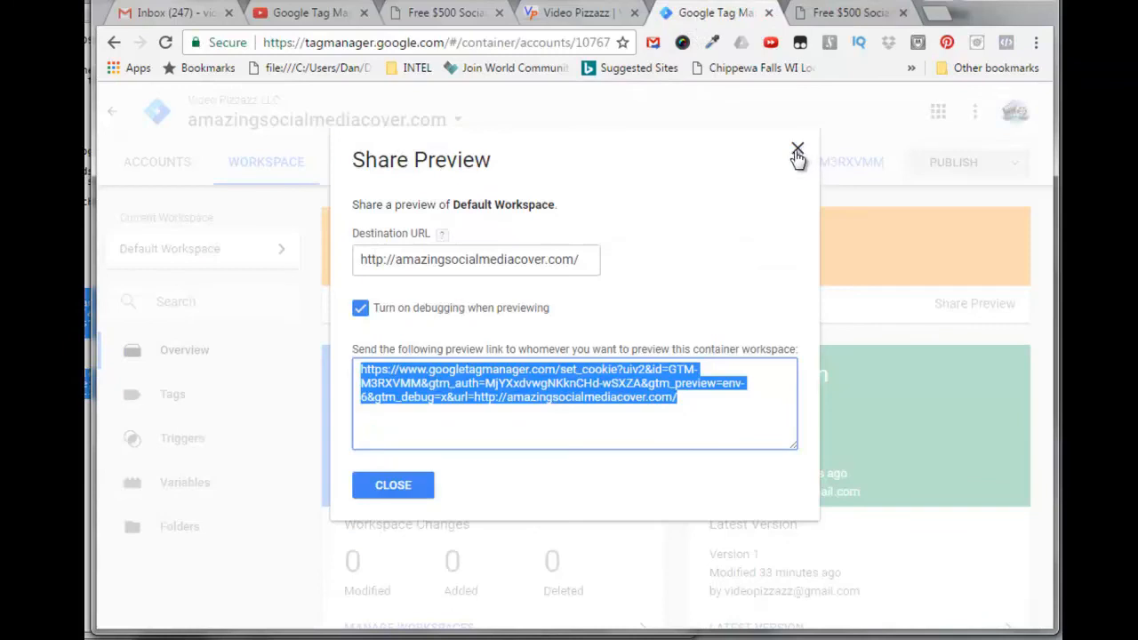
click(798, 148)
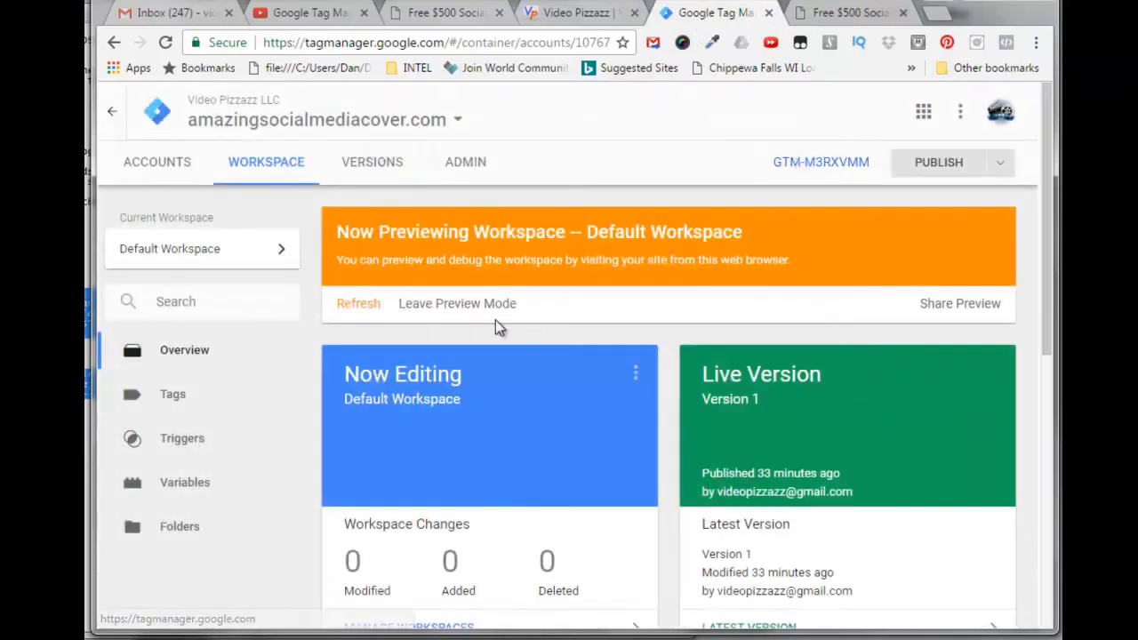
mouse_move(456, 309)
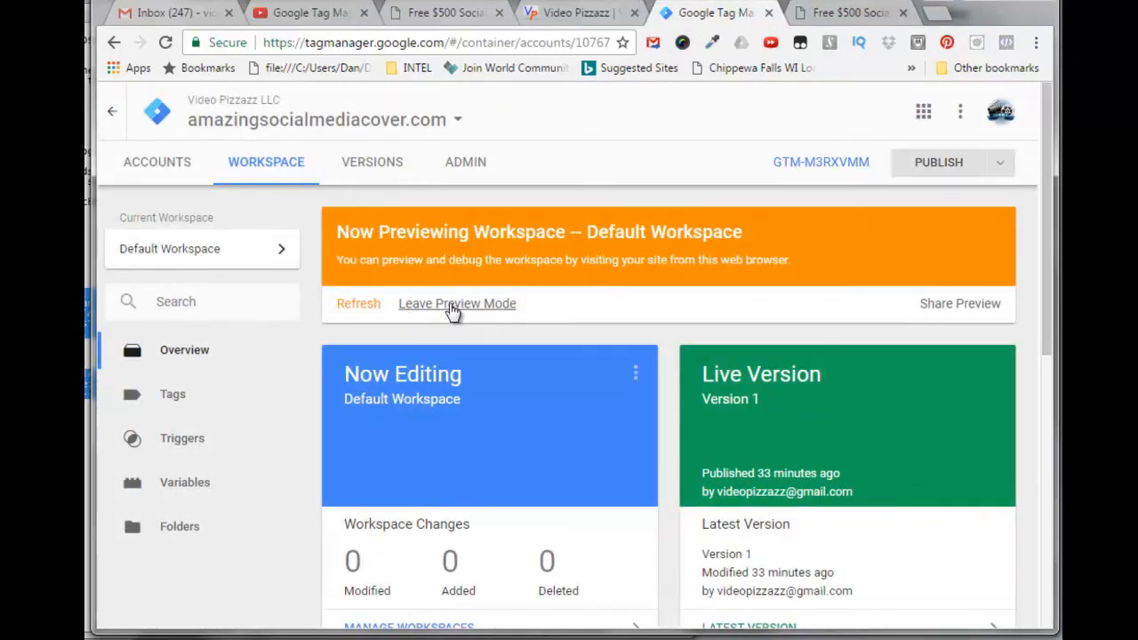
click(456, 303)
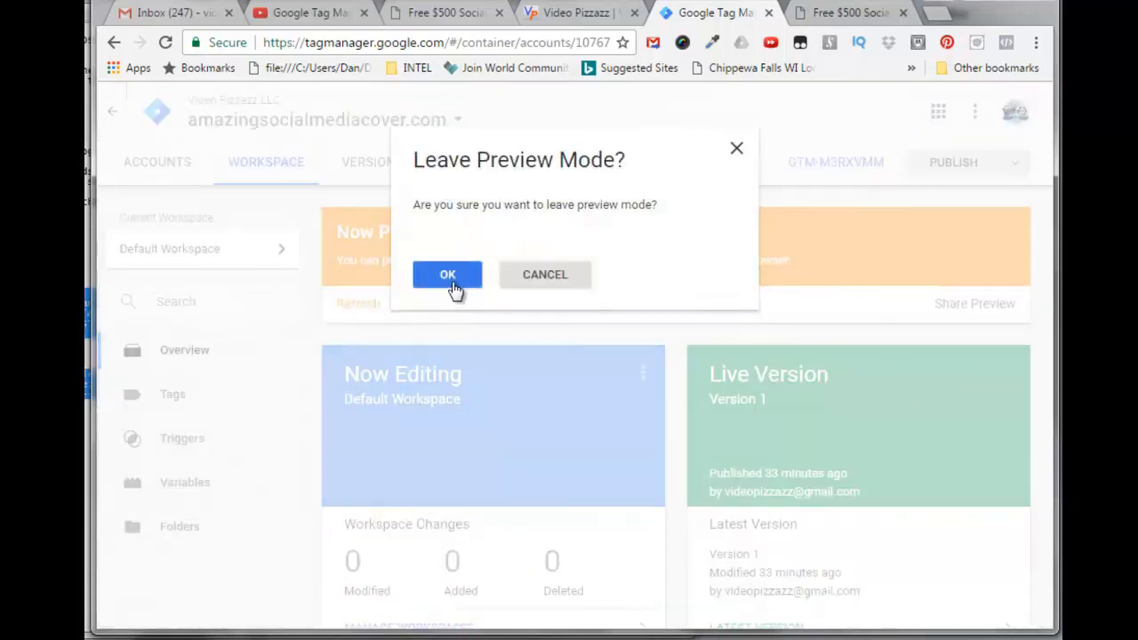
click(447, 274)
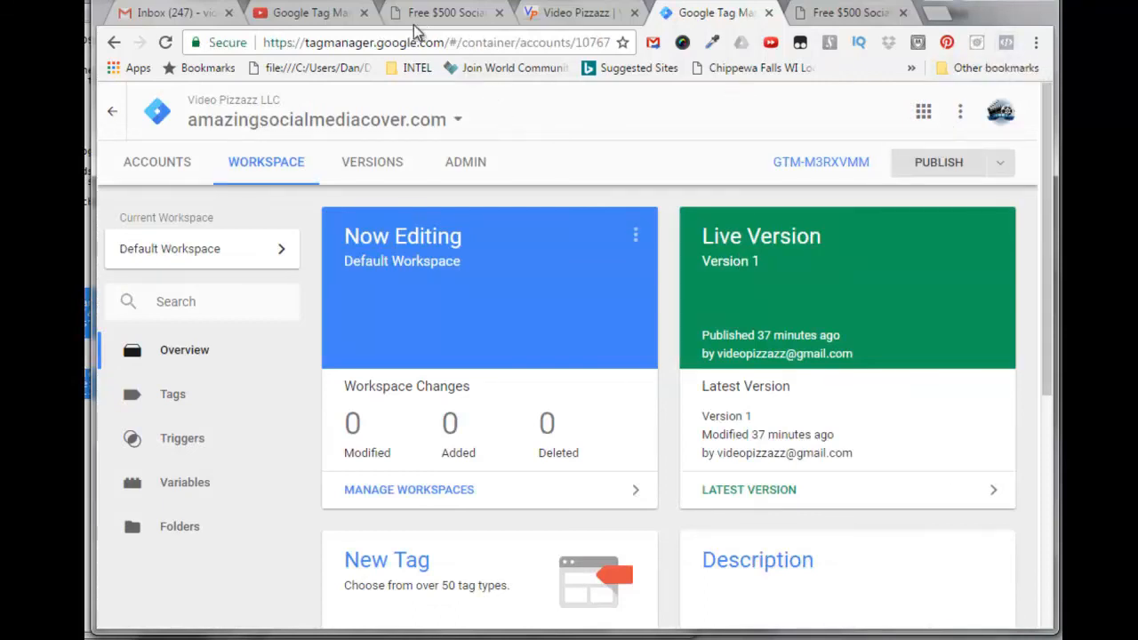
- Confirm Pixel Helper shows PageView and Lead events on the live site
click(445, 13)
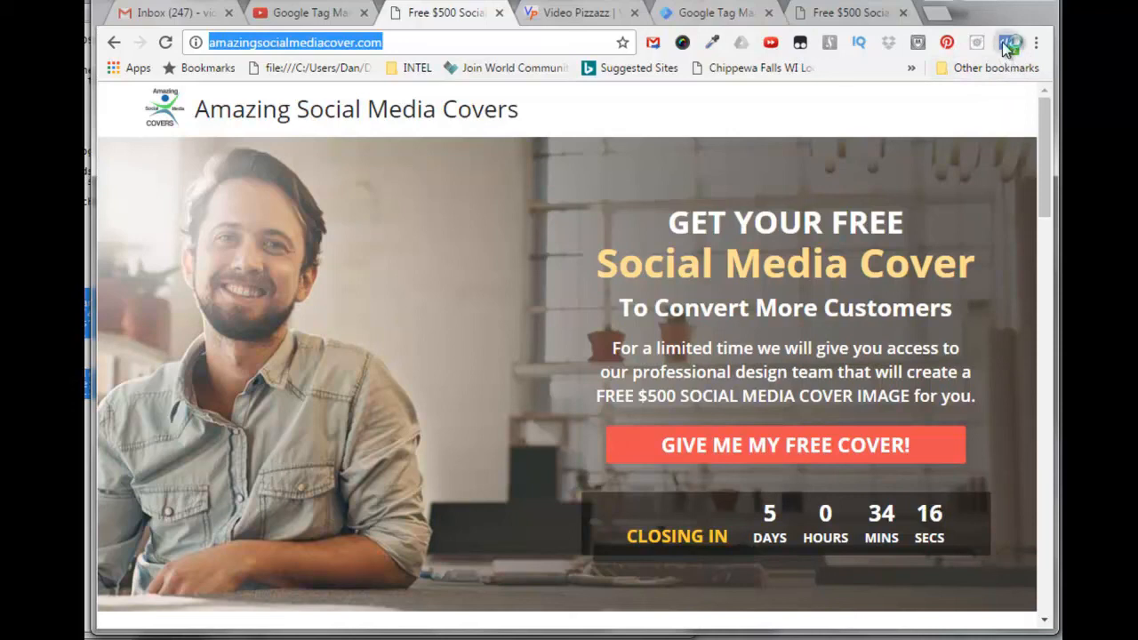
click(1005, 41)
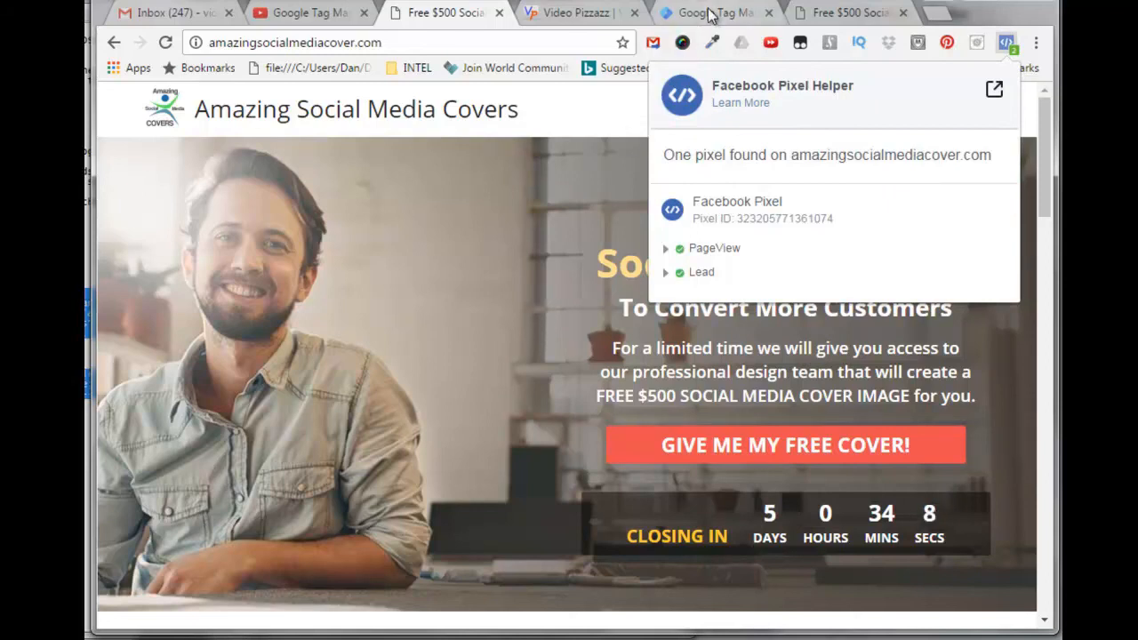
click(711, 13)
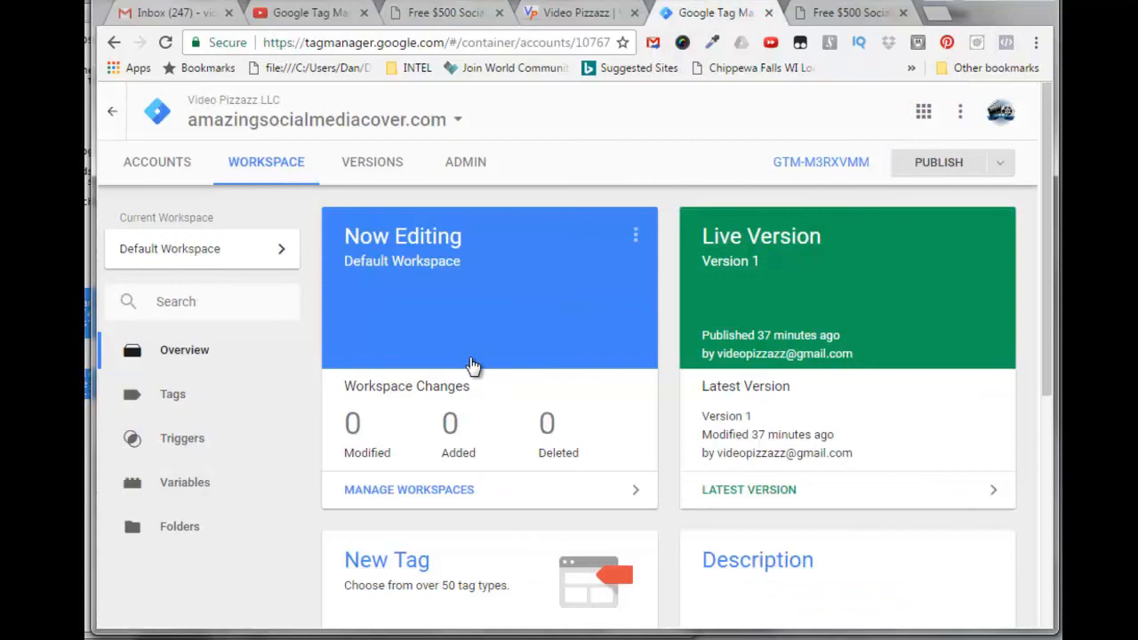
mouse_move(397, 422)
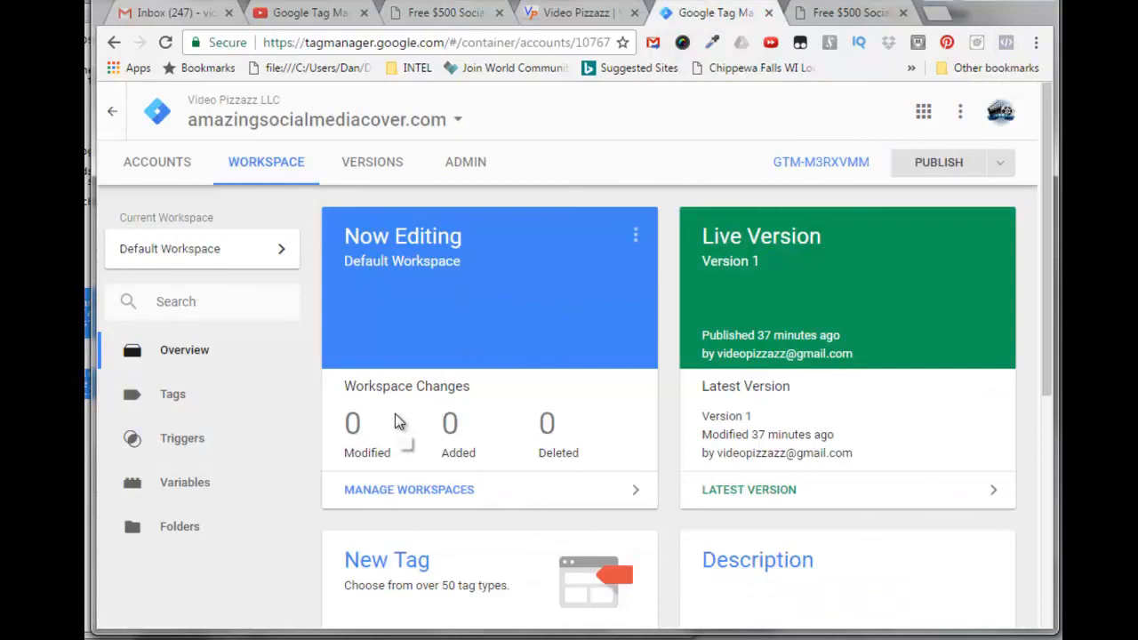
mouse_move(398, 425)
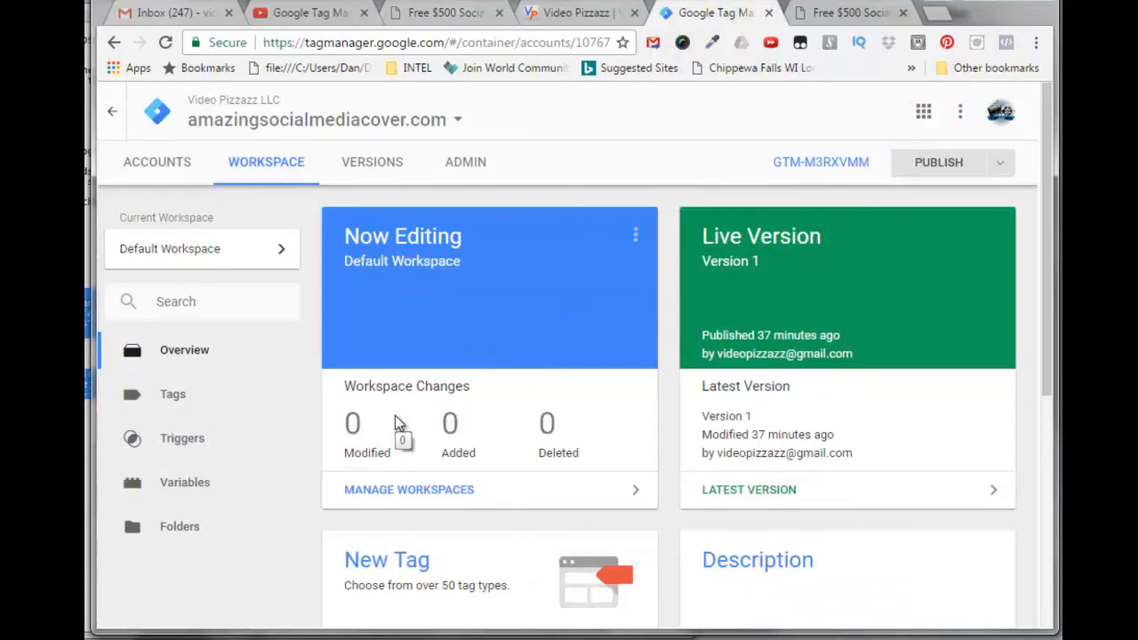
mouse_move(938, 167)
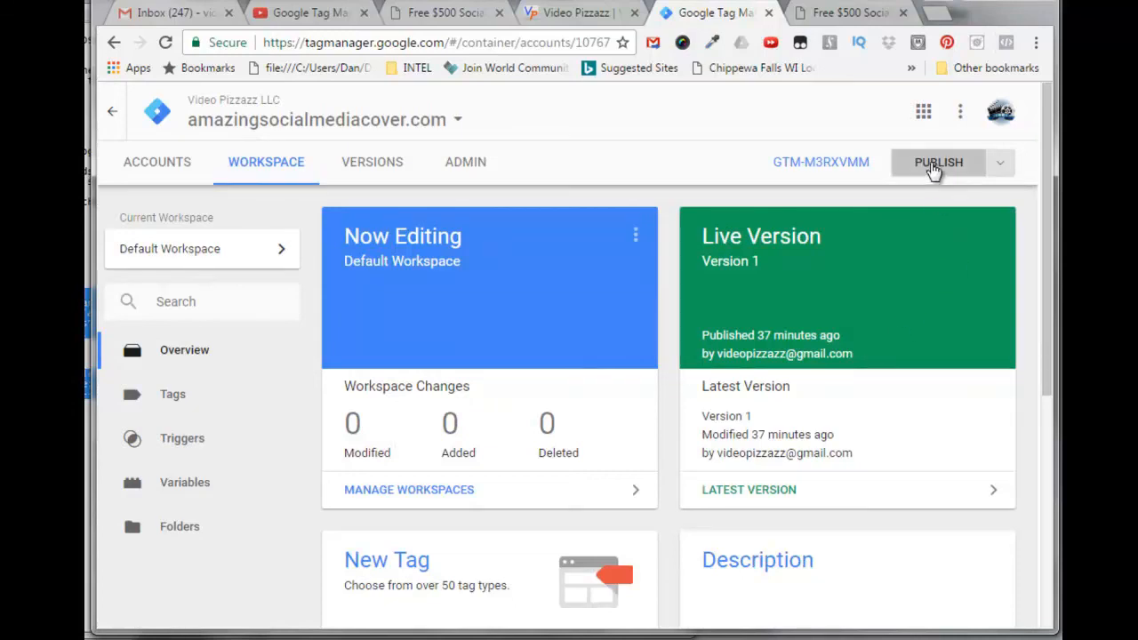
- Publish a version named 'Initial Setup' with the pasted Facebook Tracking Pixel description
click(938, 162)
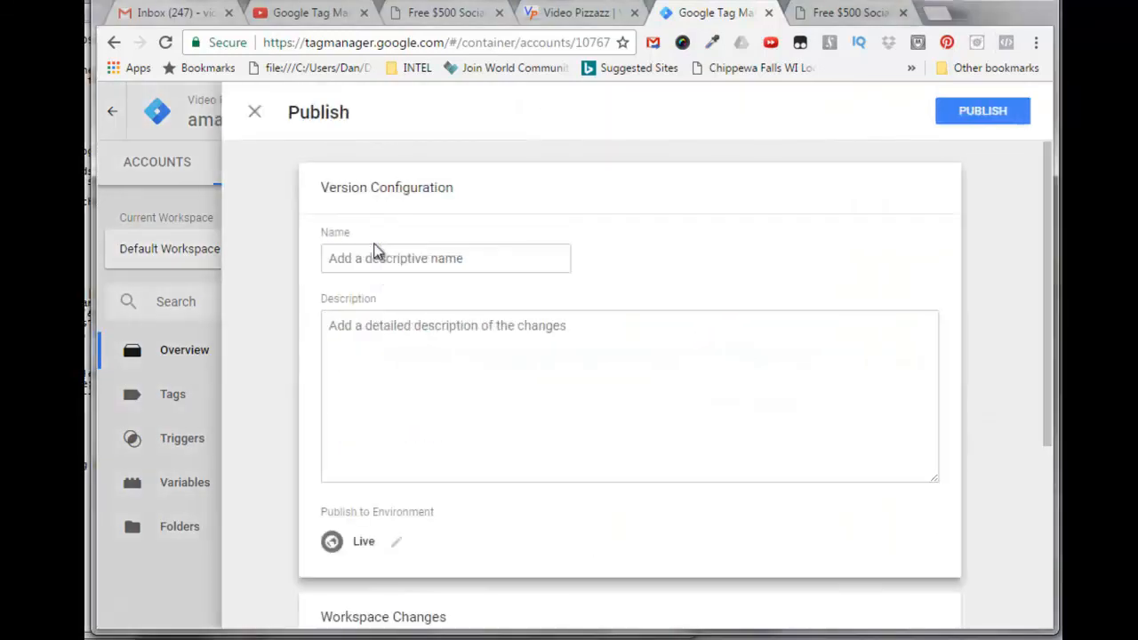
text(Initial Setup)
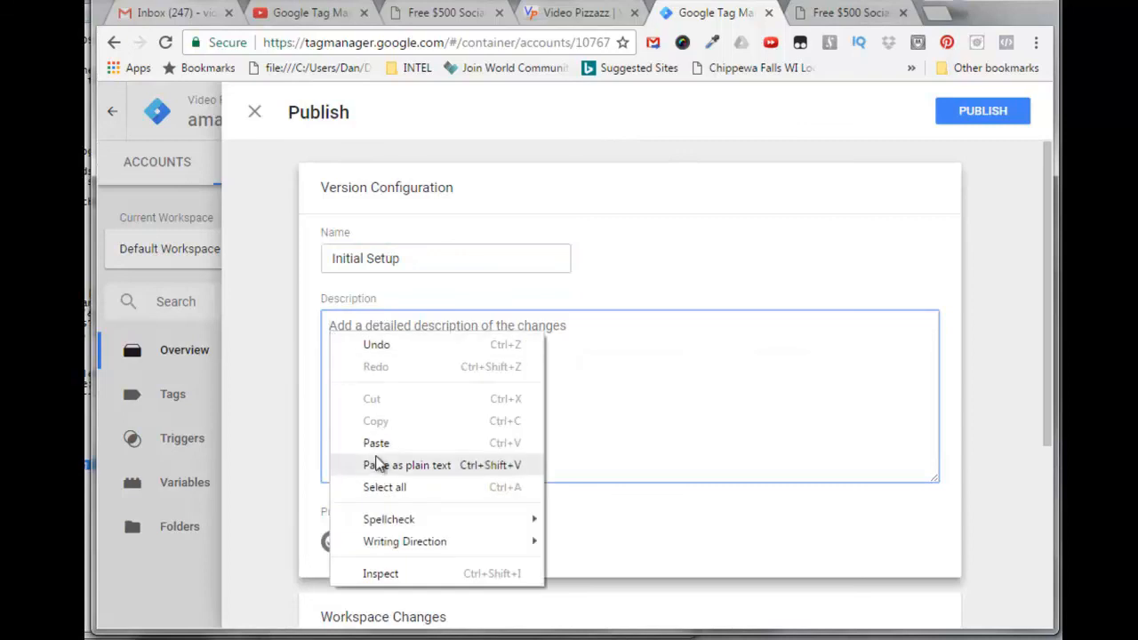
click(376, 443)
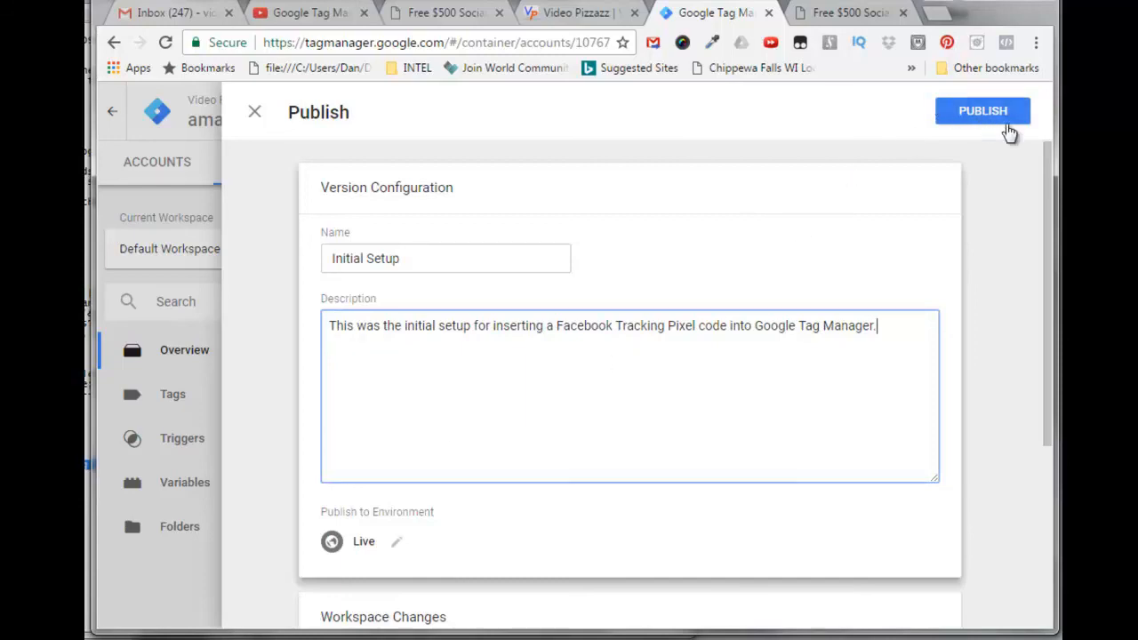
click(982, 110)
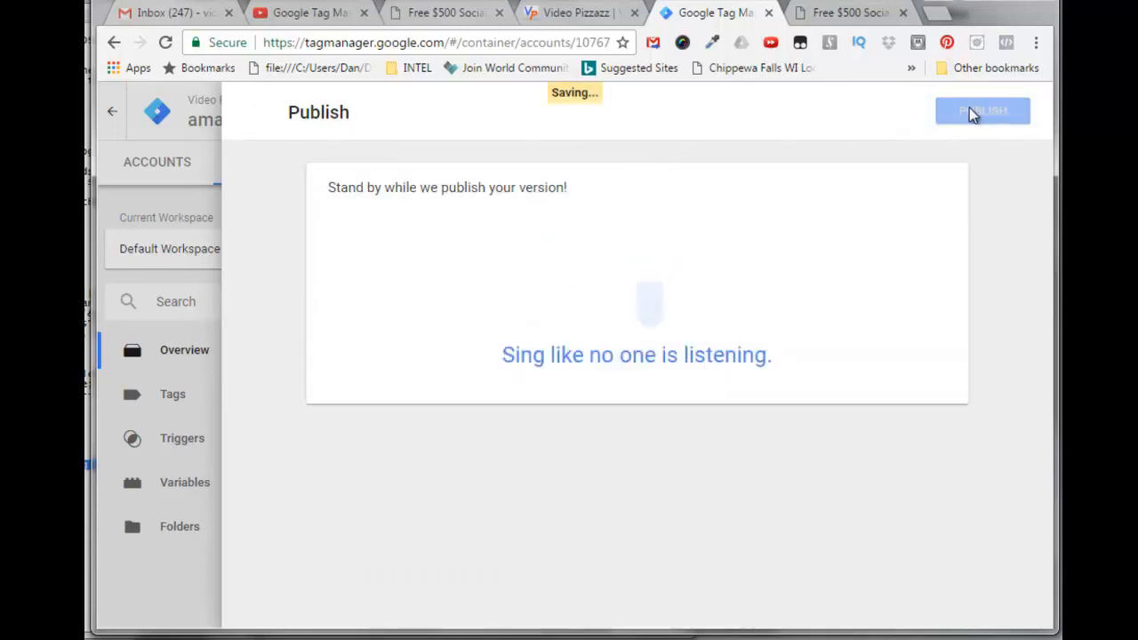
- Confirm publishing and review the Version 2 - Initial Setup summary showing 2 tags
click(982, 110)
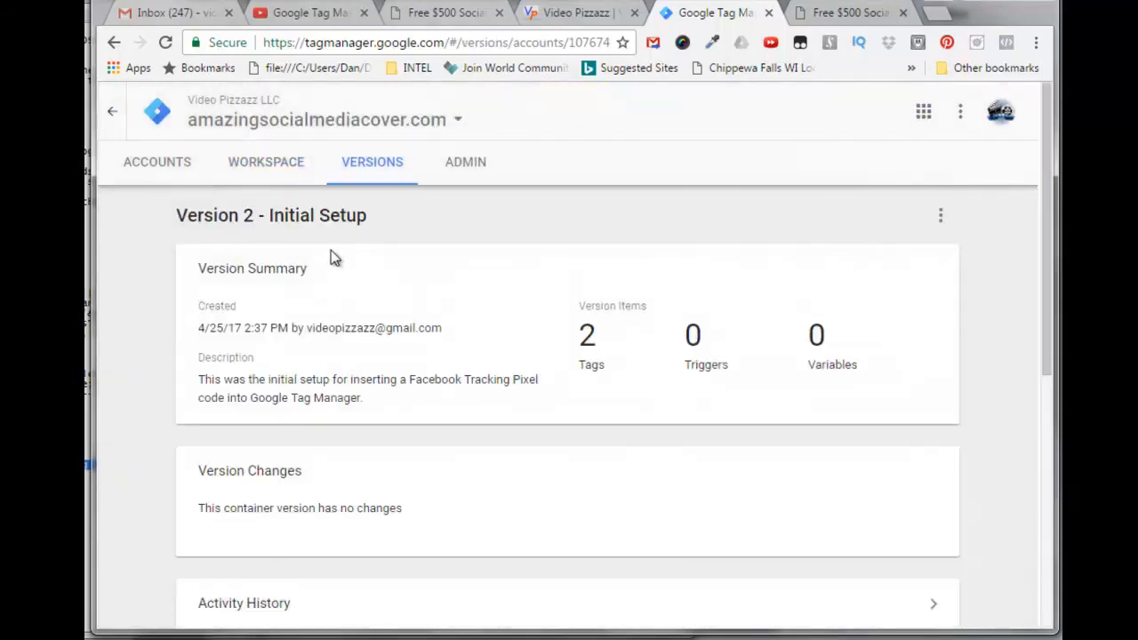
mouse_move(199, 340)
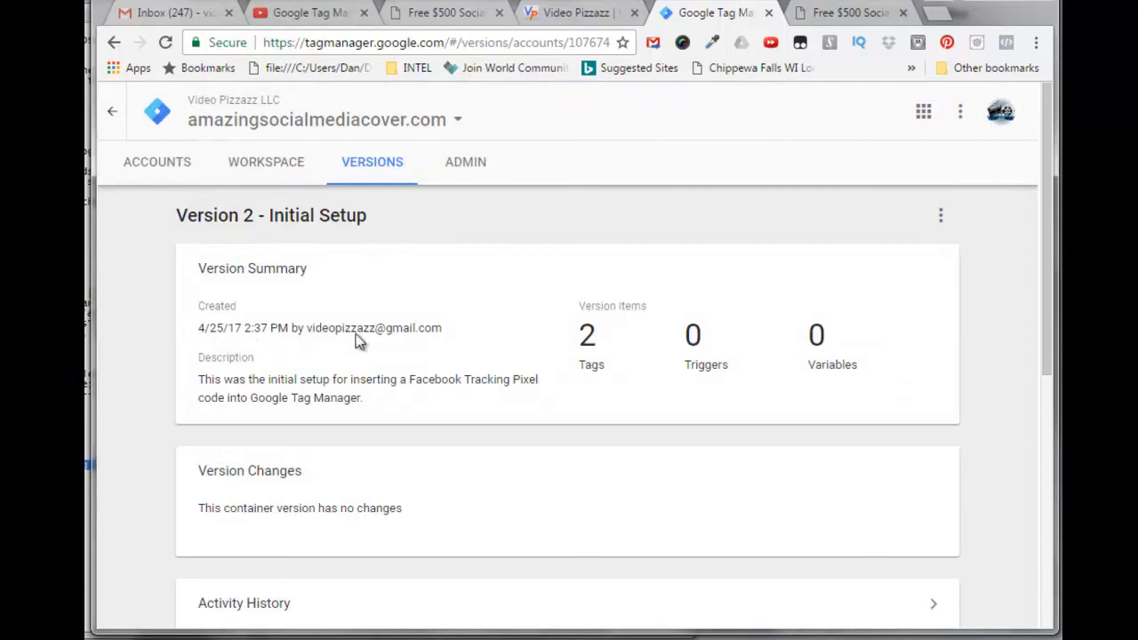
mouse_move(184, 406)
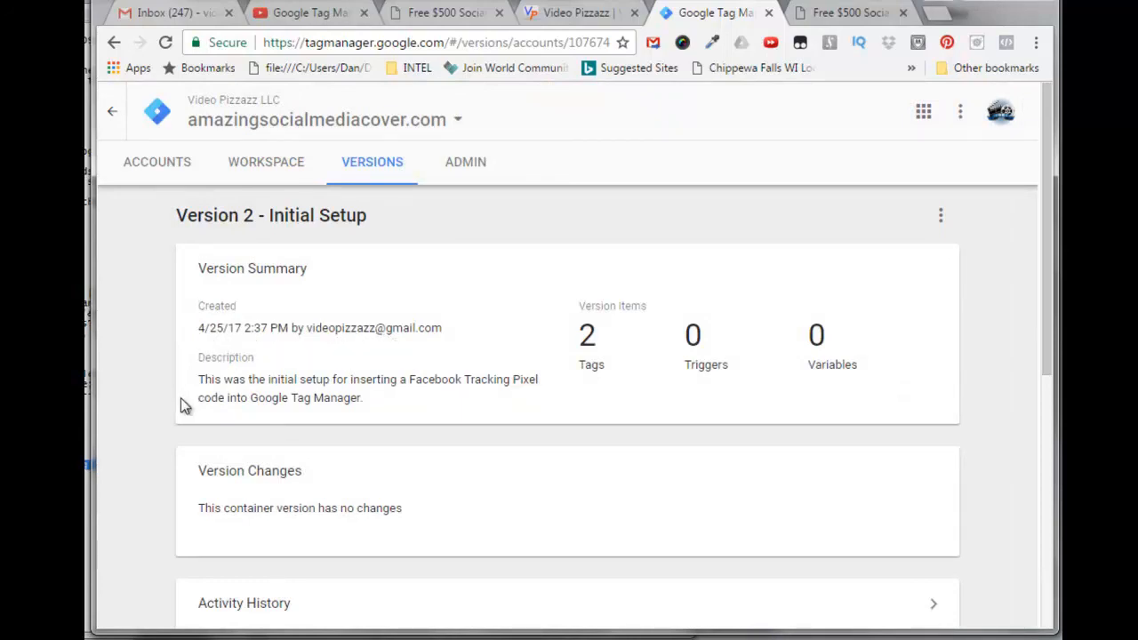
mouse_move(220, 436)
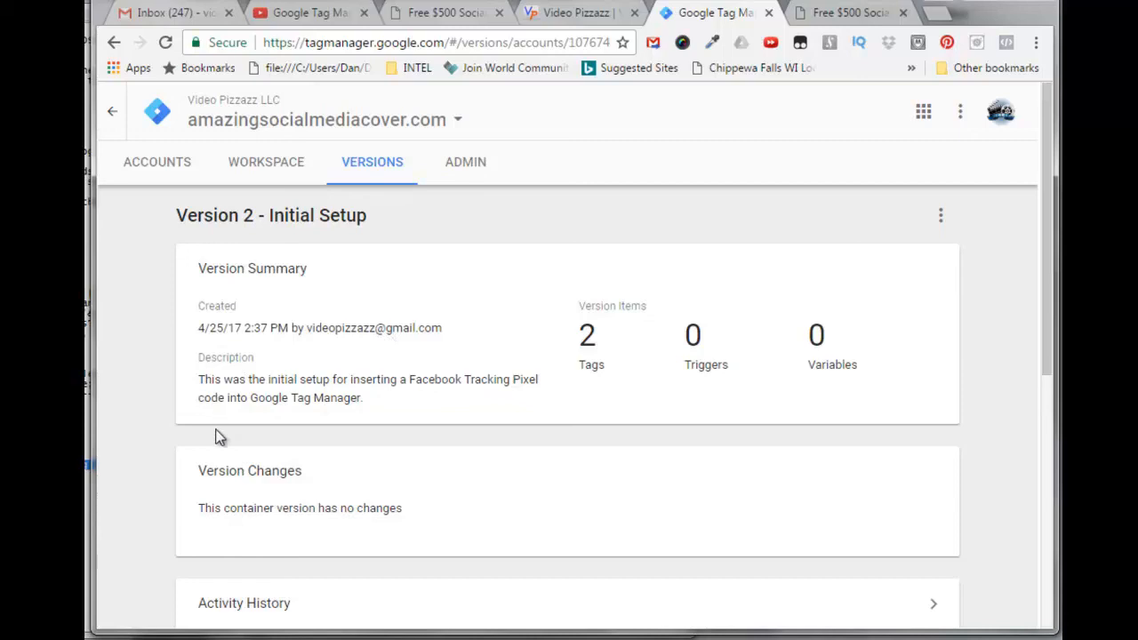
mouse_move(616, 437)
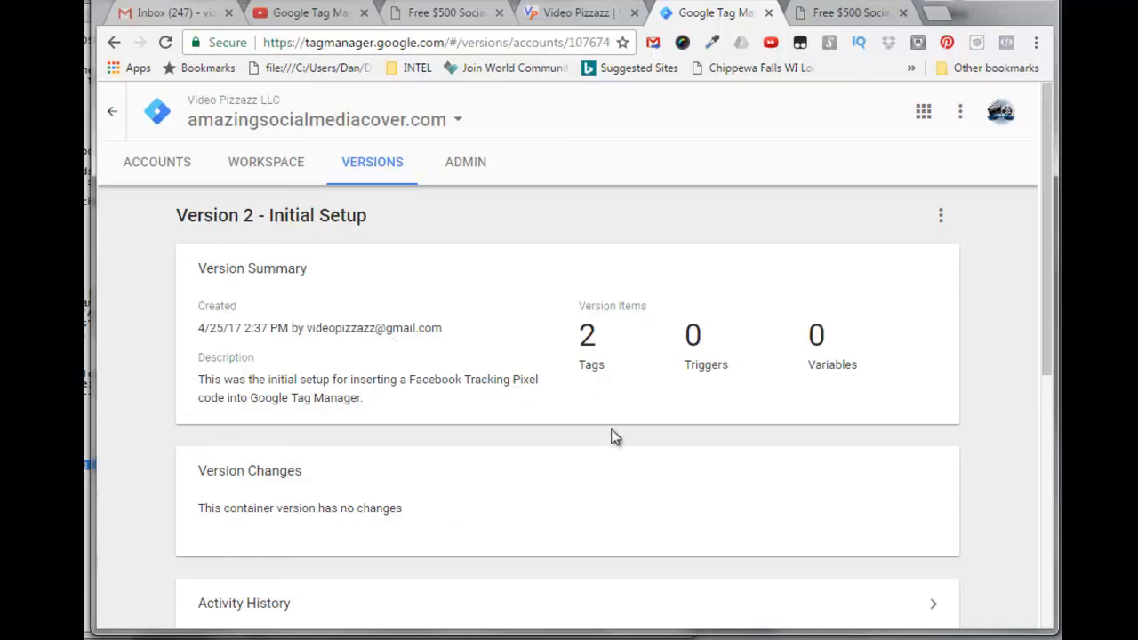
mouse_move(354, 354)
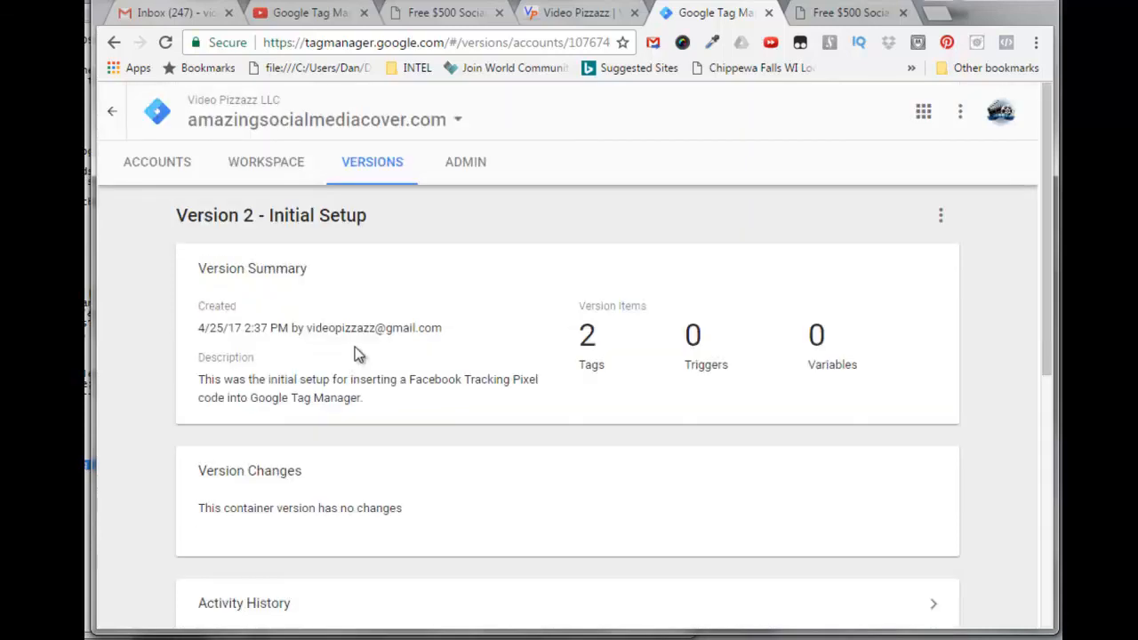